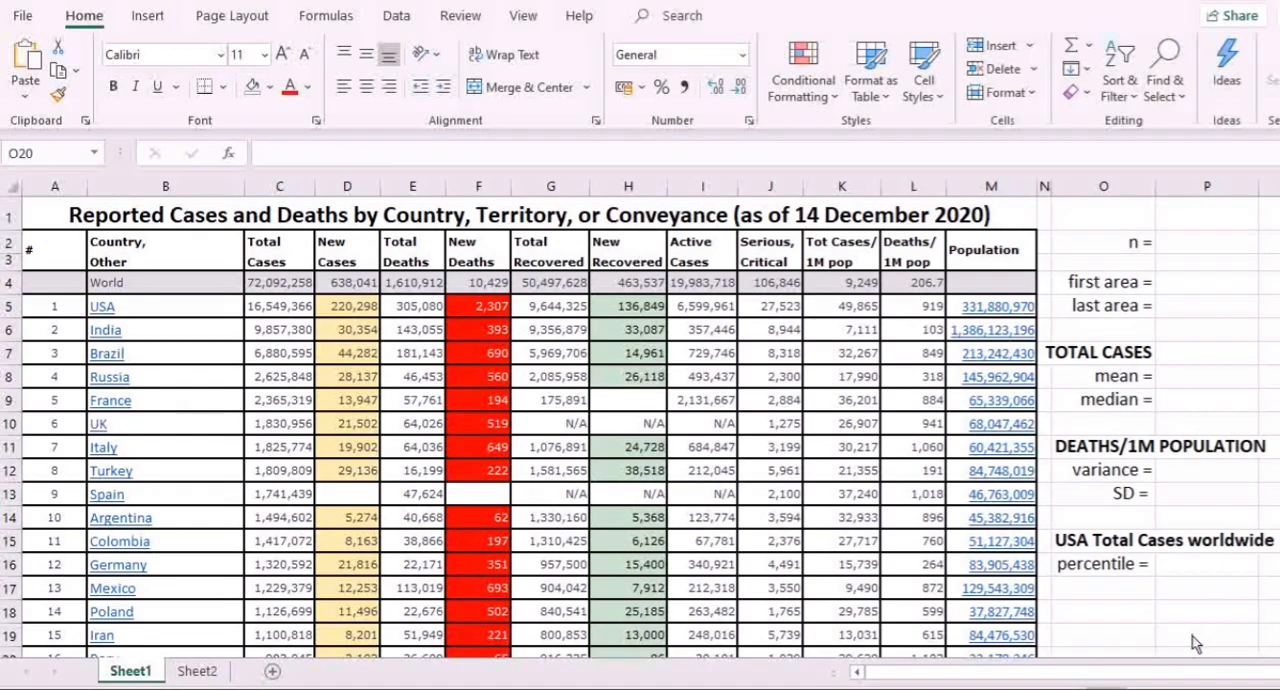
mouse_move(1168, 498)
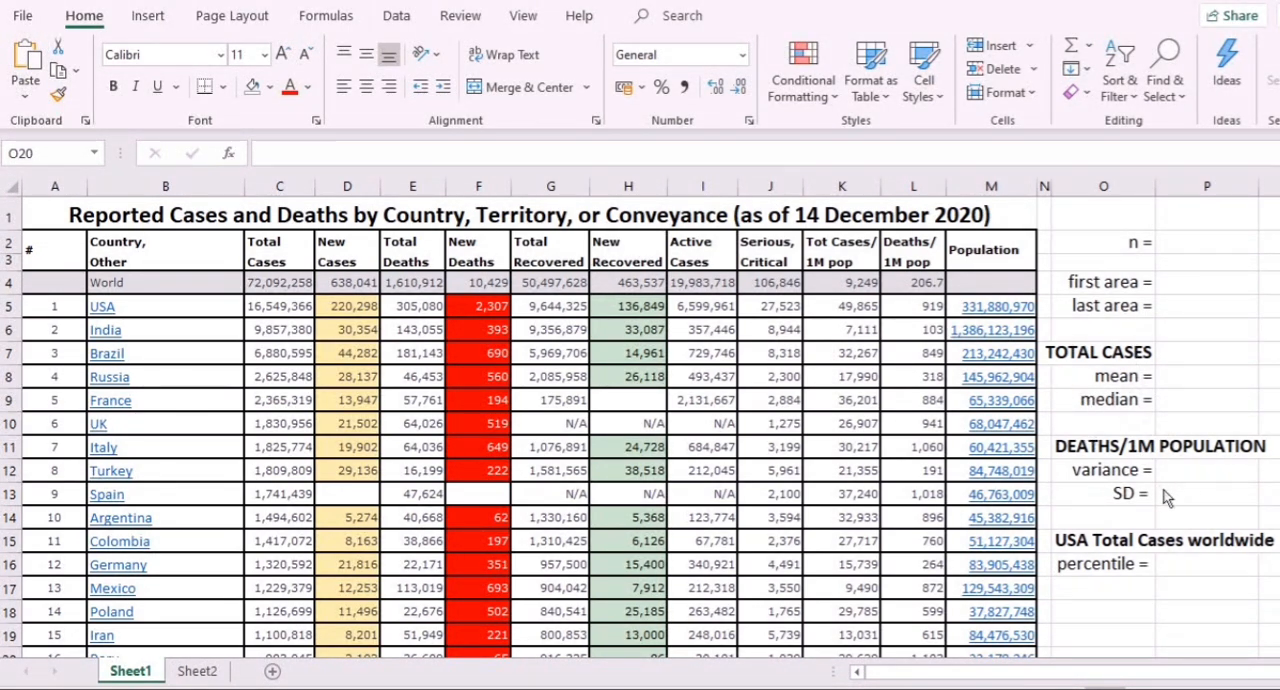
mouse_move(1132, 600)
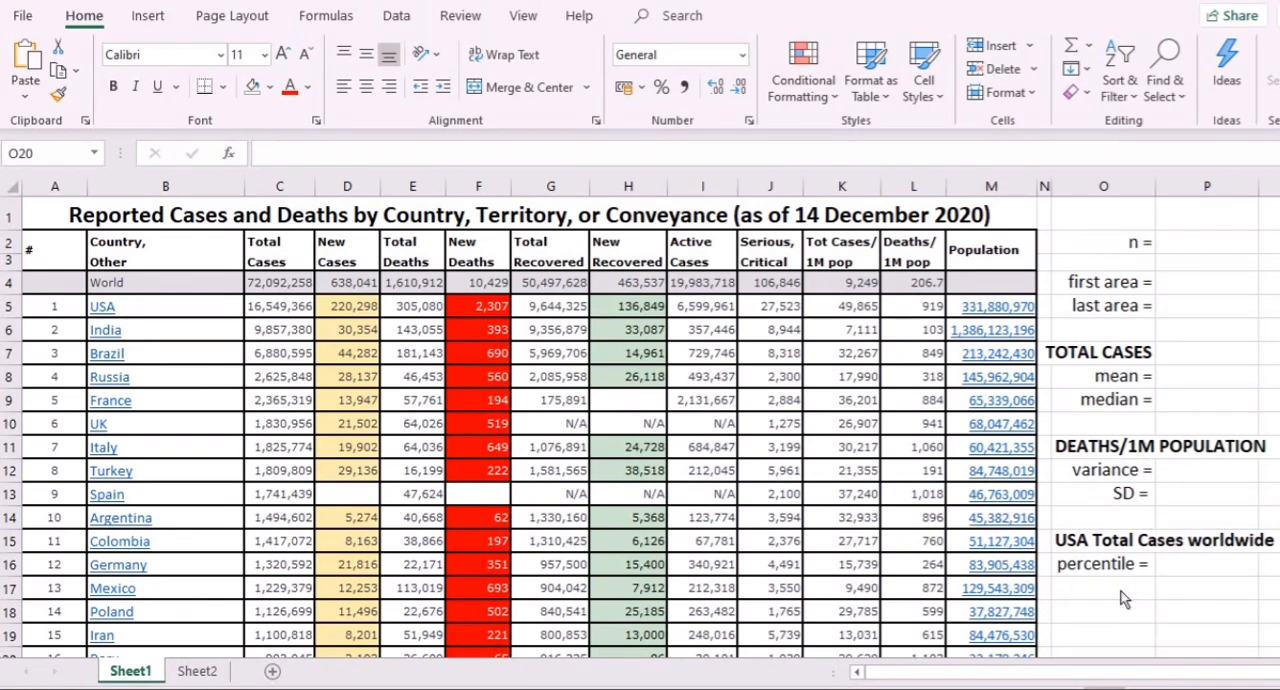
mouse_move(1128, 574)
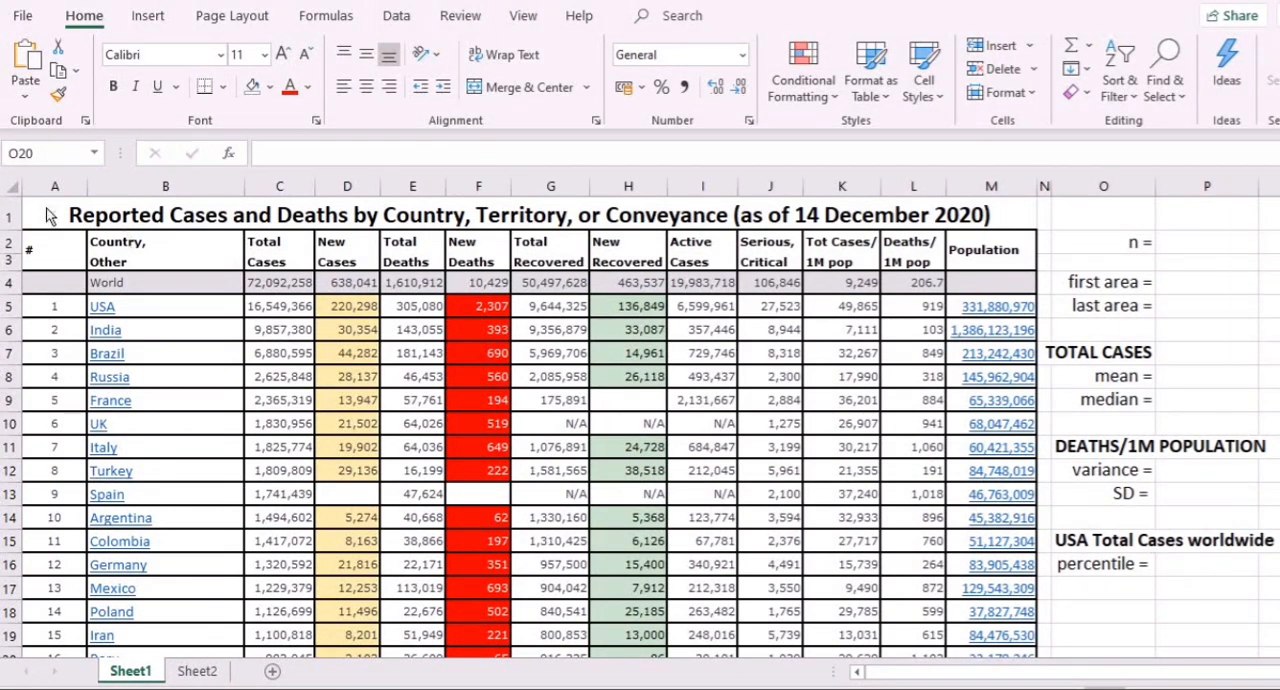
mouse_move(1076, 492)
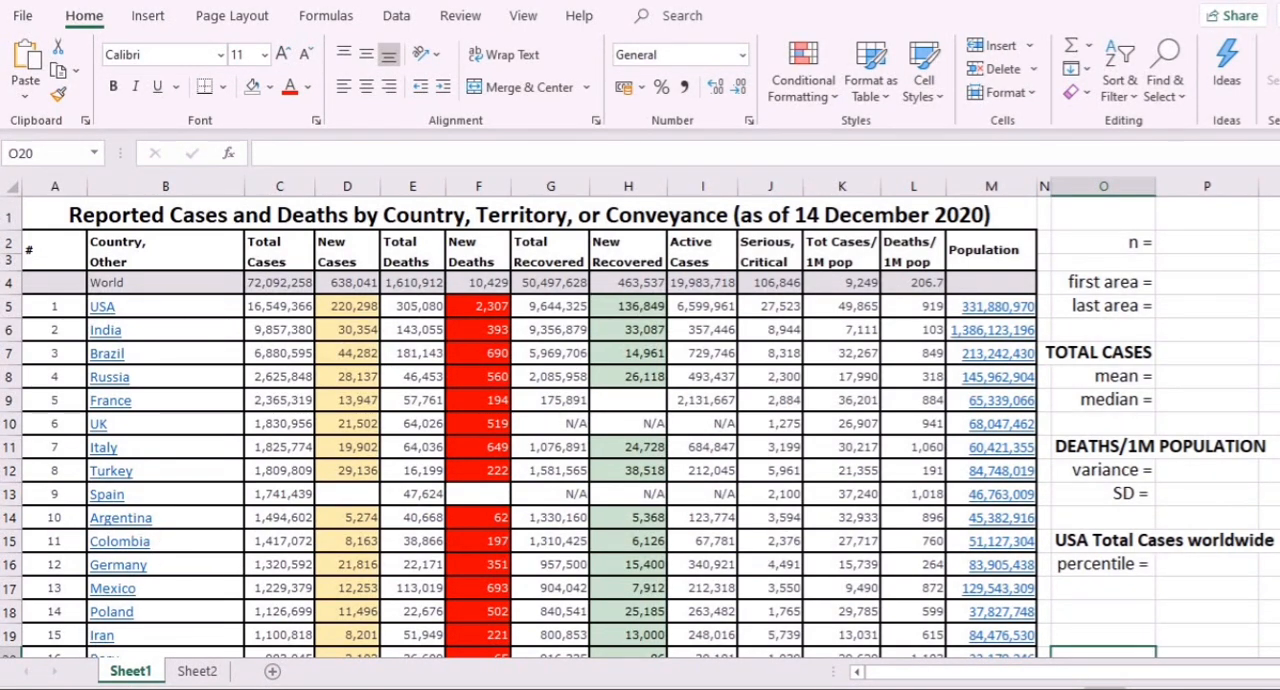
- Rename the Sheet1 tab holding the COVID case table to Covid19
right_click(130, 672)
type("Covid19")
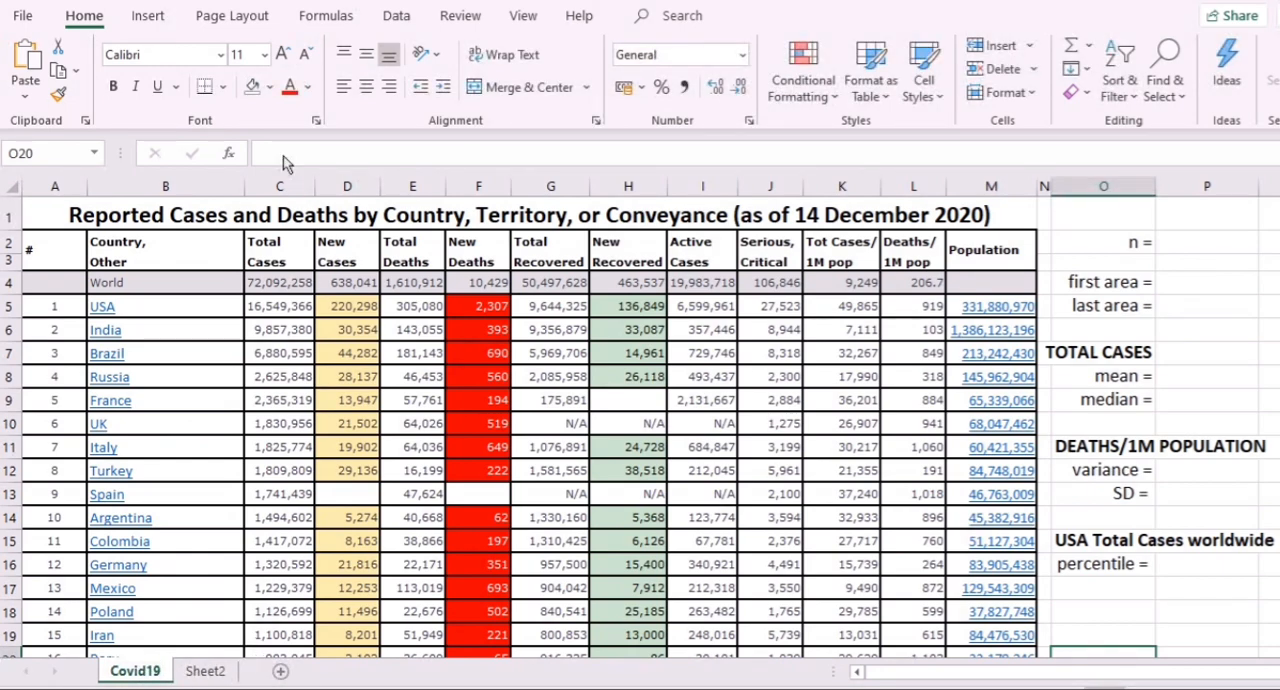
mouse_move(144, 304)
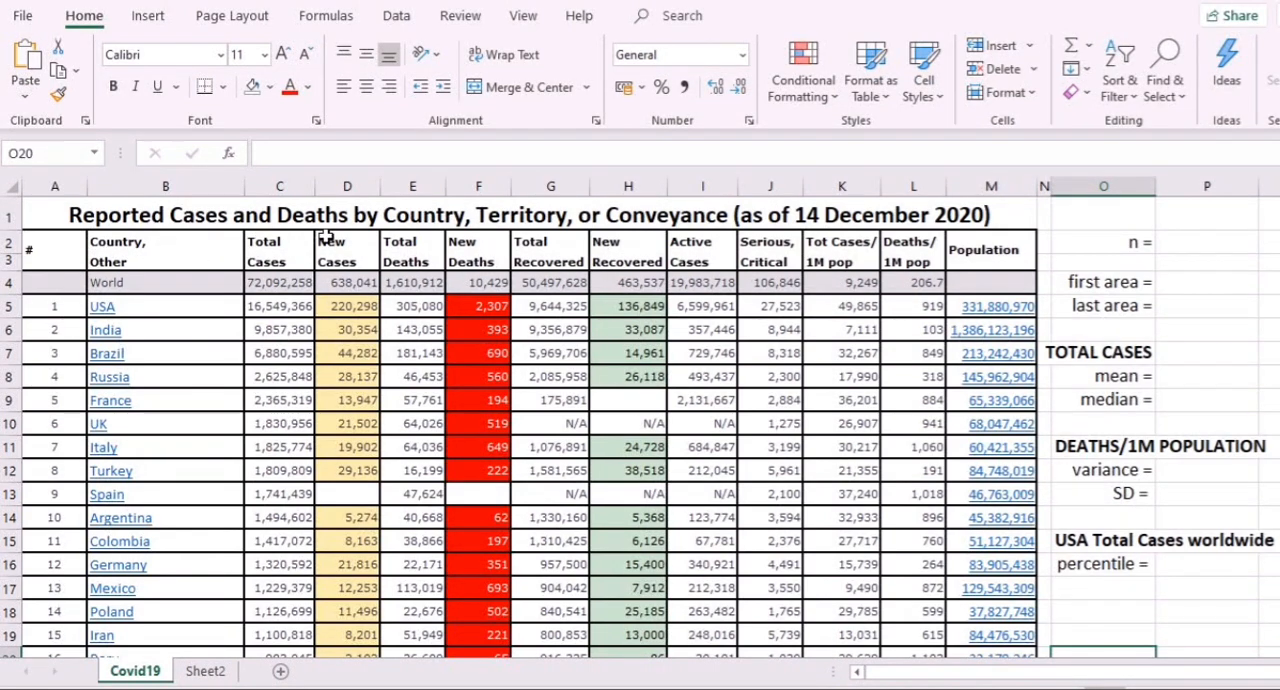
mouse_move(668, 254)
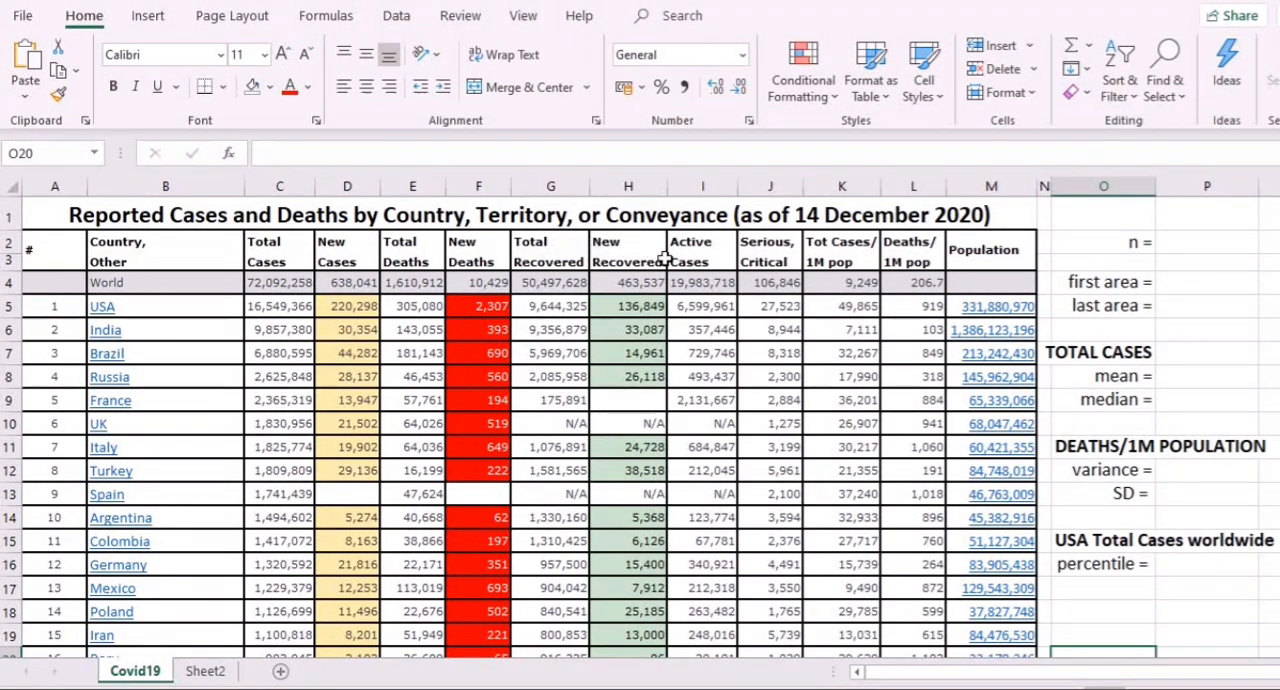
mouse_move(728, 250)
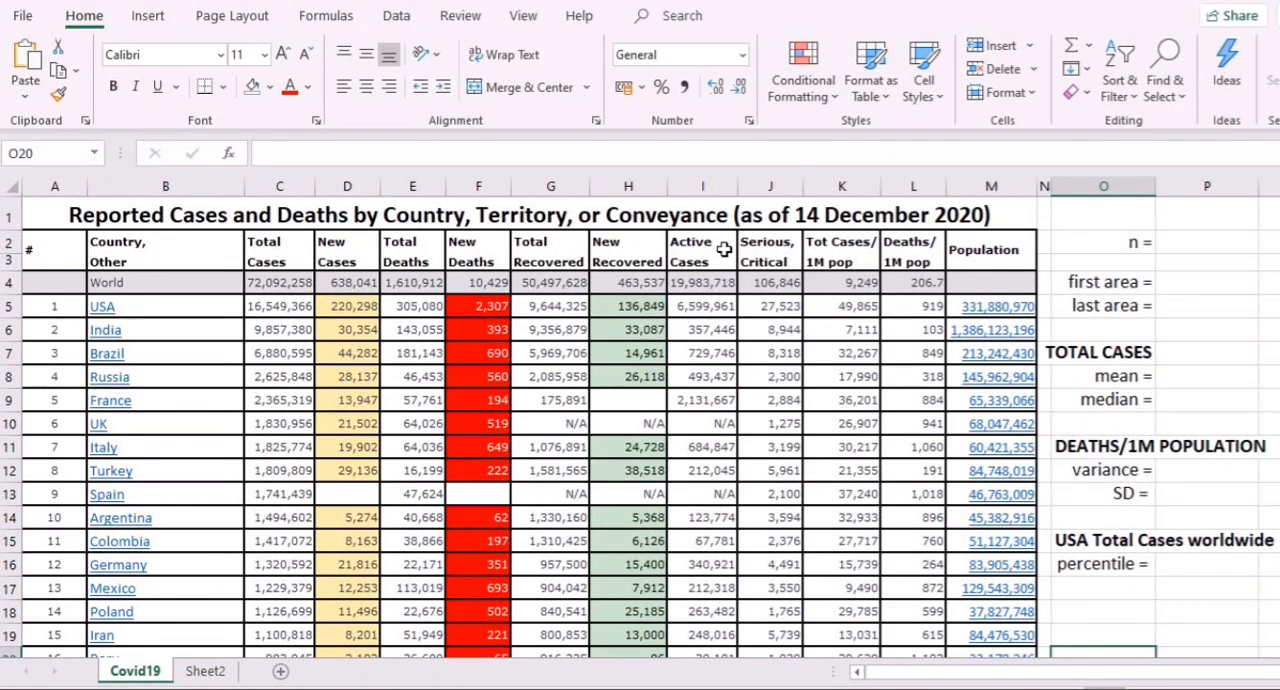
mouse_move(908, 262)
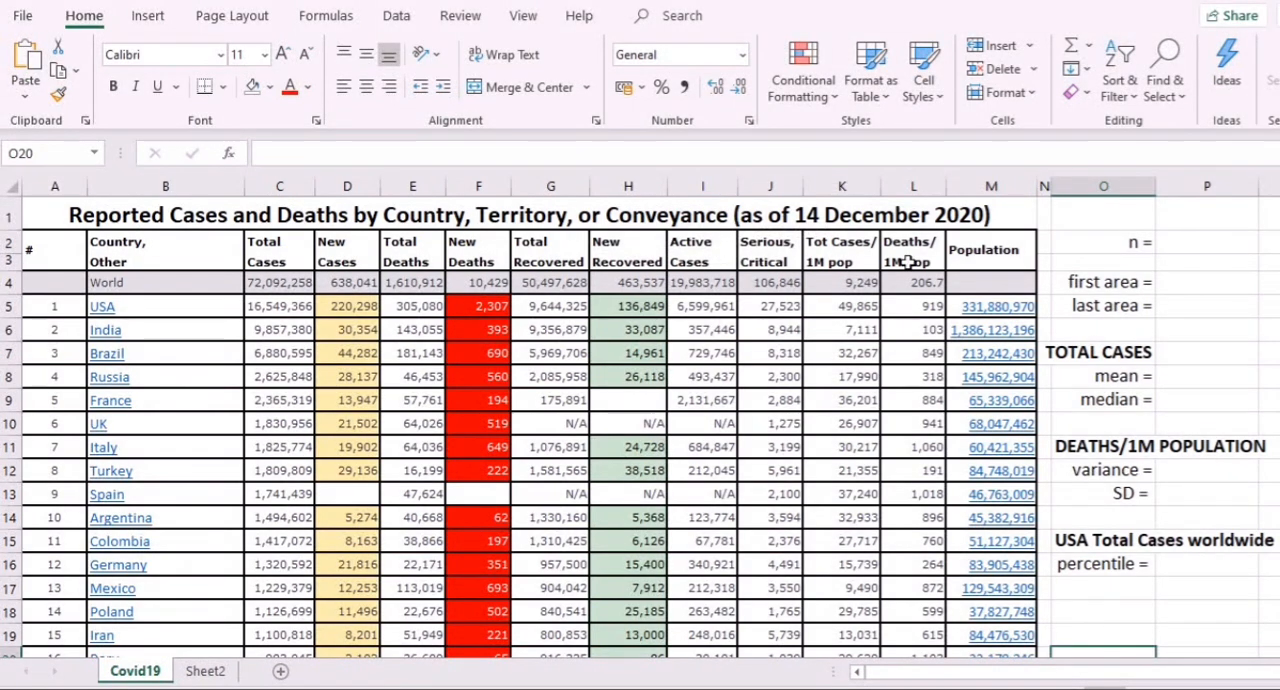
mouse_move(104, 312)
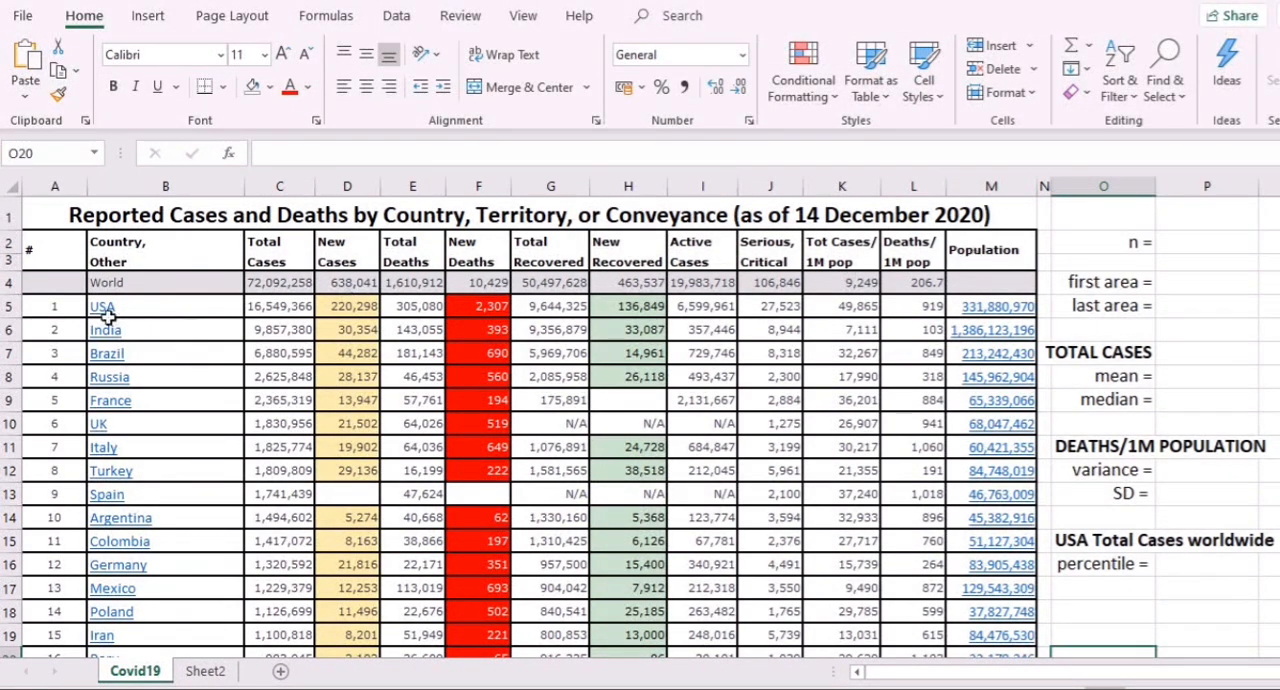
mouse_move(44, 518)
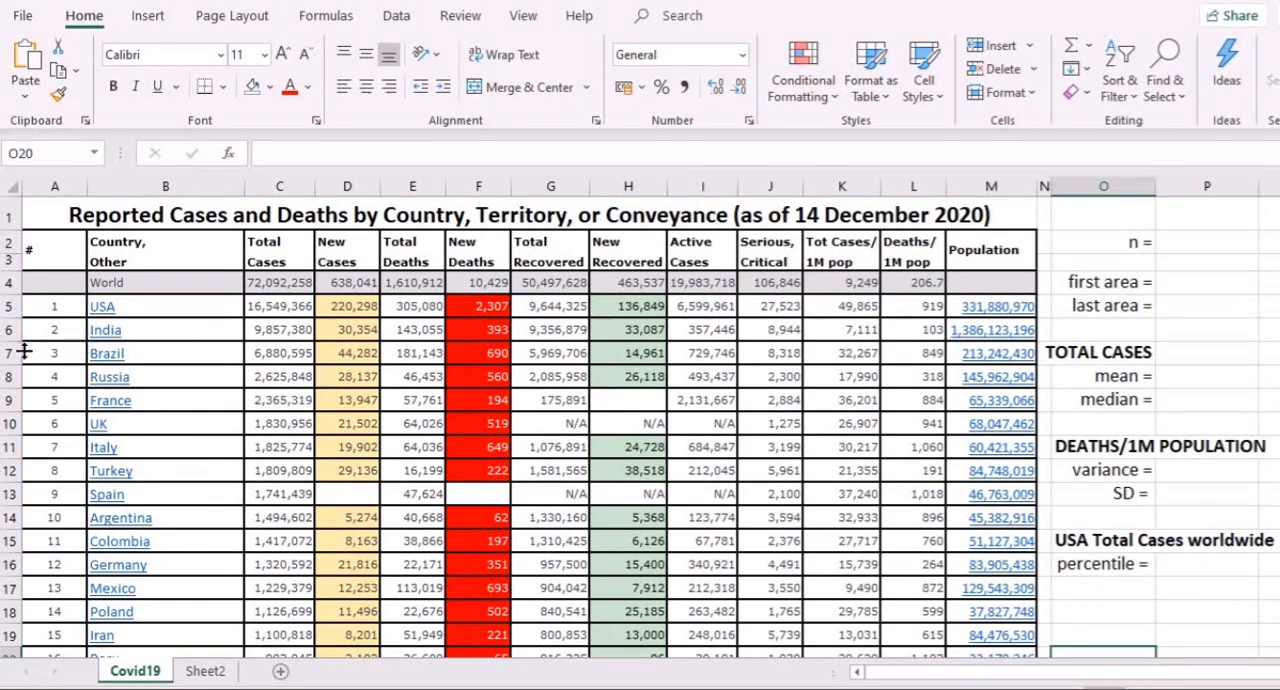
mouse_move(12, 328)
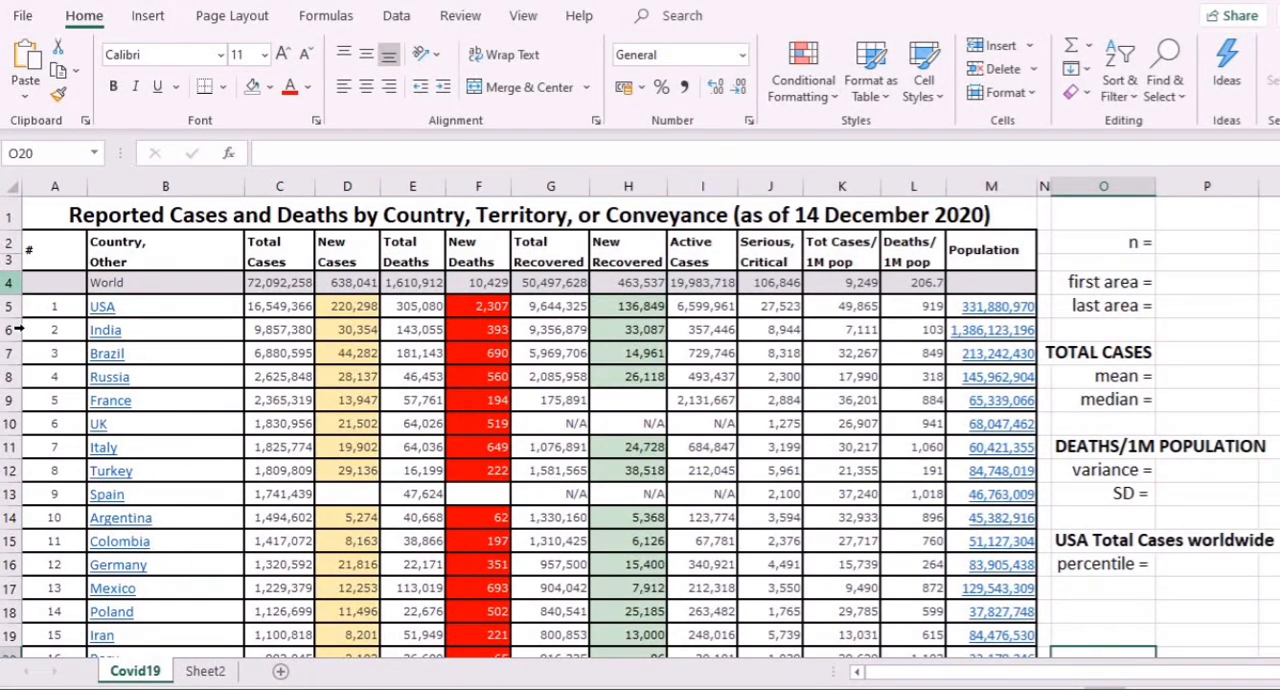
left_click(54, 282)
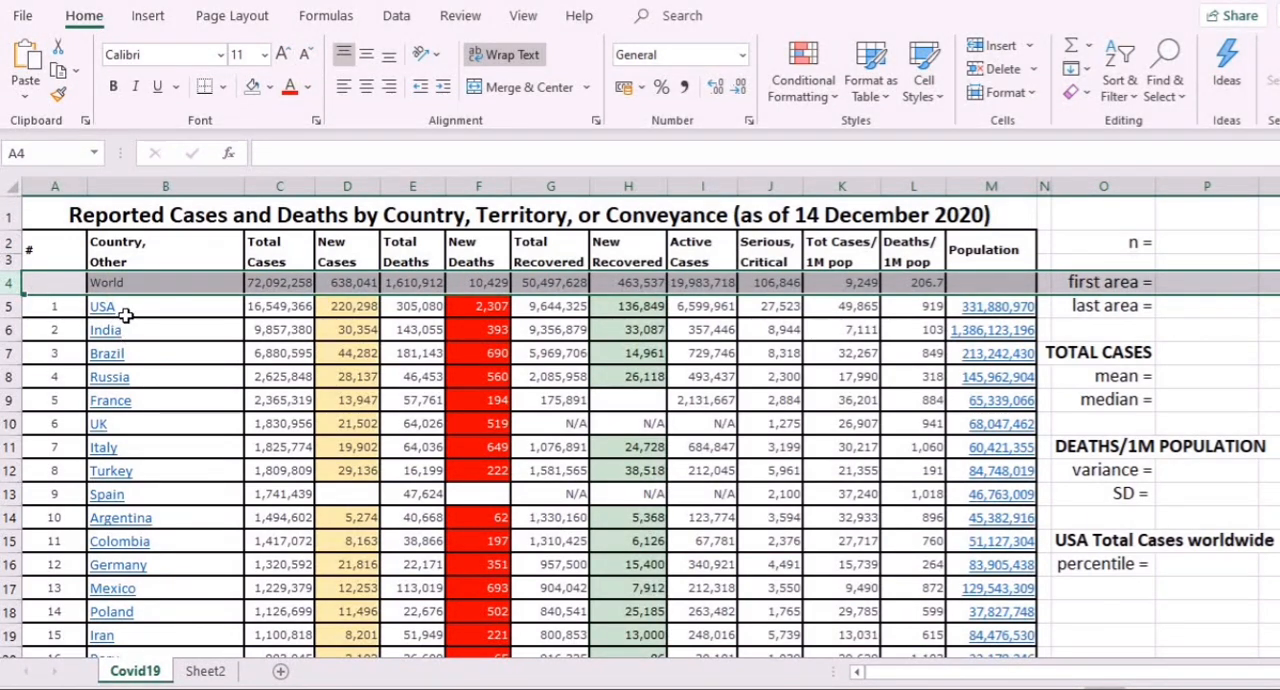
mouse_move(244, 308)
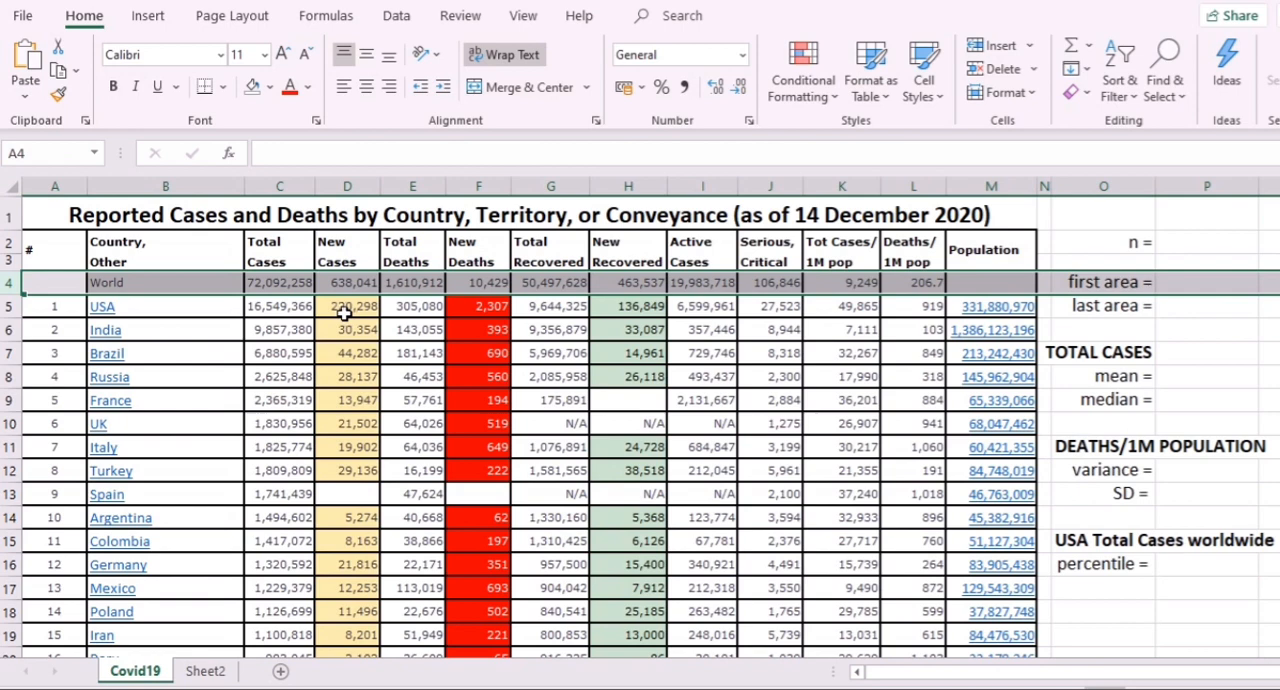
mouse_move(472, 320)
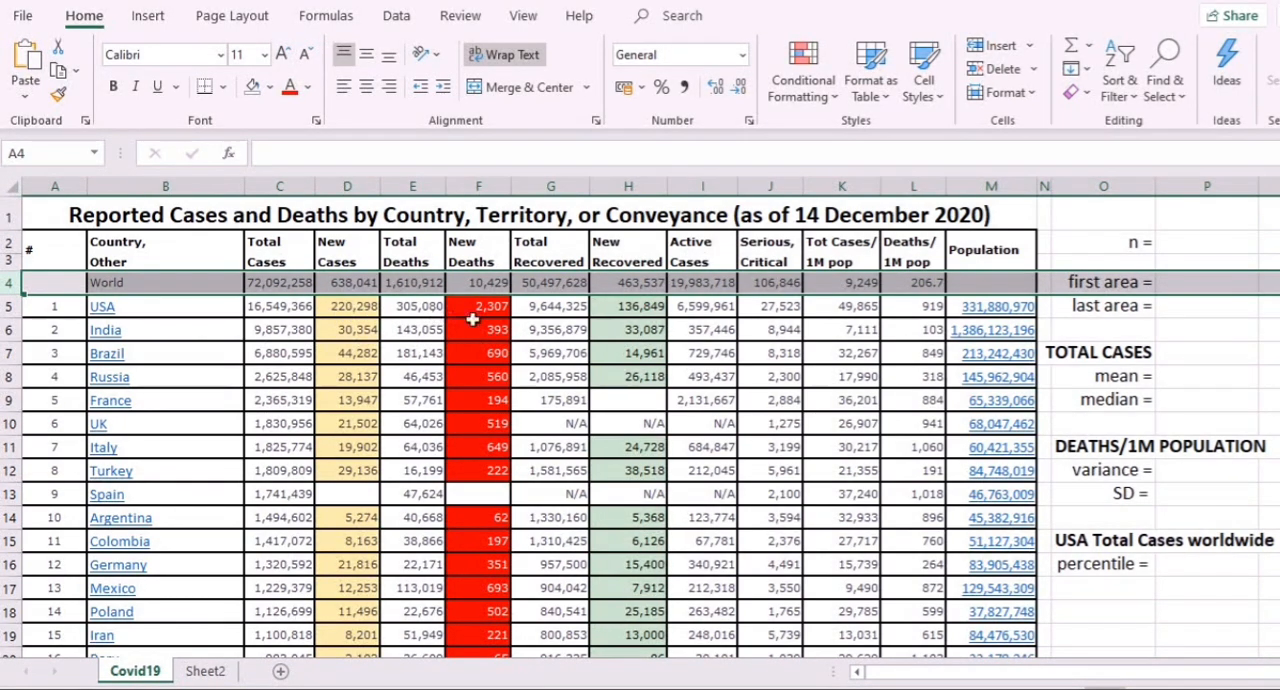
mouse_move(570, 312)
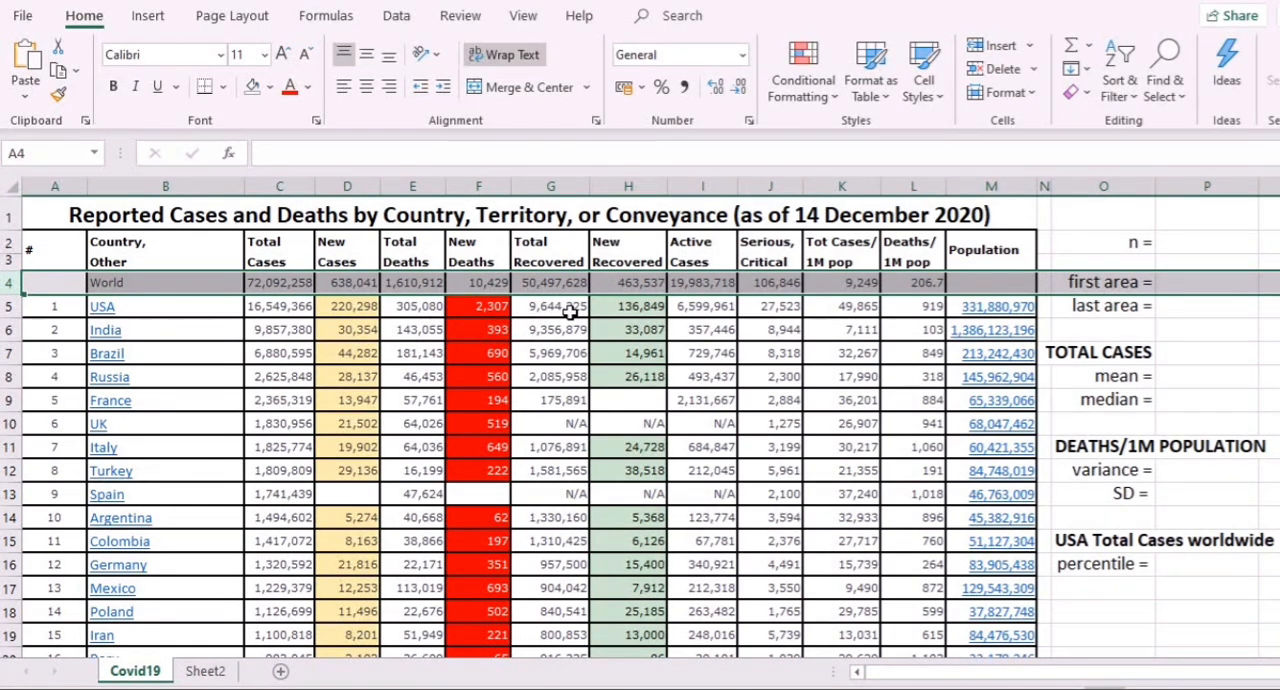
mouse_move(700, 328)
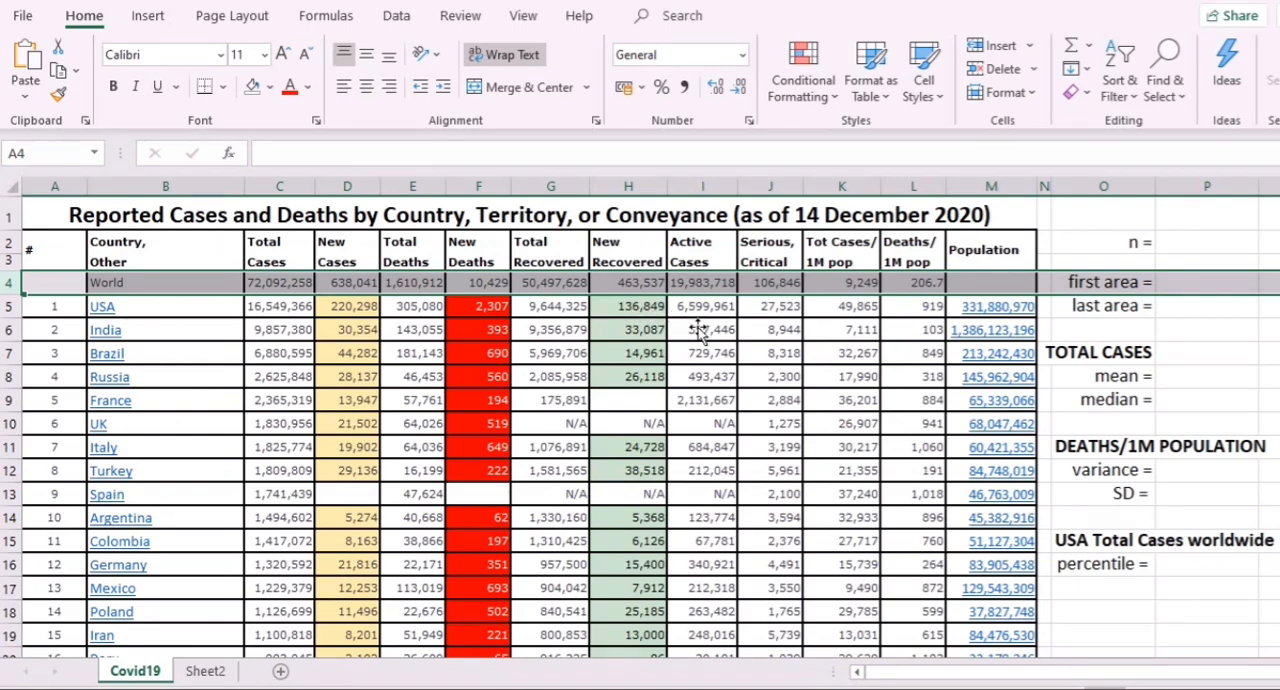
mouse_move(826, 316)
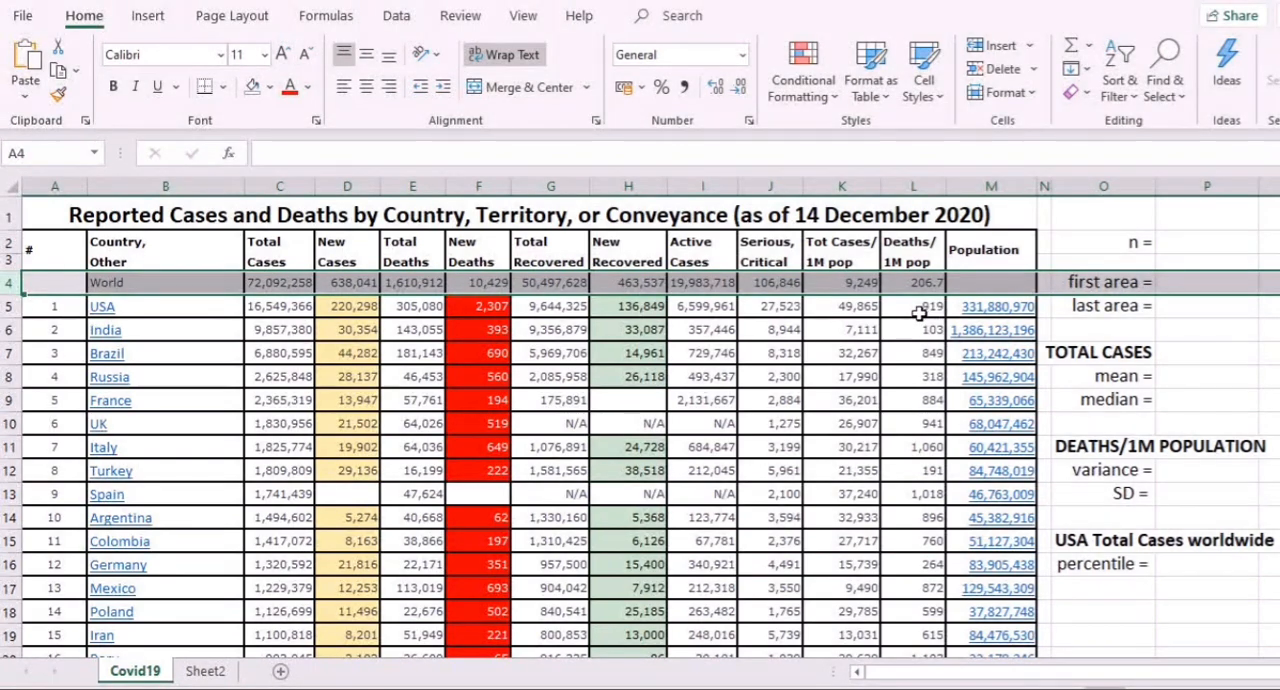
left_click(992, 282)
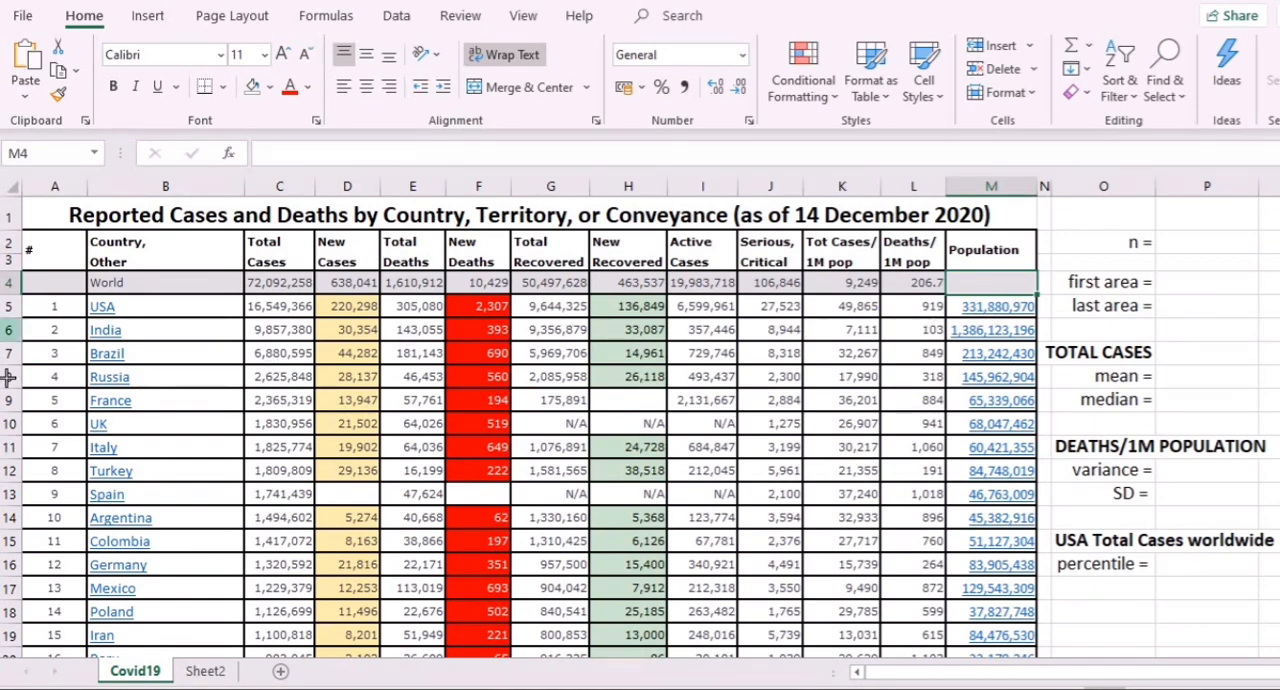
mouse_move(44, 318)
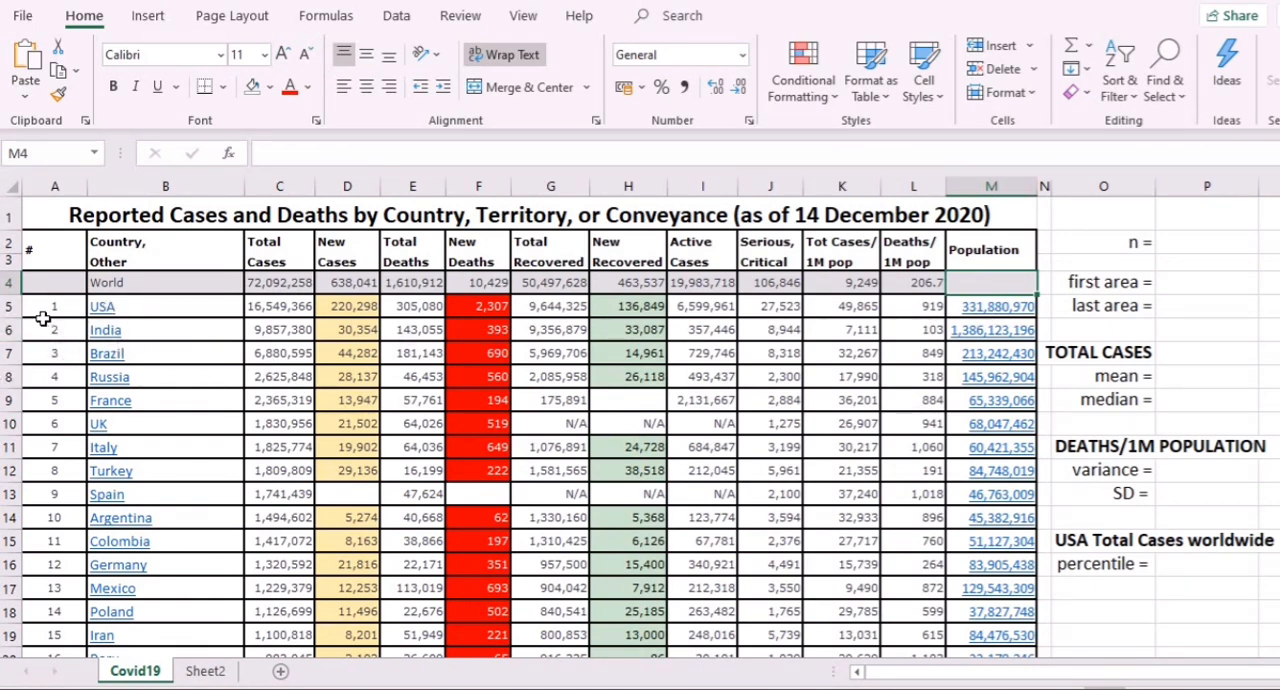
mouse_move(924, 328)
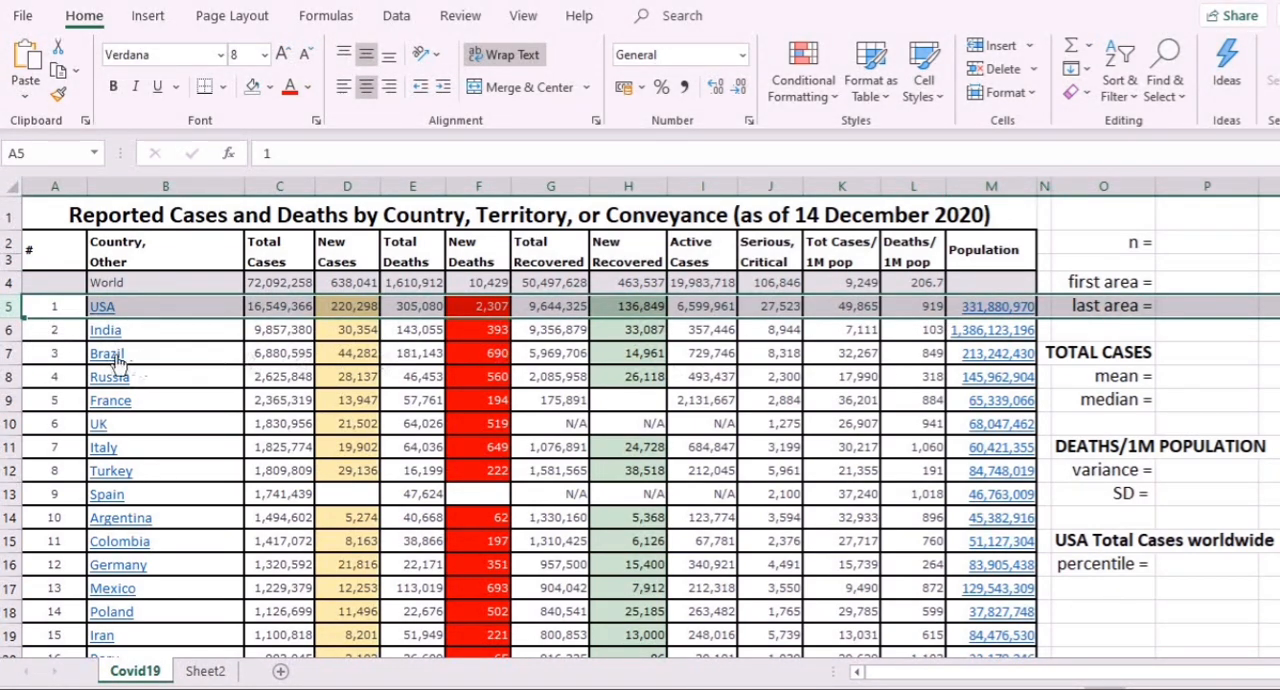
mouse_move(108, 352)
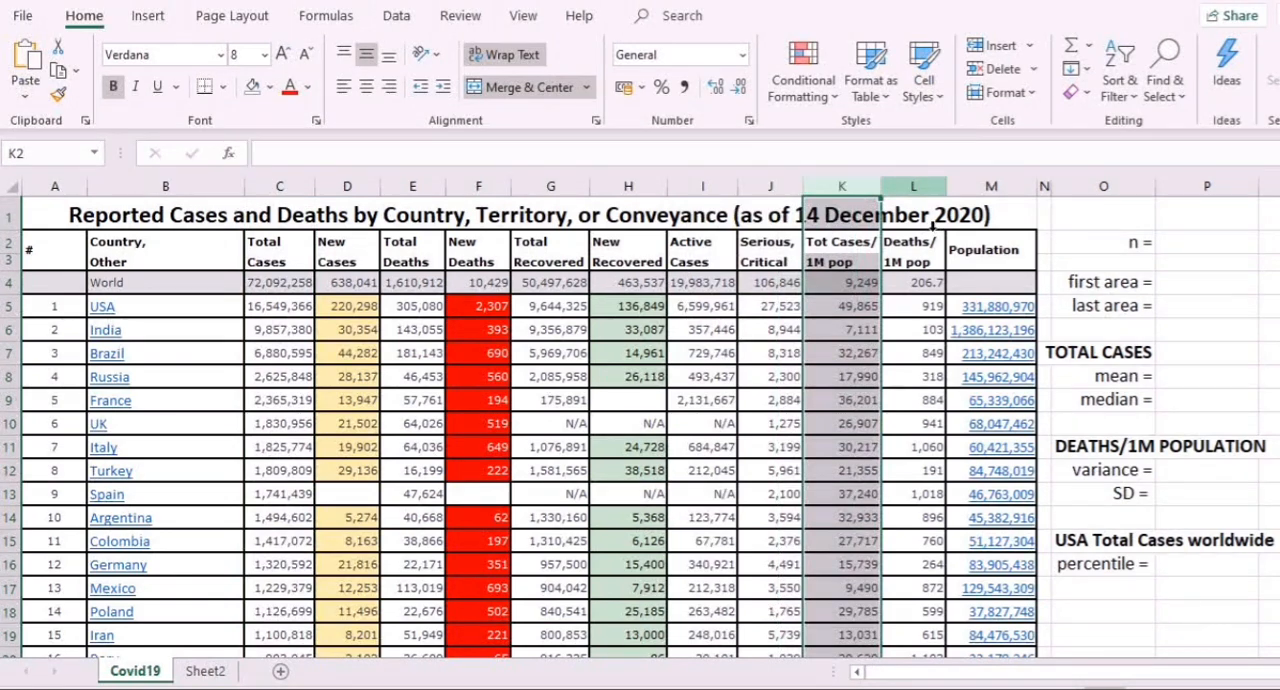
left_click(914, 282)
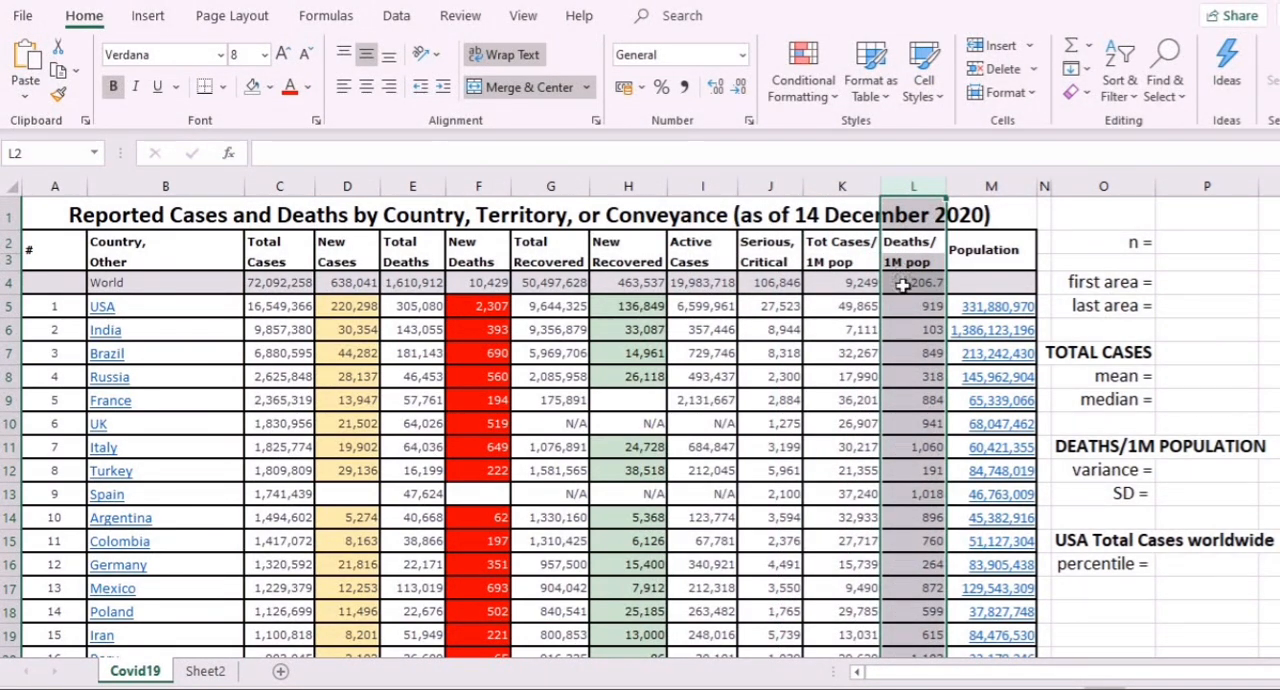
mouse_move(904, 300)
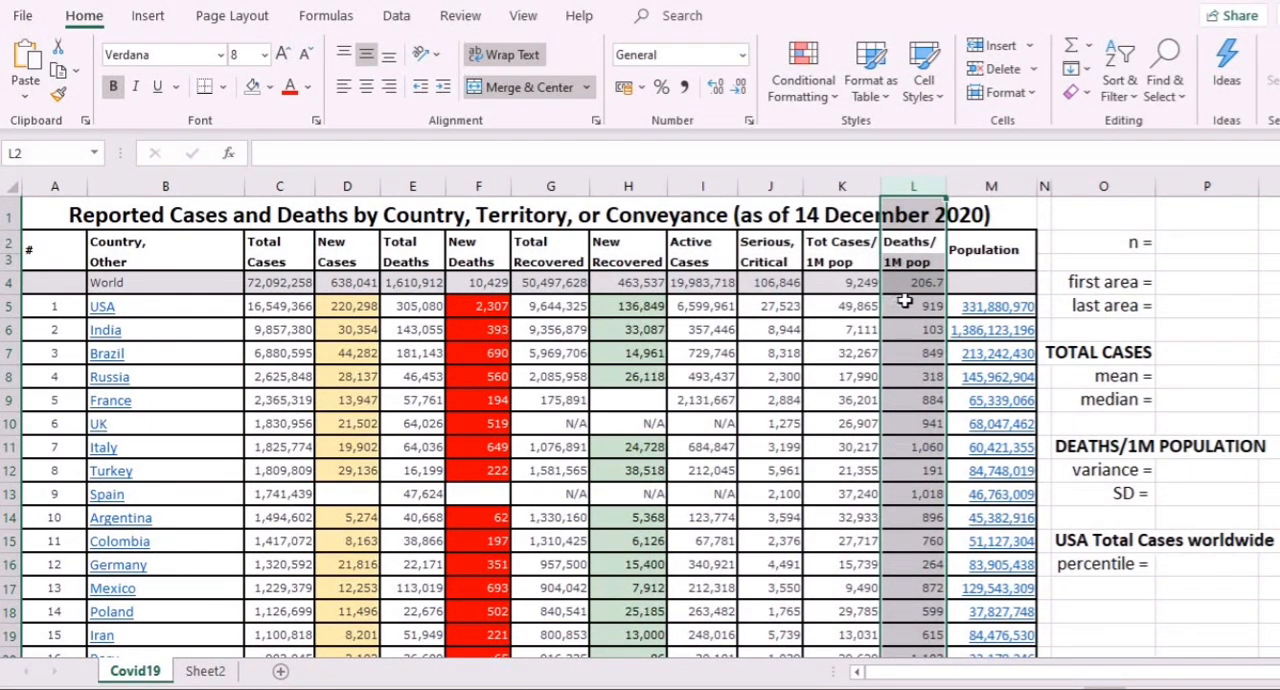
left_click(912, 376)
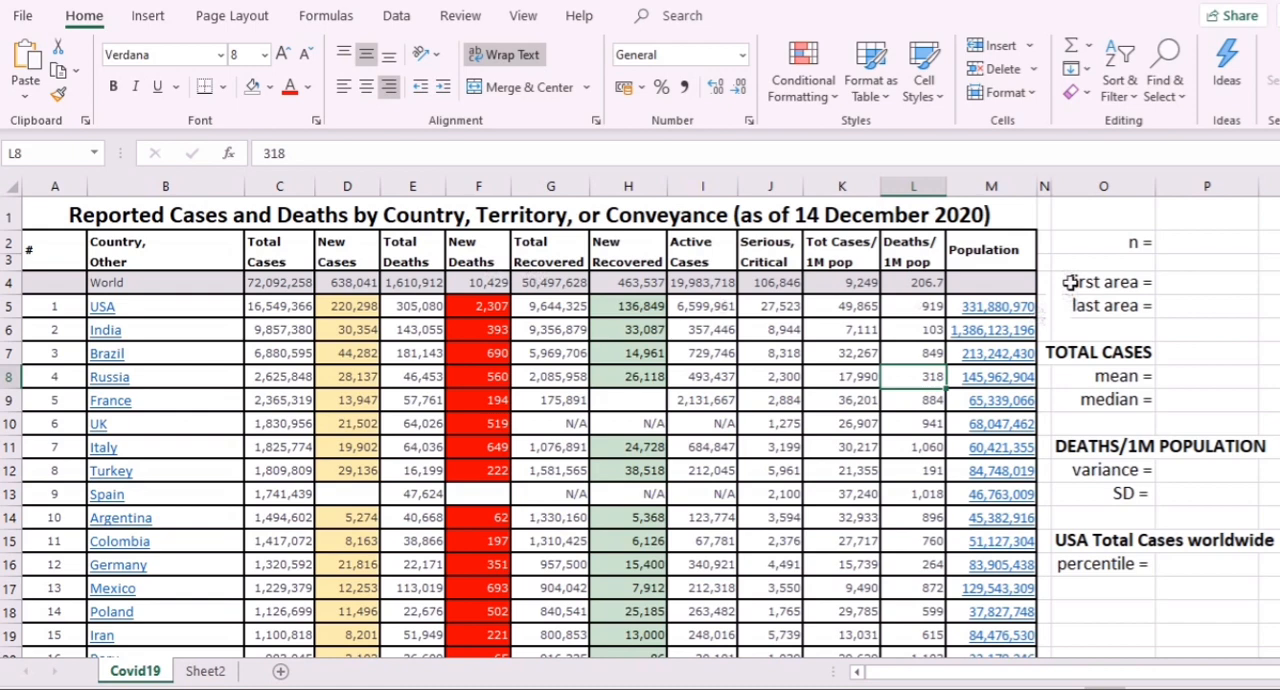
left_click(1104, 242)
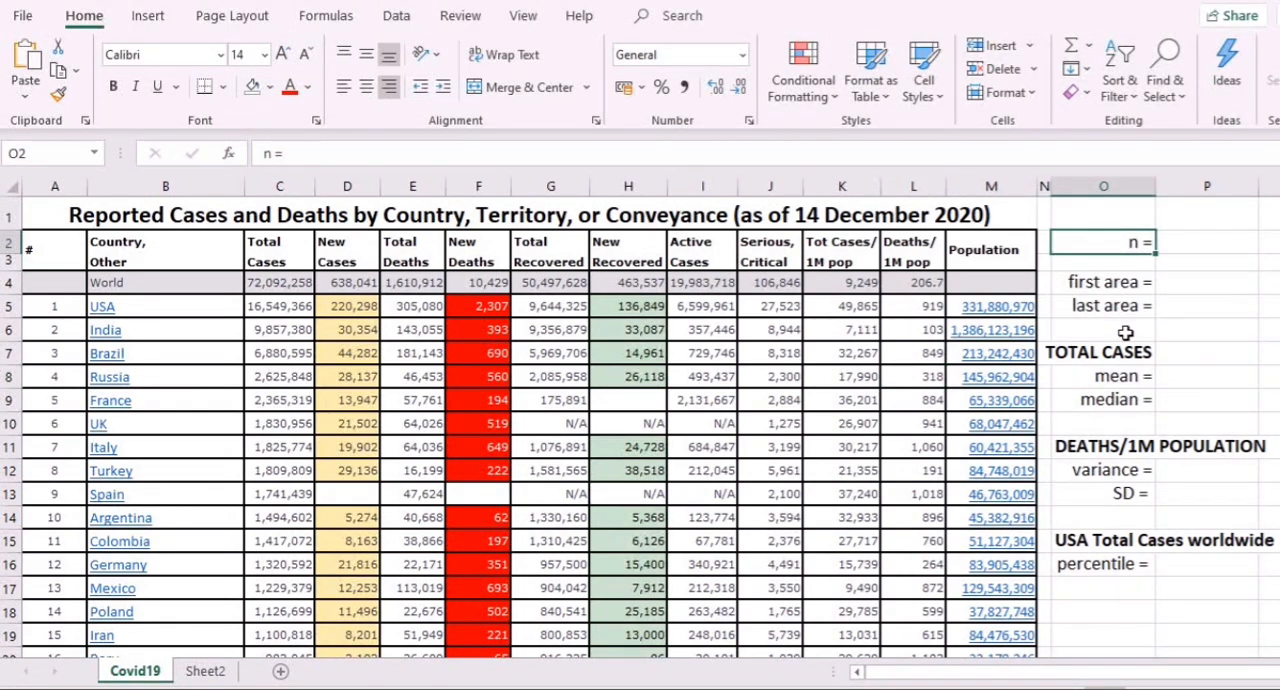
mouse_move(1066, 494)
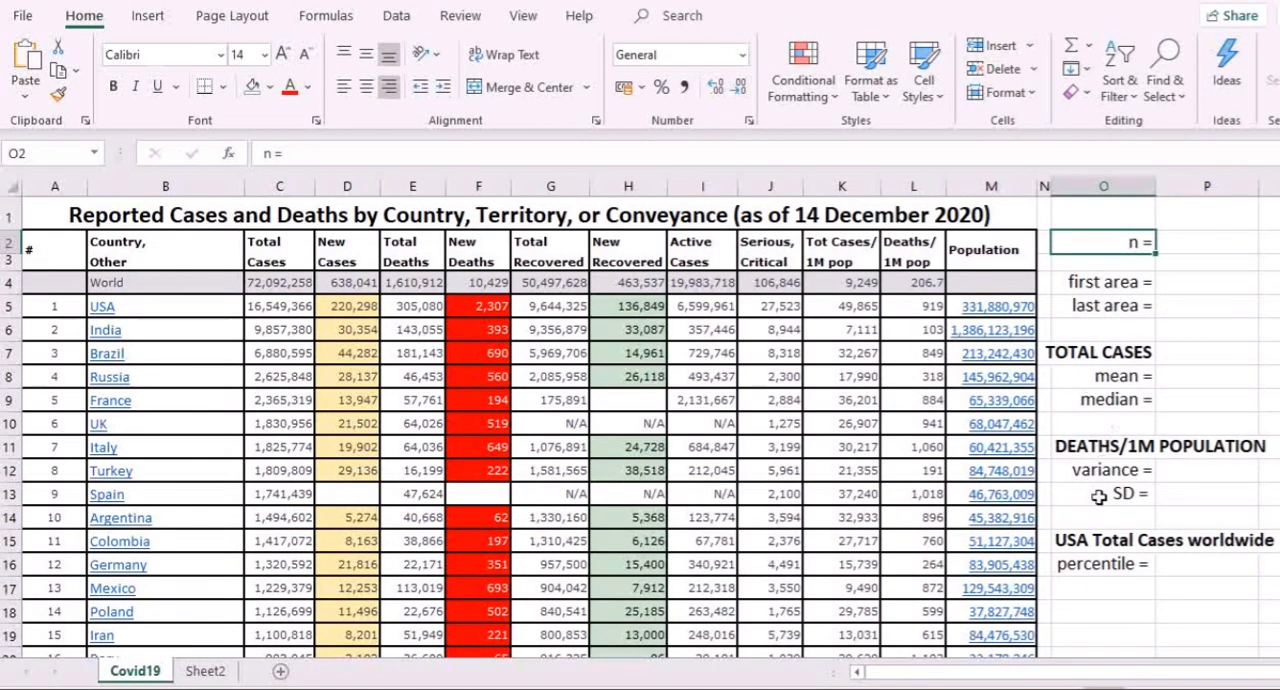
left_click_drag(1104, 242, 1104, 400)
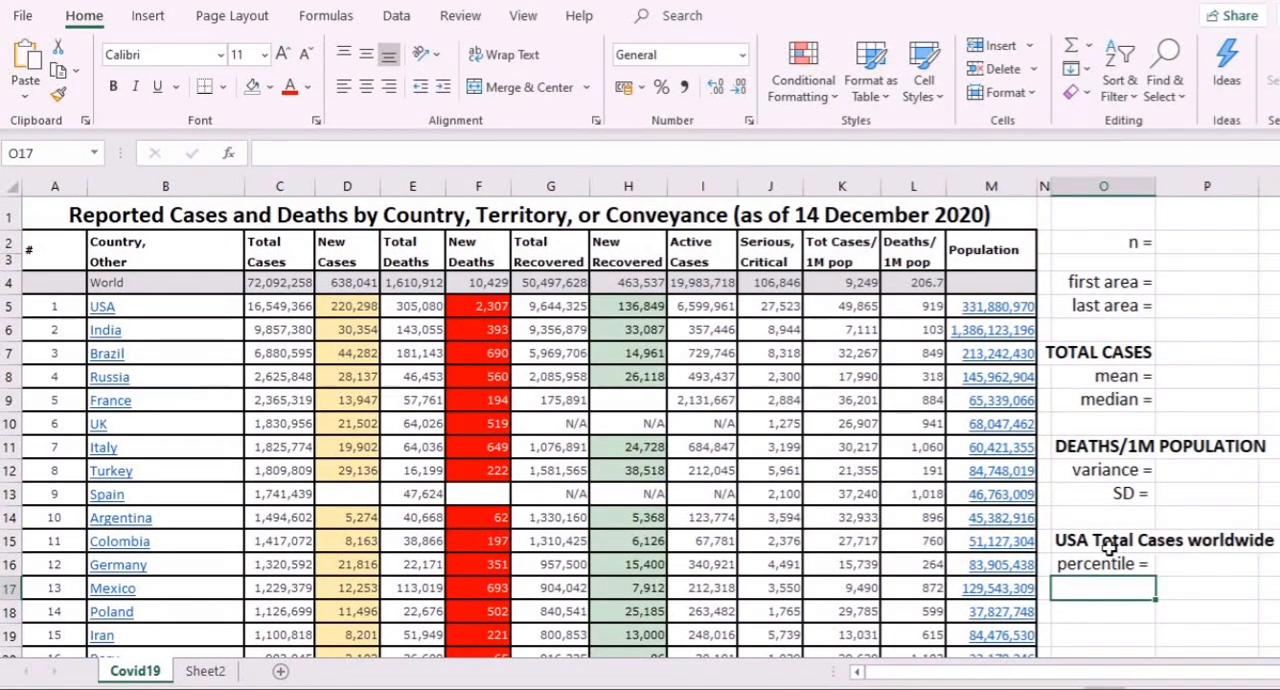
left_click(1102, 280)
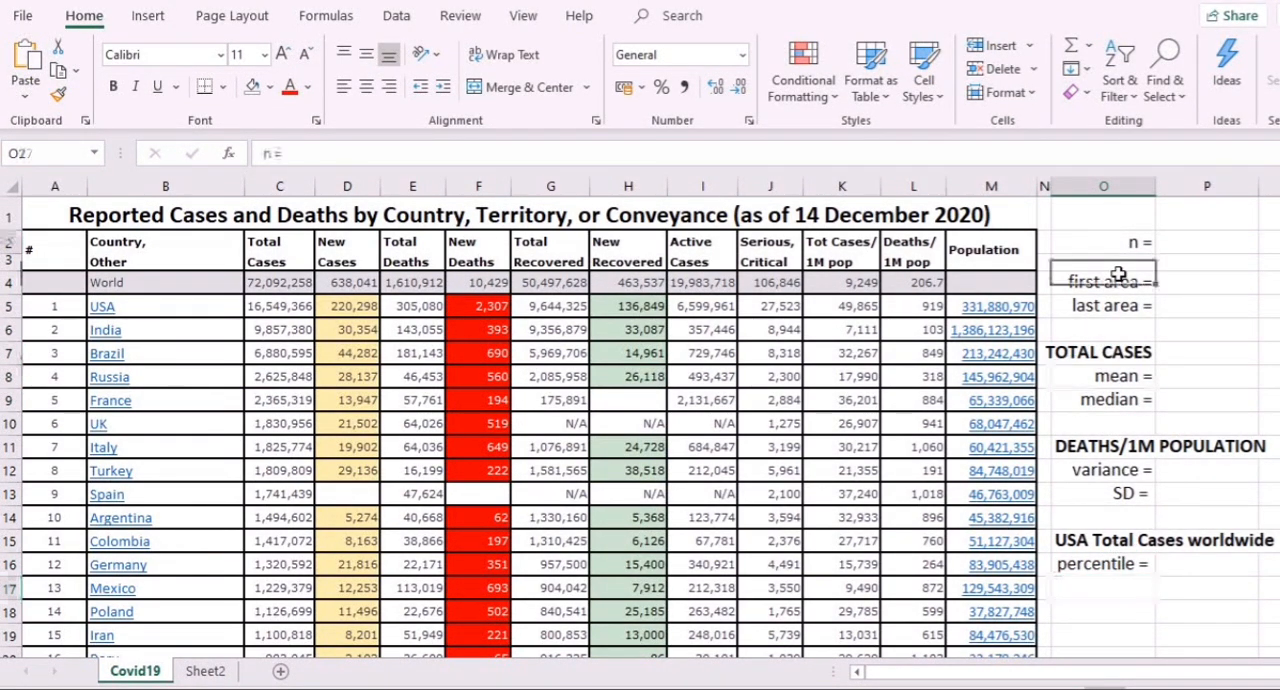
left_click(1104, 242)
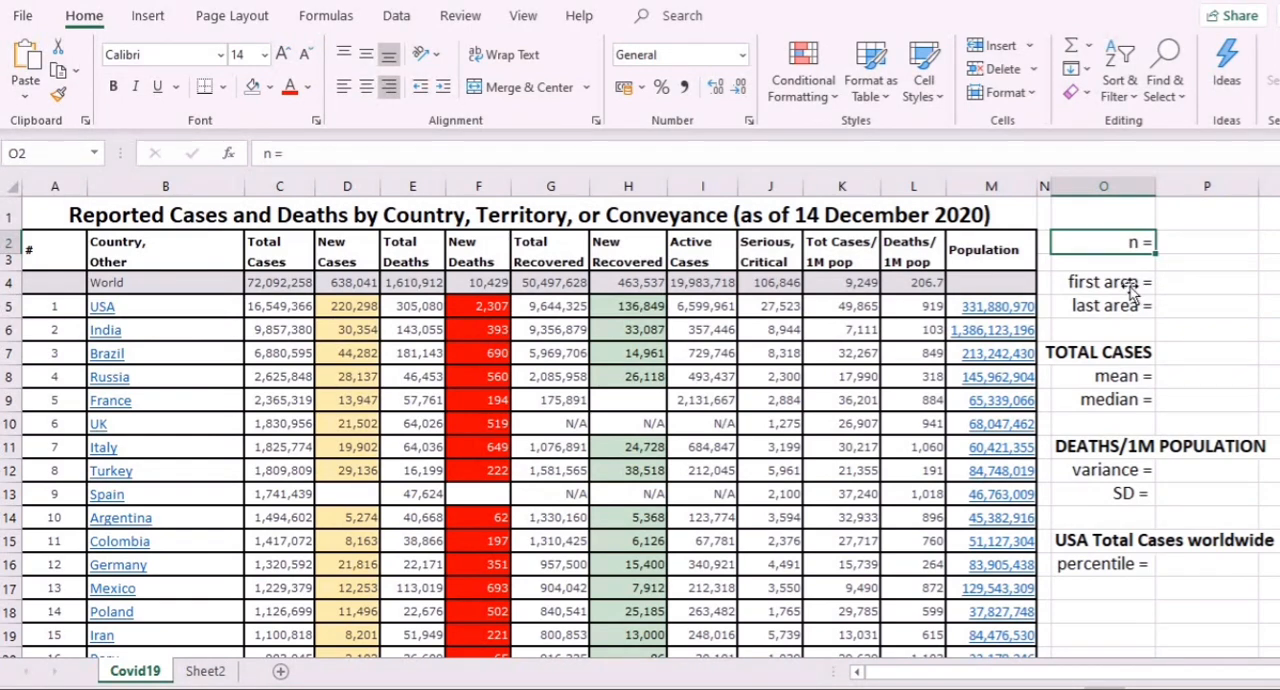
mouse_move(1132, 282)
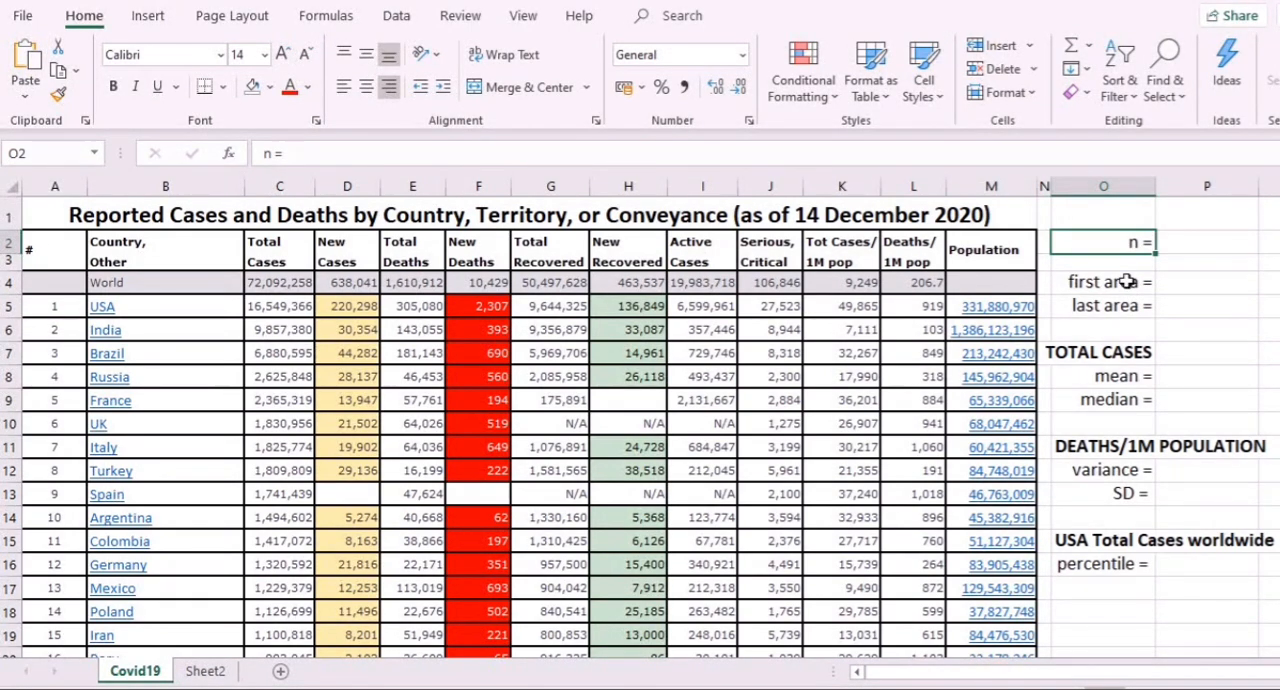
mouse_move(204, 458)
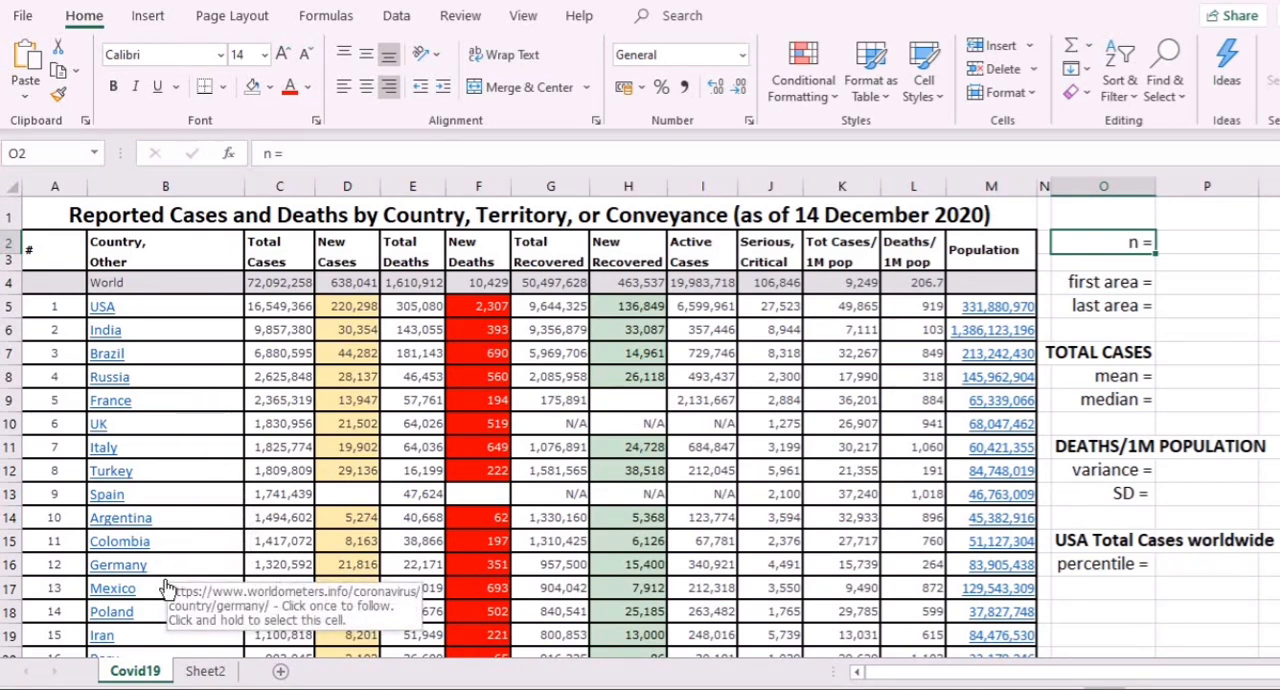
left_click(1104, 282)
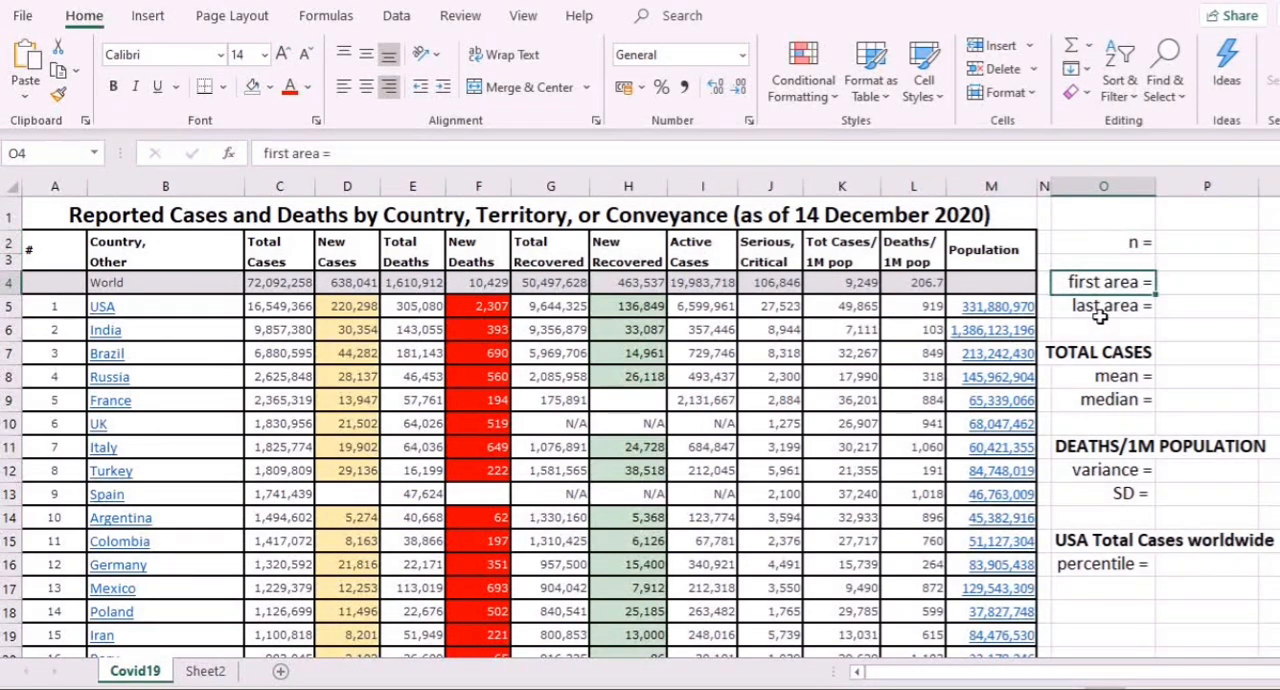
mouse_move(1124, 316)
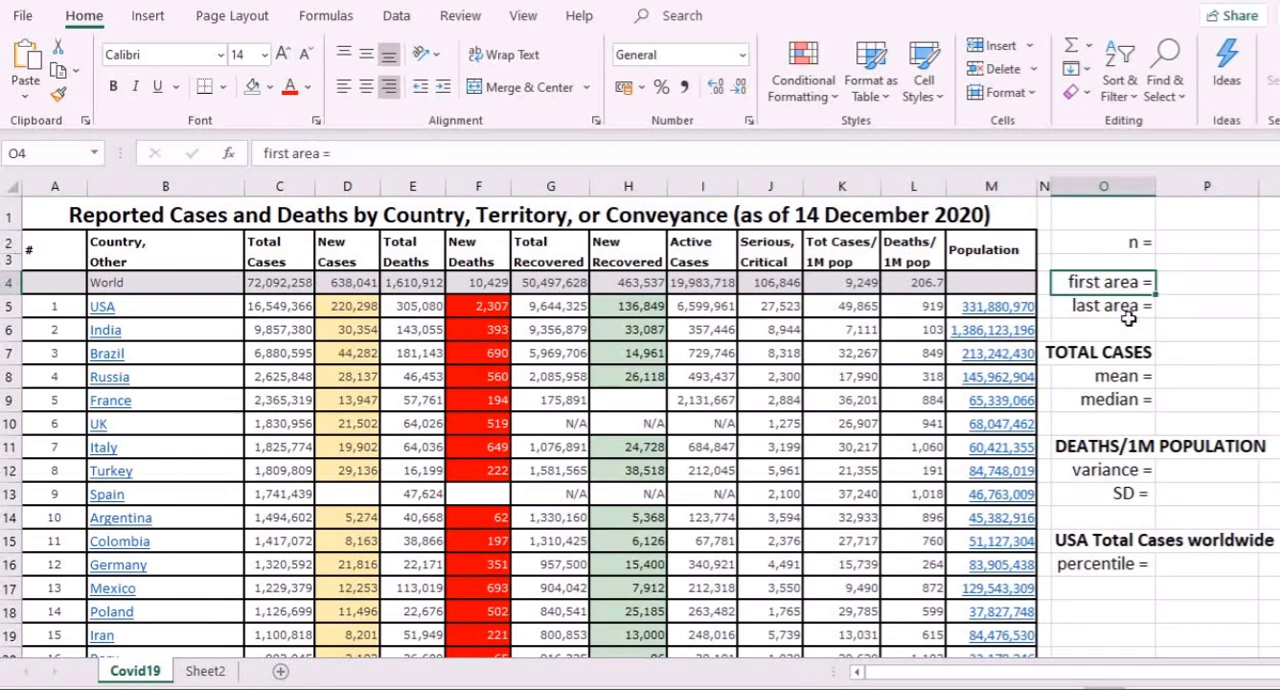
left_click(1104, 306)
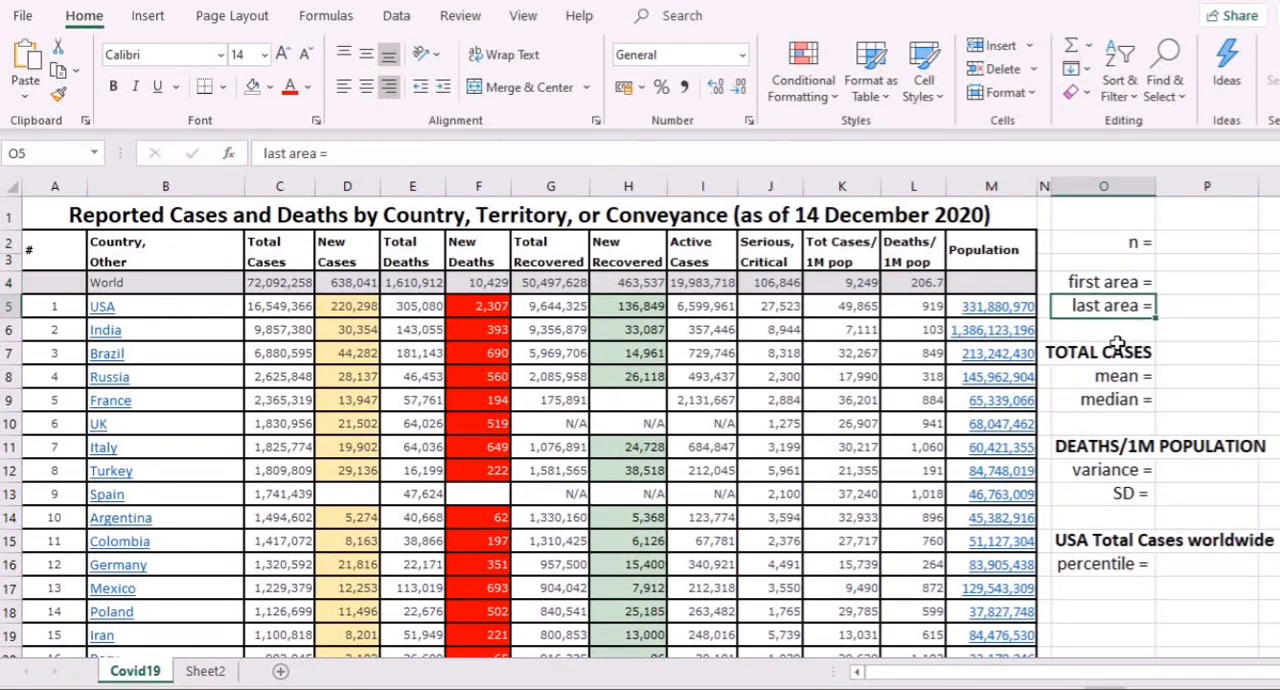
mouse_move(1116, 338)
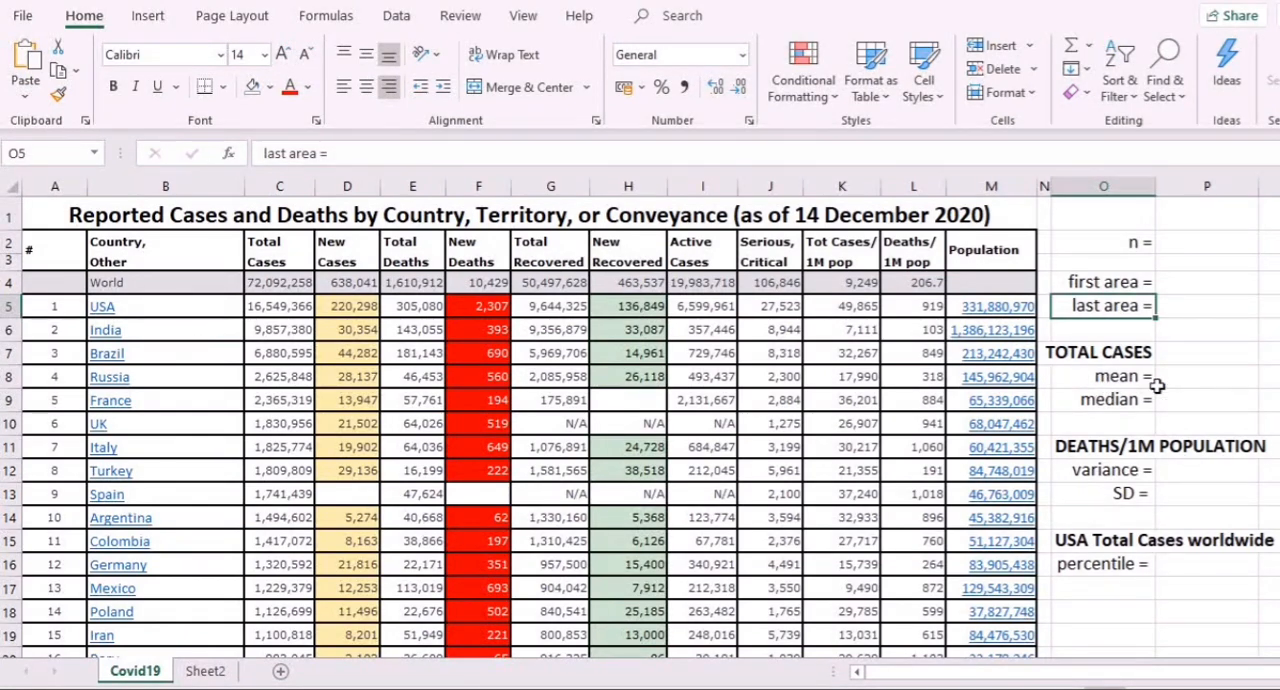
mouse_move(1096, 372)
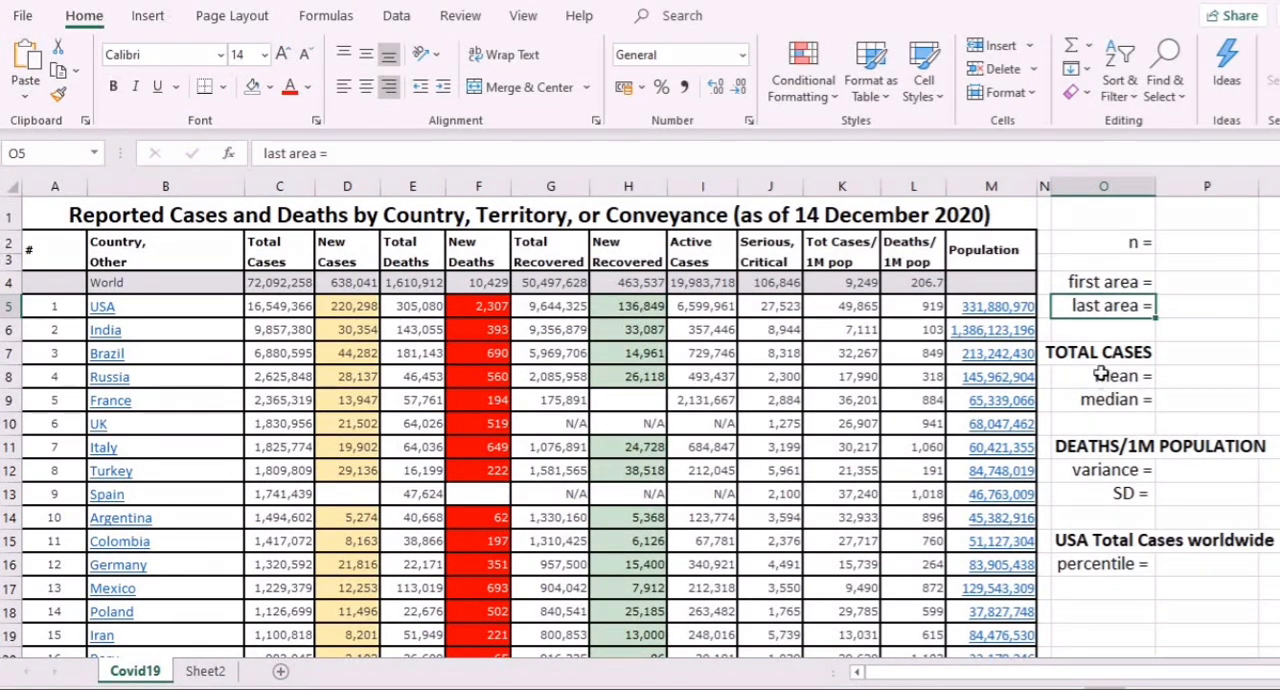
mouse_move(1152, 278)
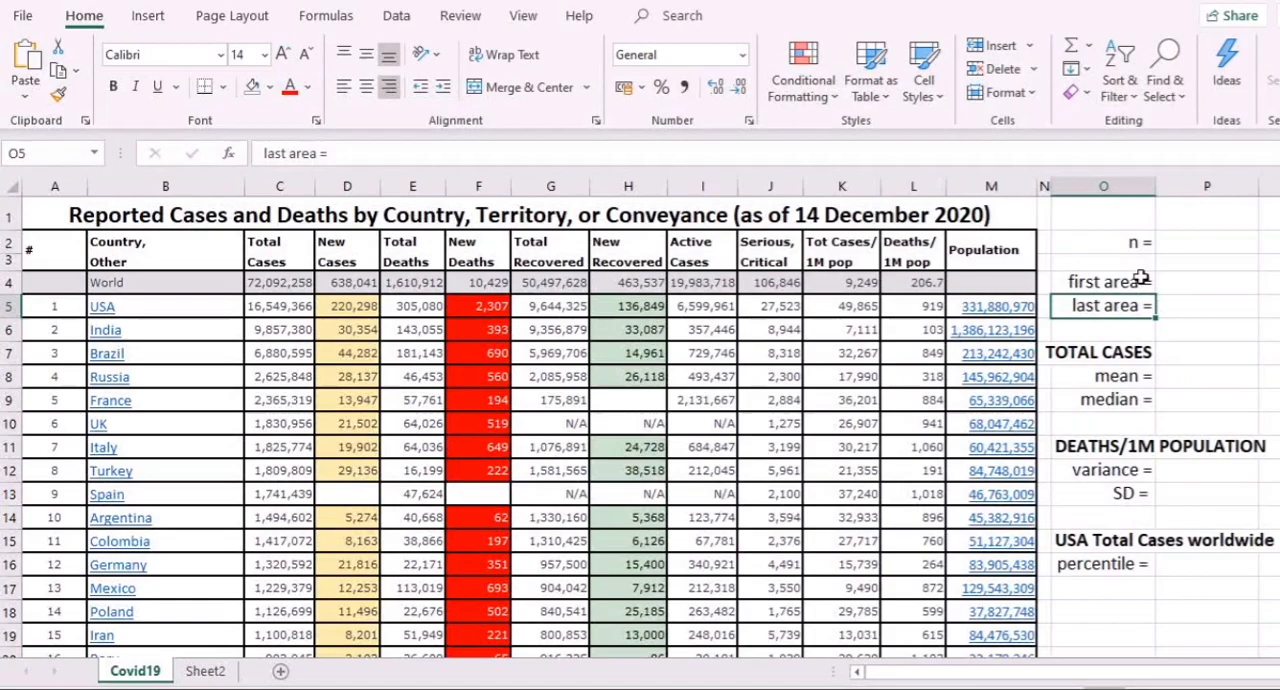
mouse_move(176, 380)
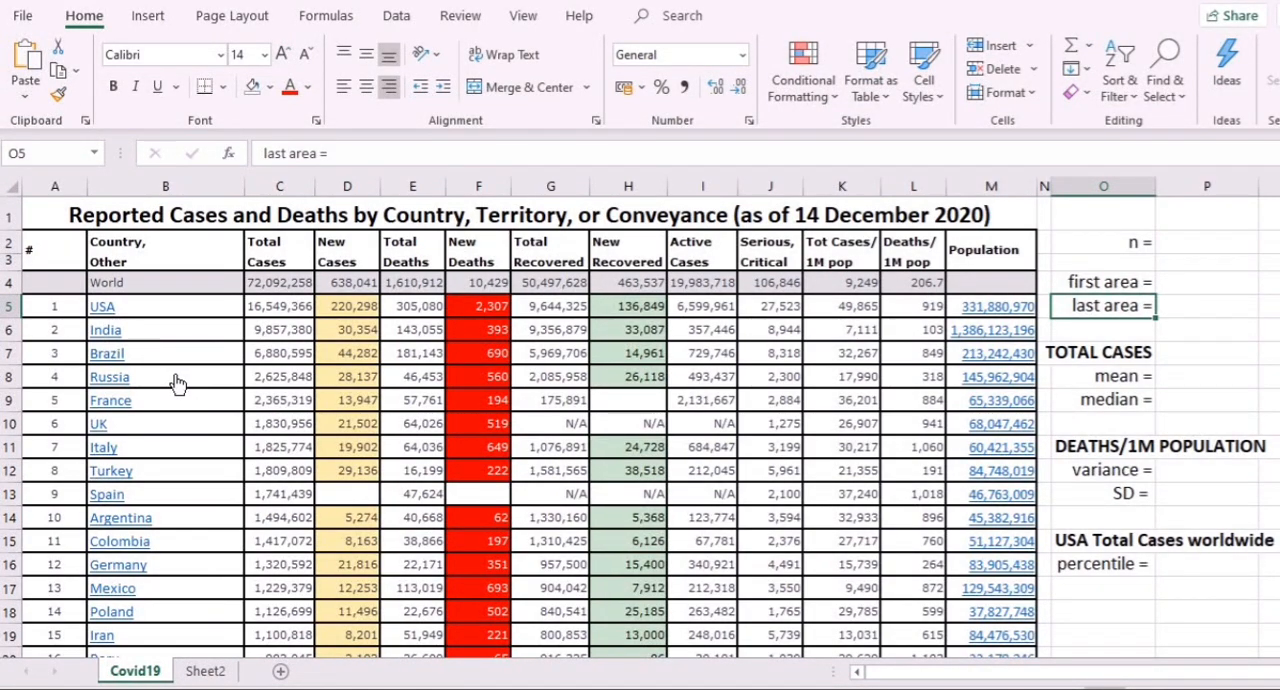
scroll("down", 3)
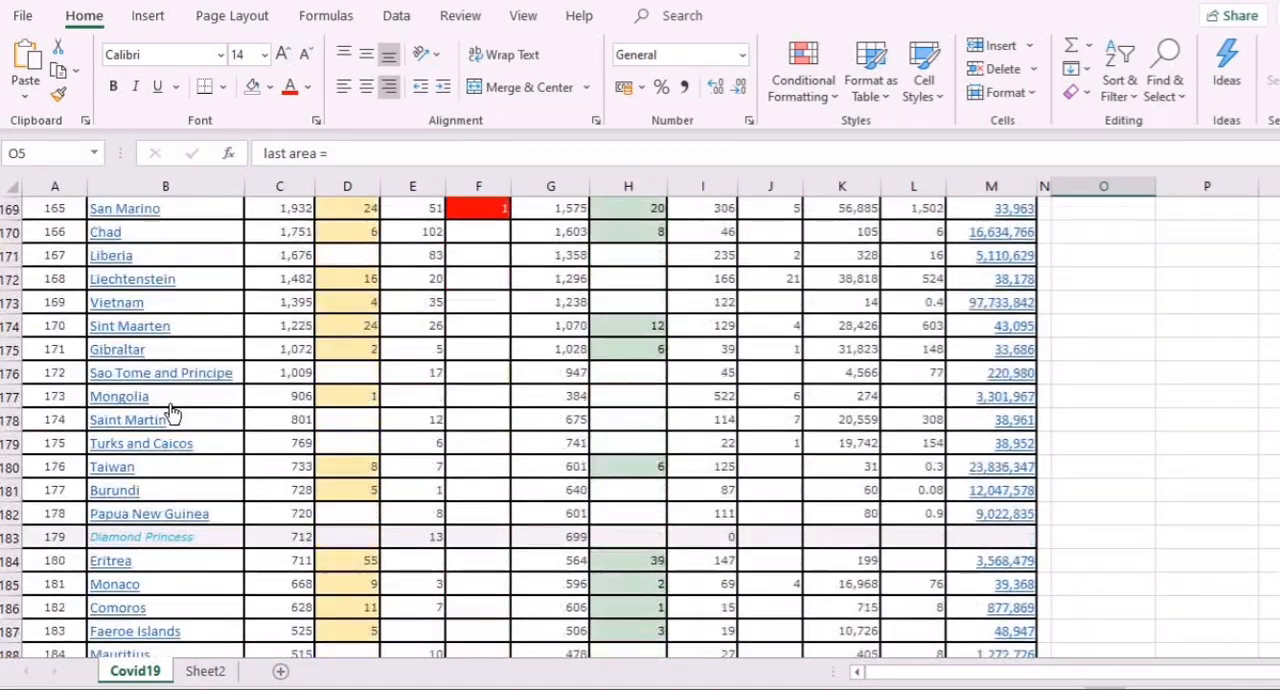
scroll("down", 3)
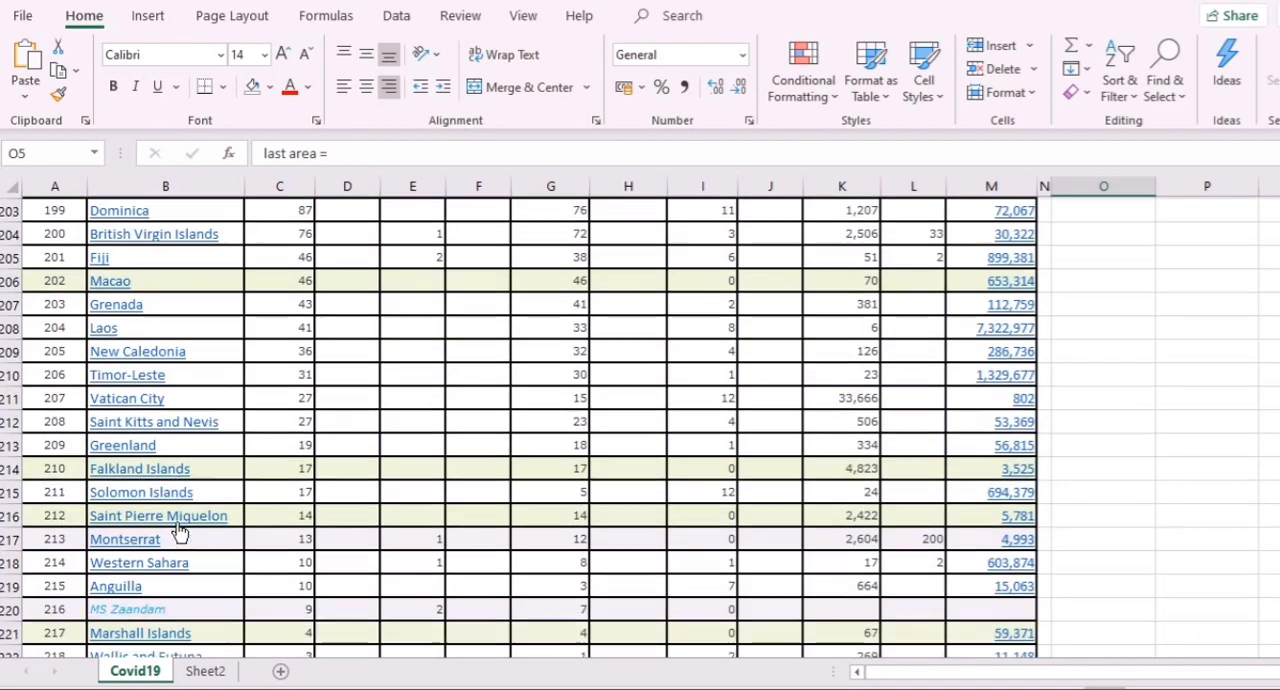
scroll("down", 3)
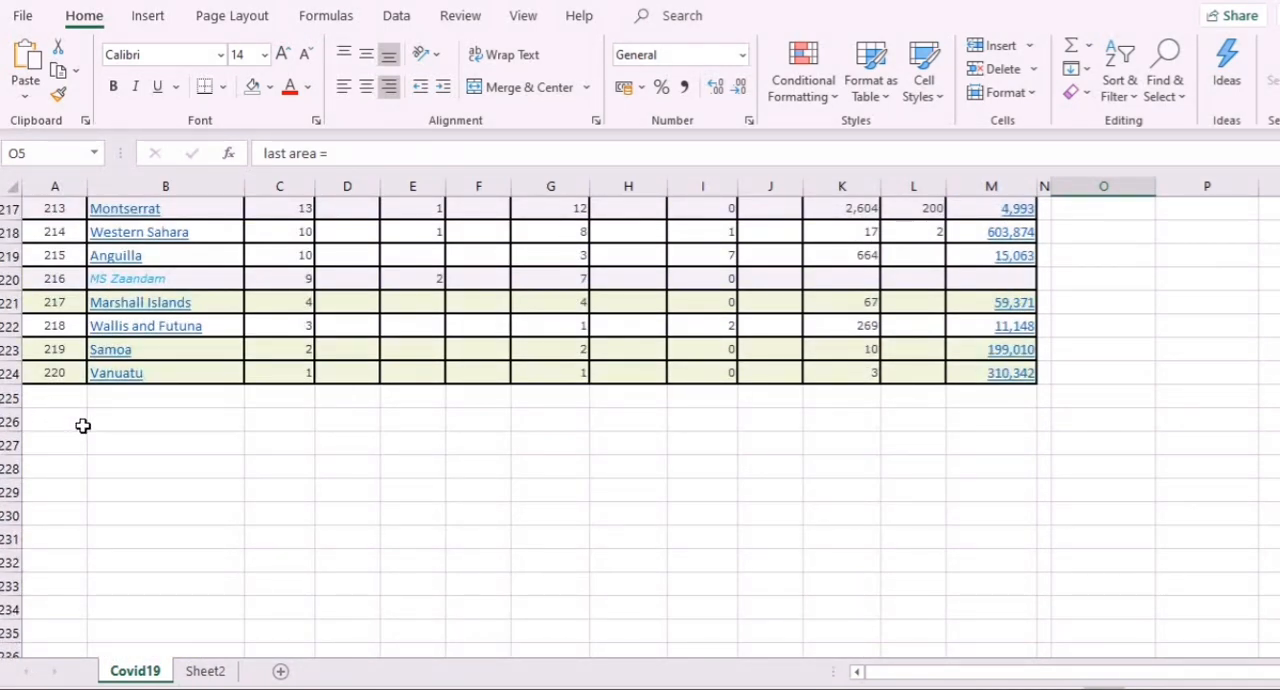
mouse_move(64, 410)
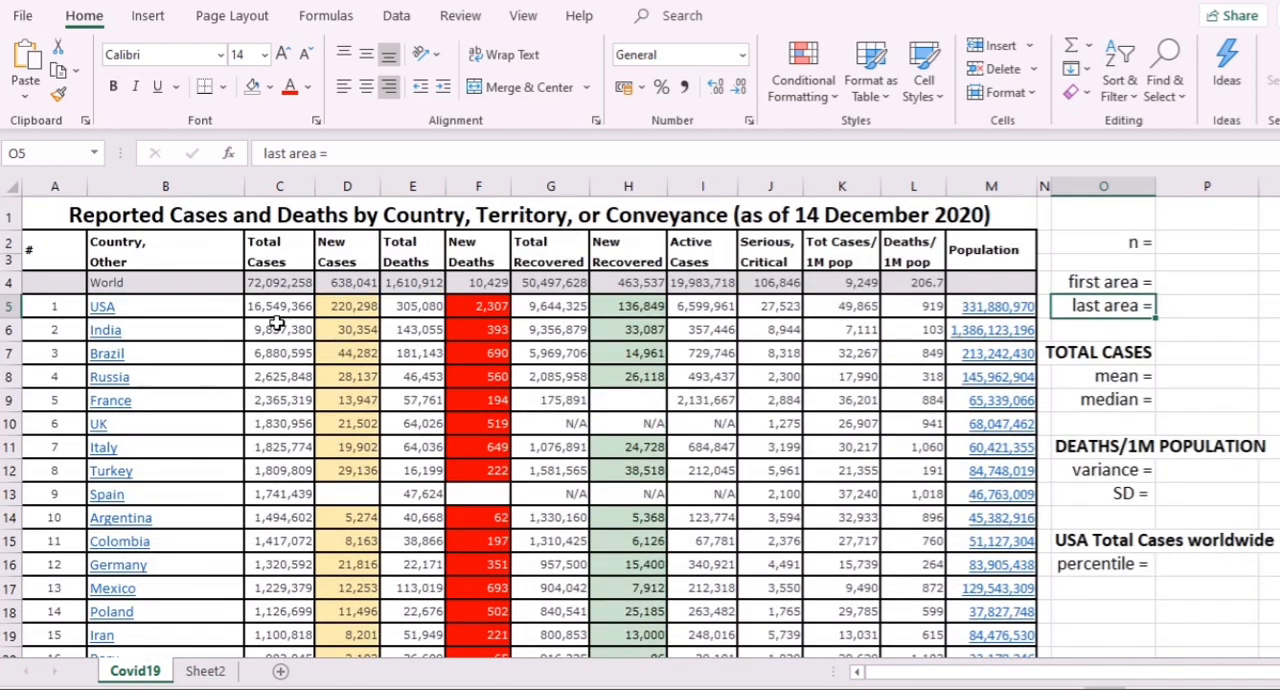
mouse_move(280, 336)
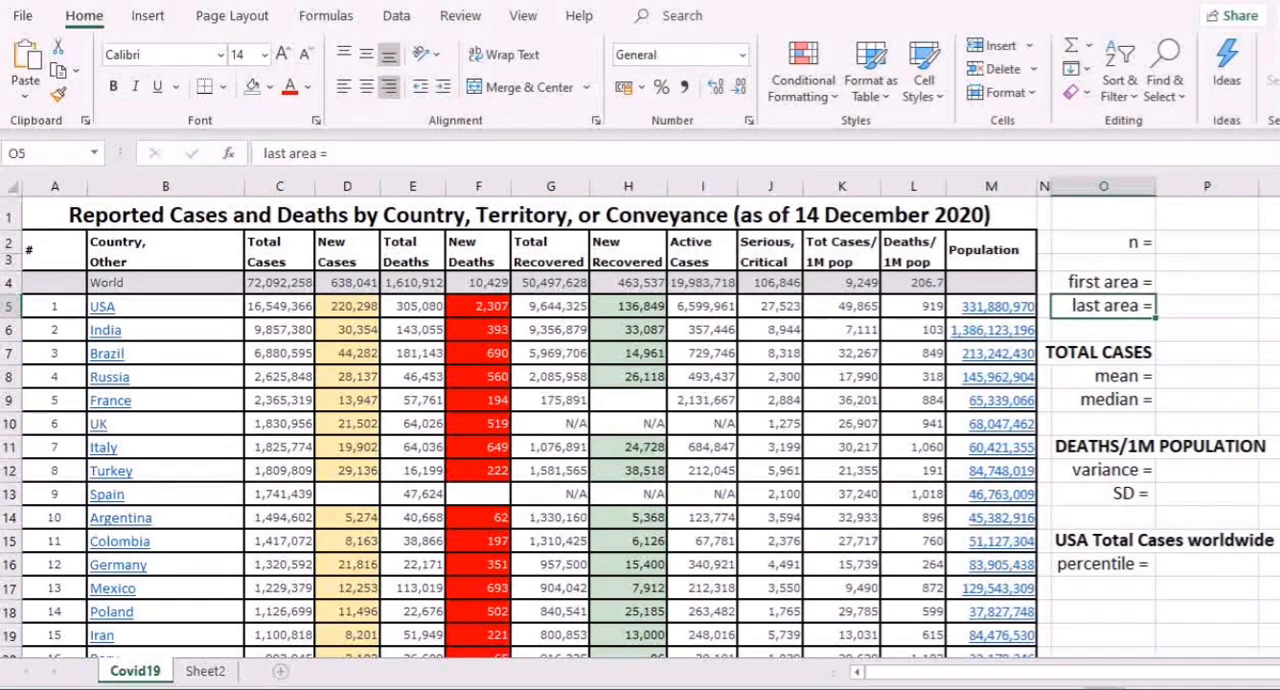
- Record first area as row 5 and last area as row 224 after checking the data rows
left_click(1206, 240)
type("220")
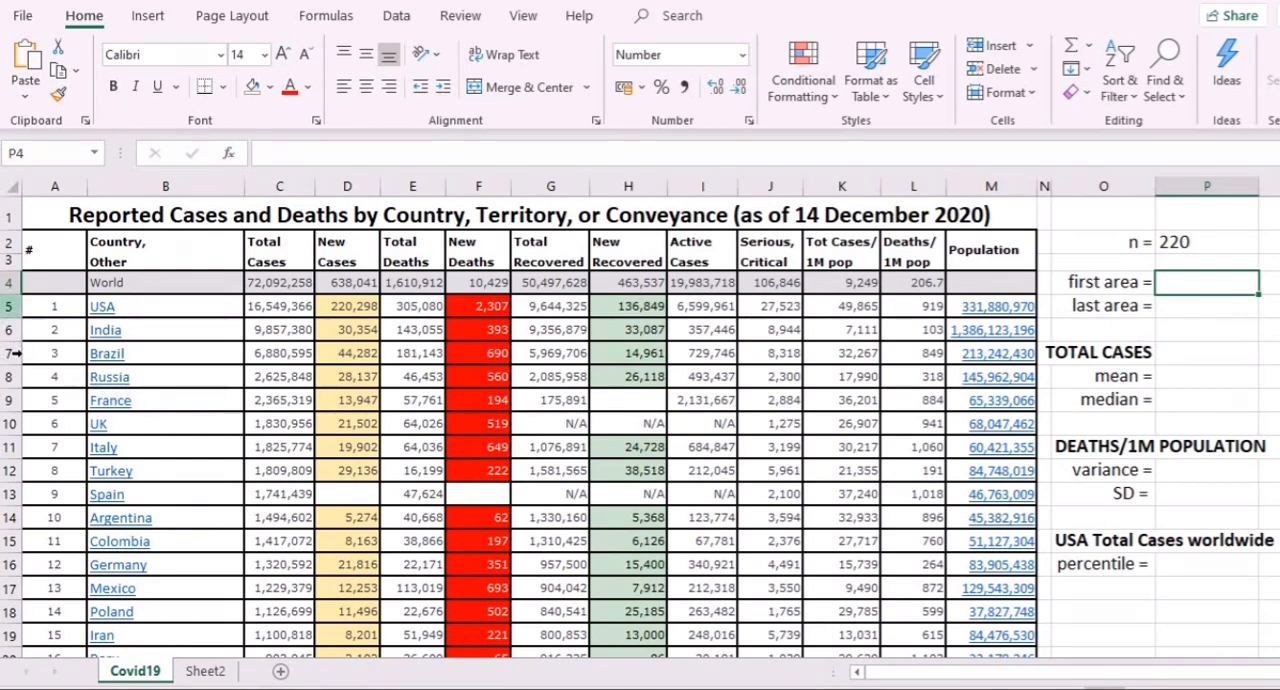
left_click(54, 306)
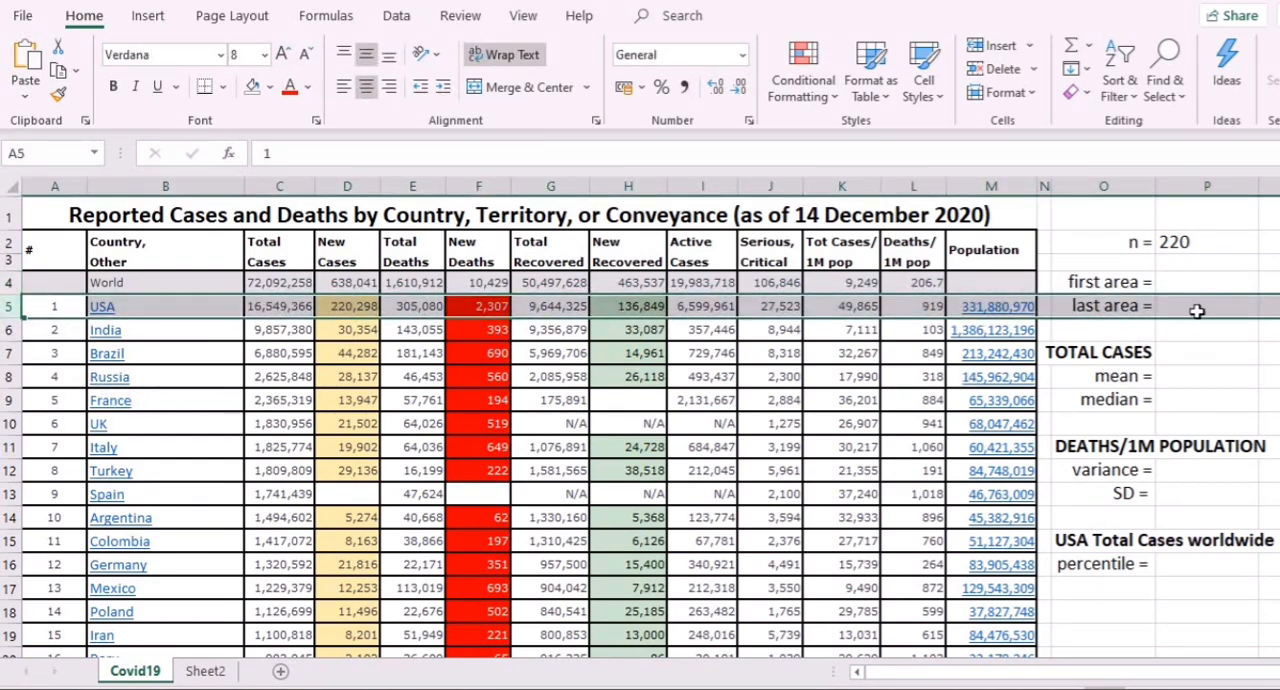
type("row")
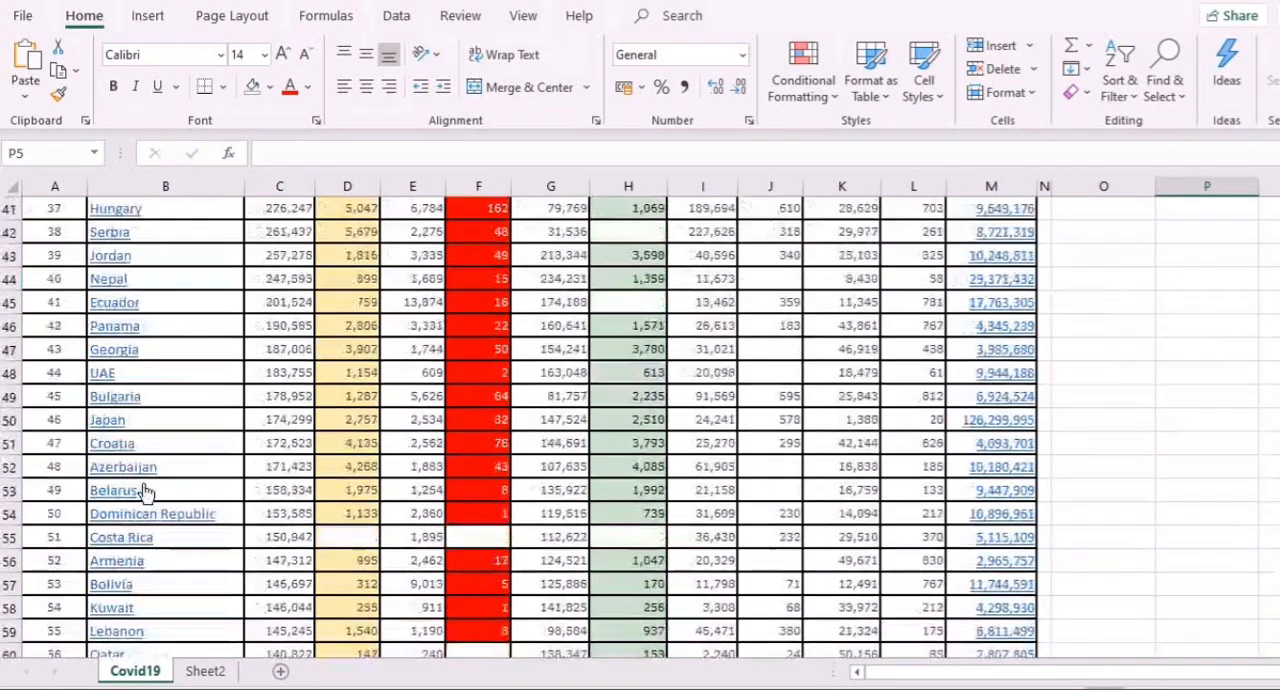
scroll("down", 3)
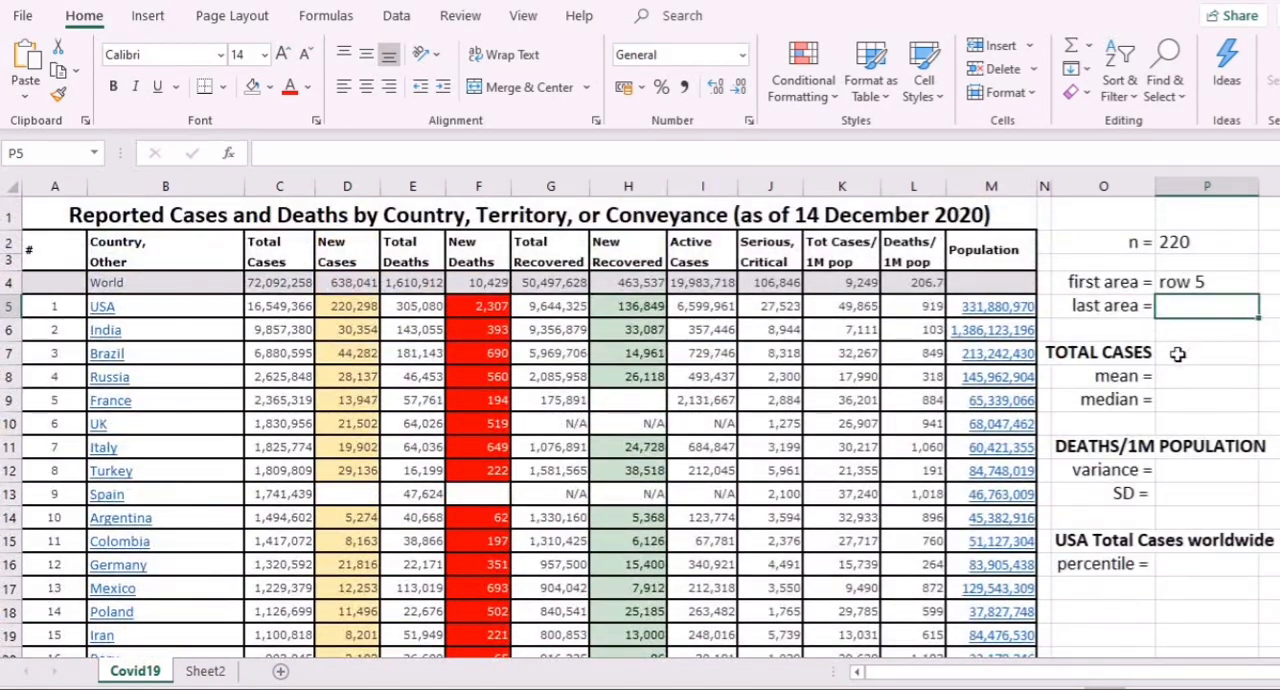
type("row 224")
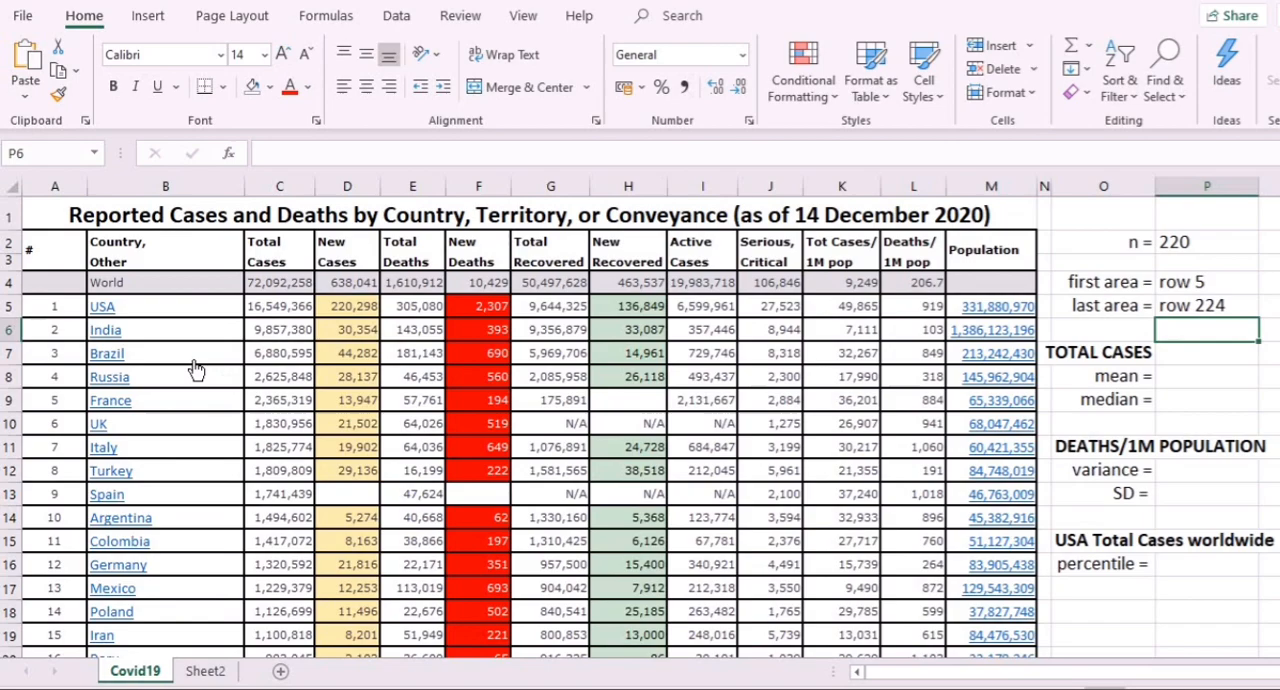
scroll("down", 3)
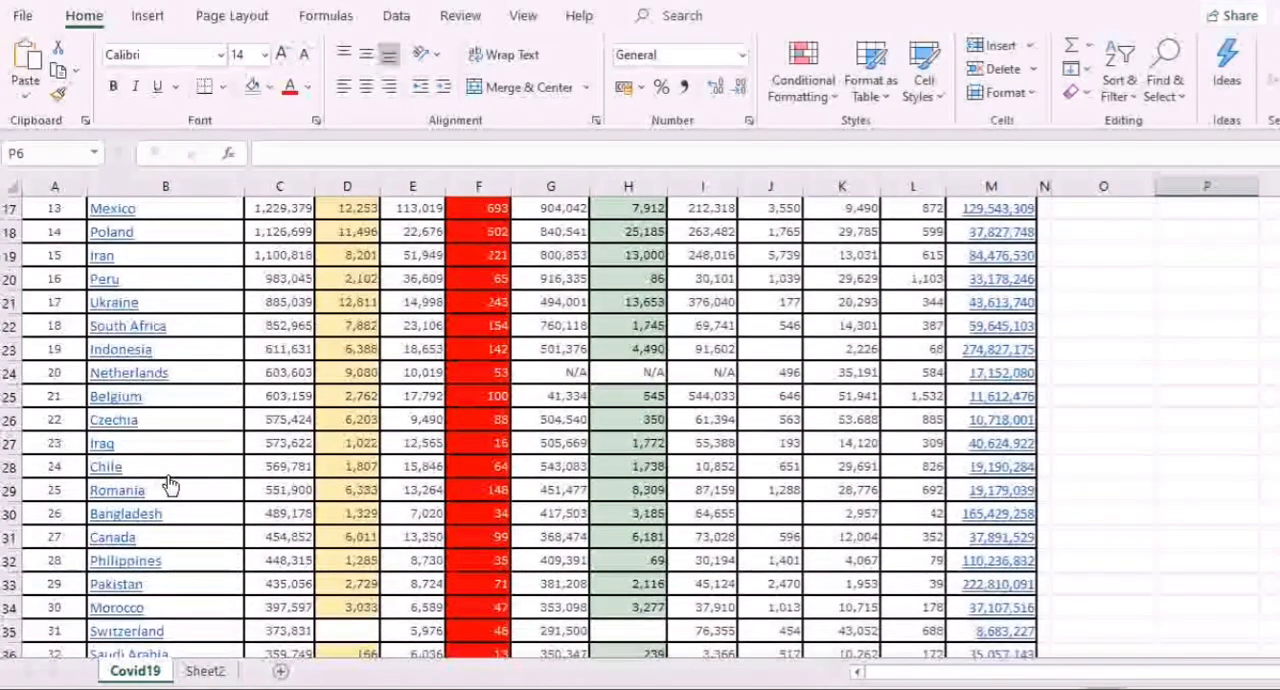
scroll("down", 3)
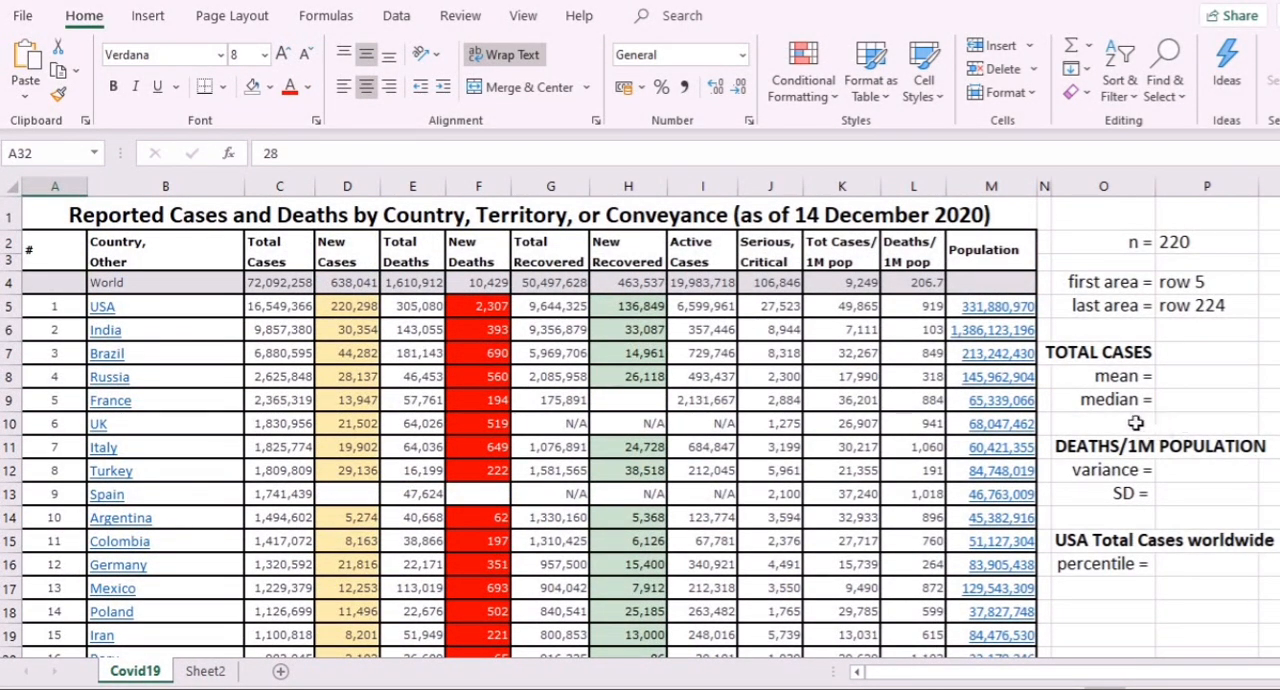
- Start an AVERAGE function in the mean answer cell P8 via Insert Function
left_click(1206, 376)
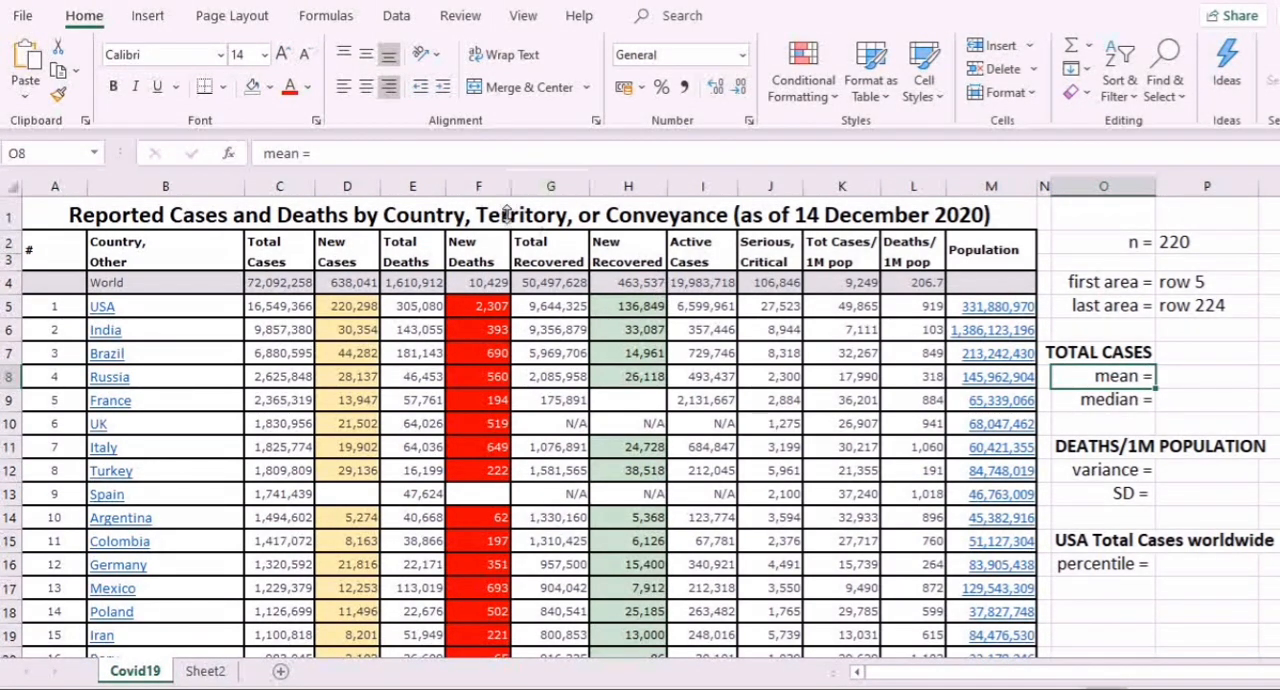
left_click(1208, 376)
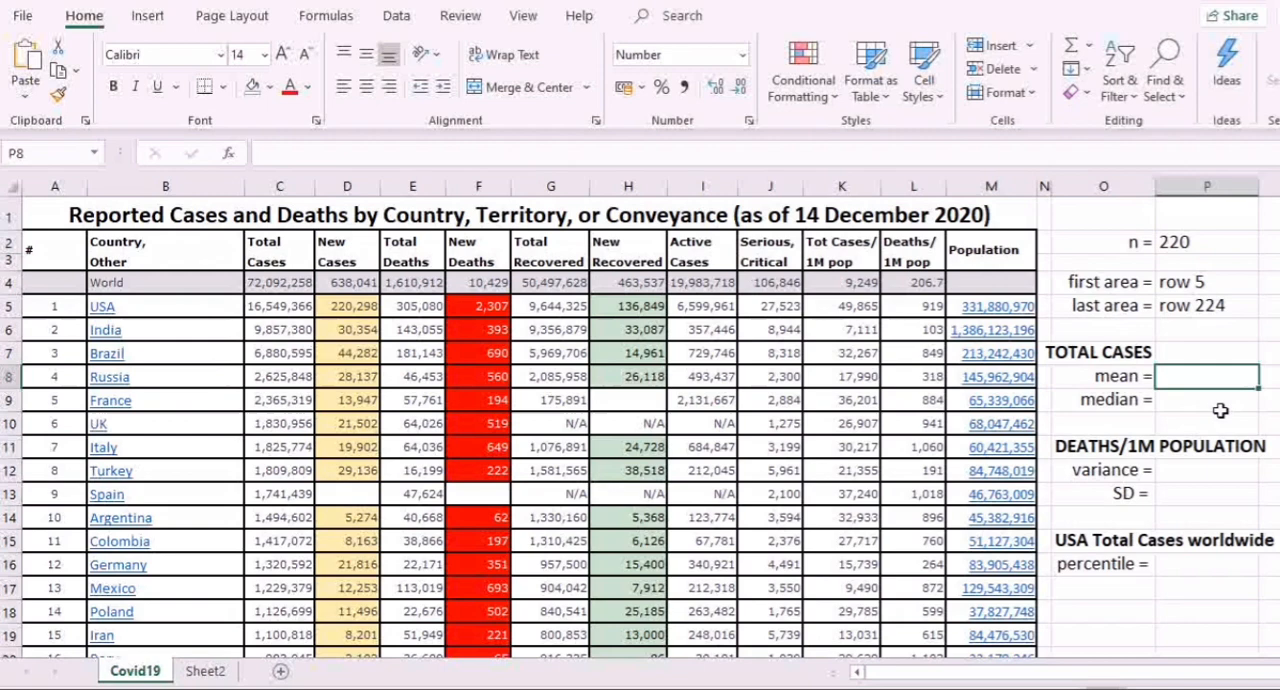
mouse_move(1208, 406)
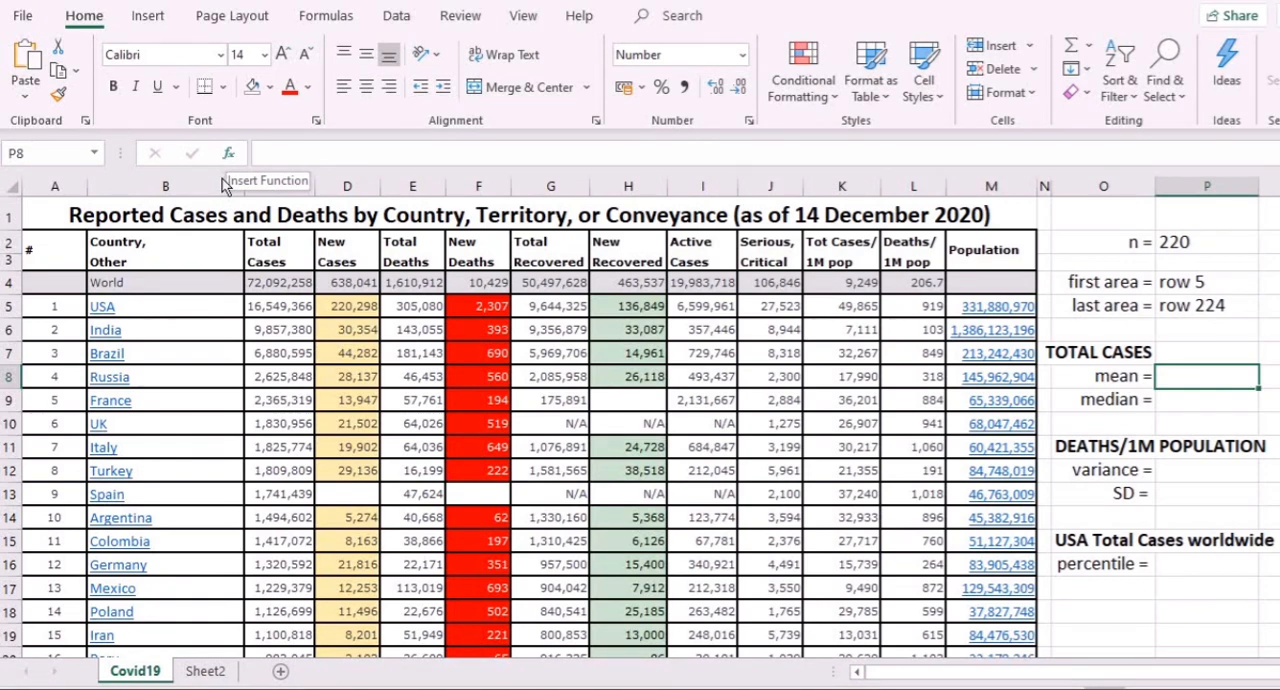
left_click(228, 152)
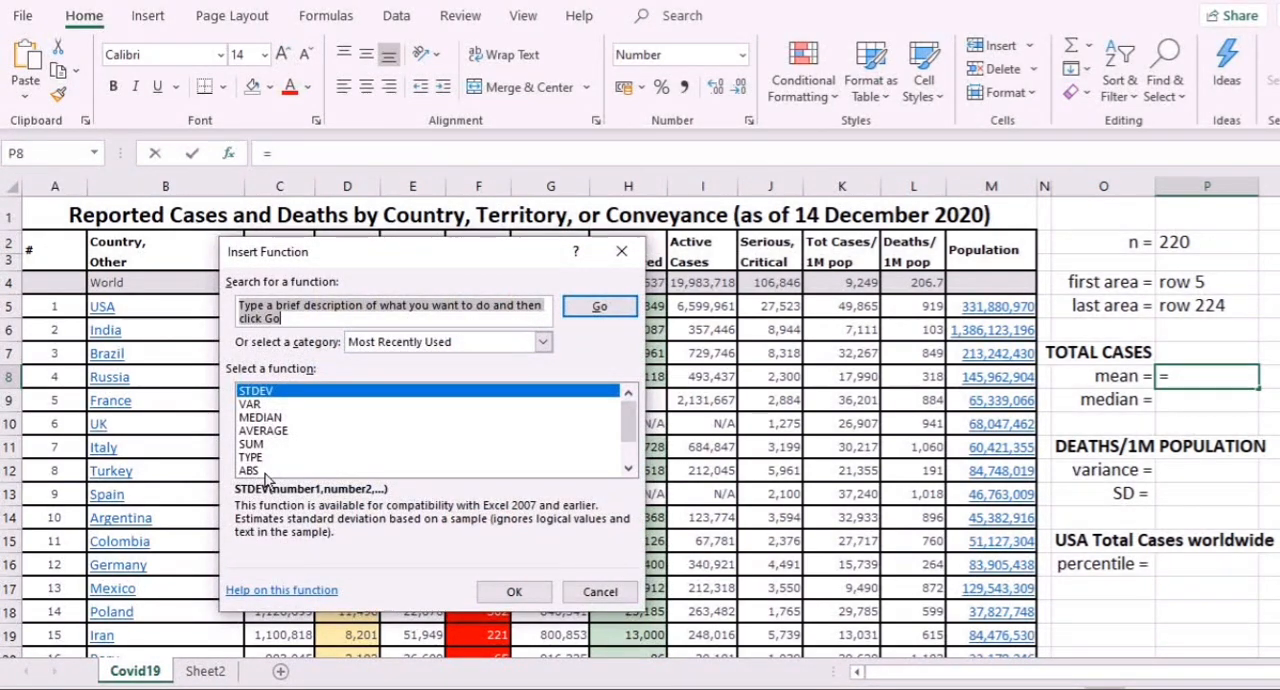
mouse_move(272, 464)
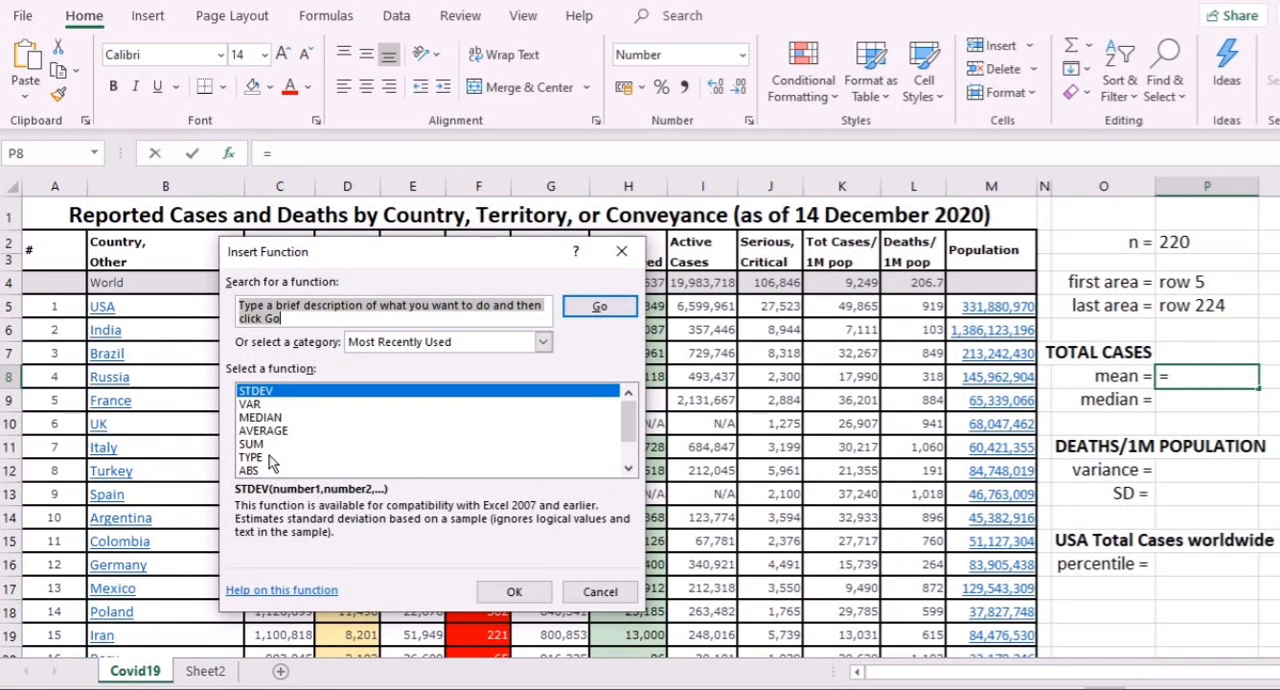
left_click(262, 430)
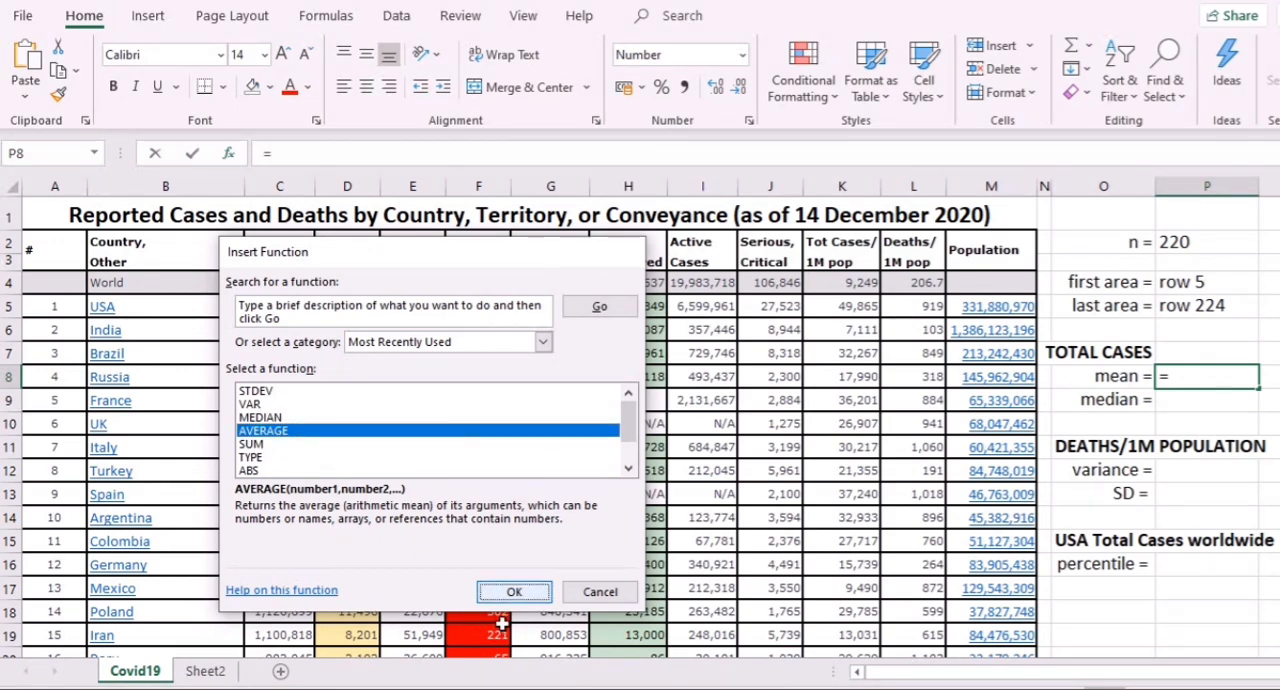
left_click(514, 592)
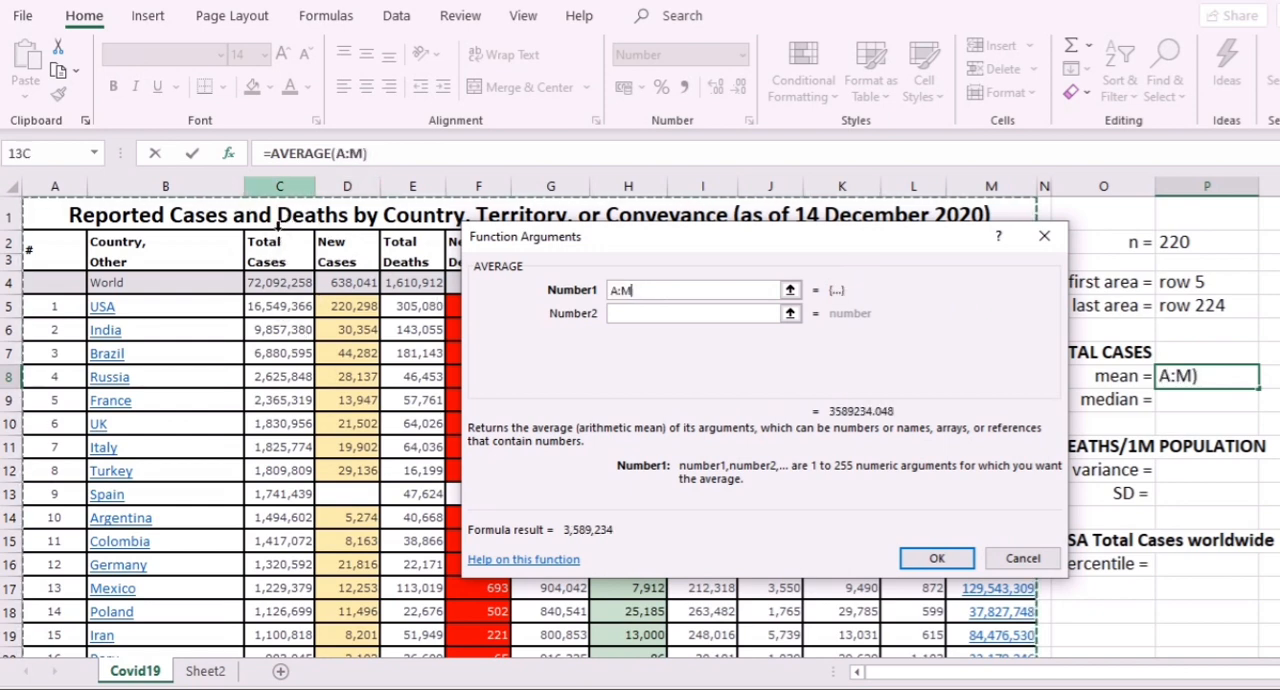
- Compute the mean of C5:C224 in P8, giving 327,692
left_click(280, 328)
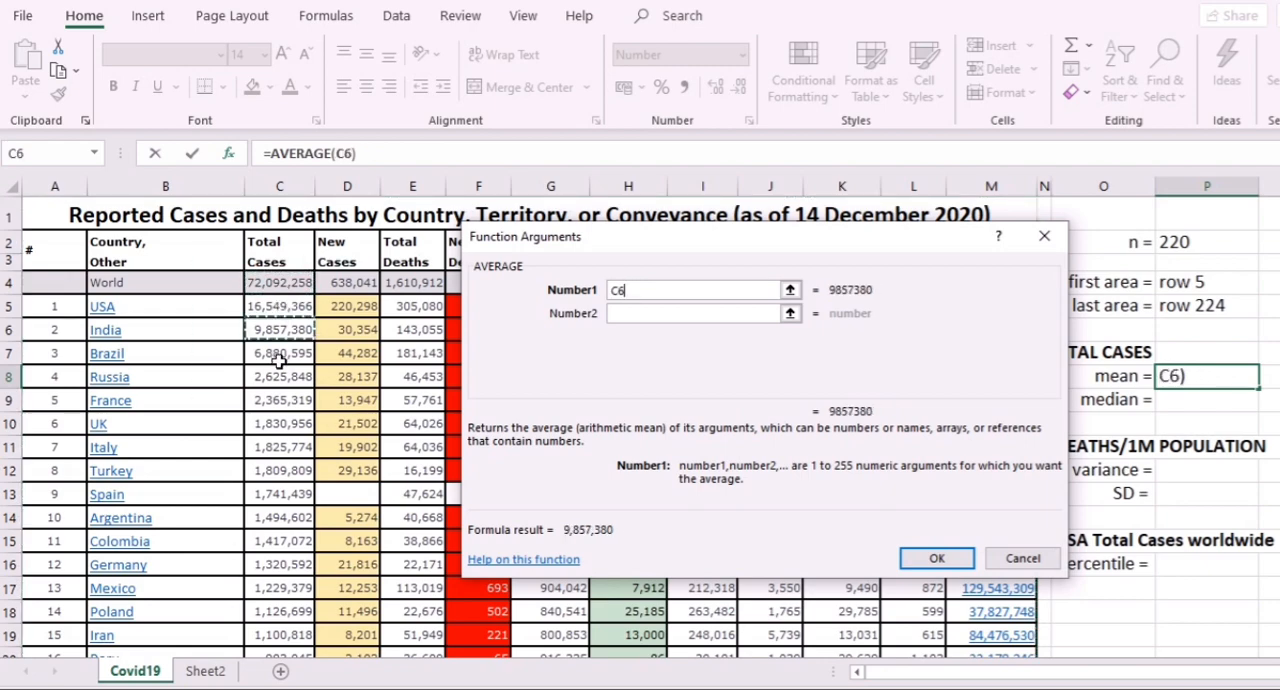
mouse_move(268, 328)
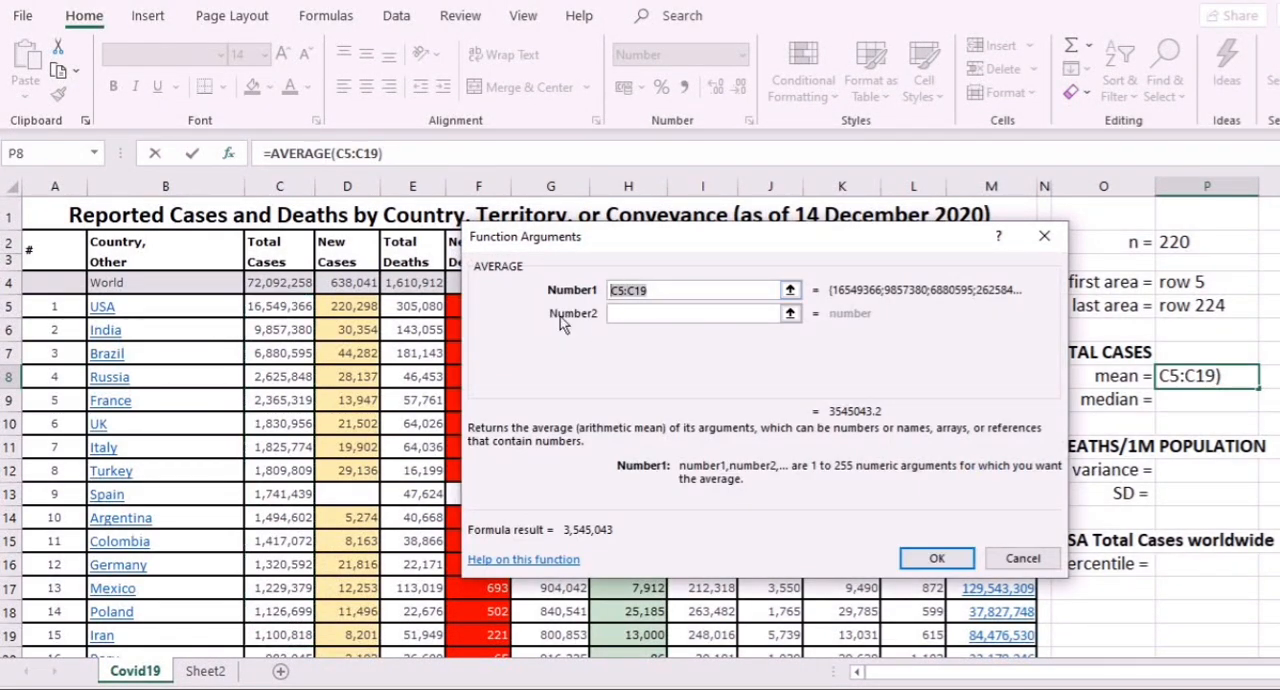
type("c5")
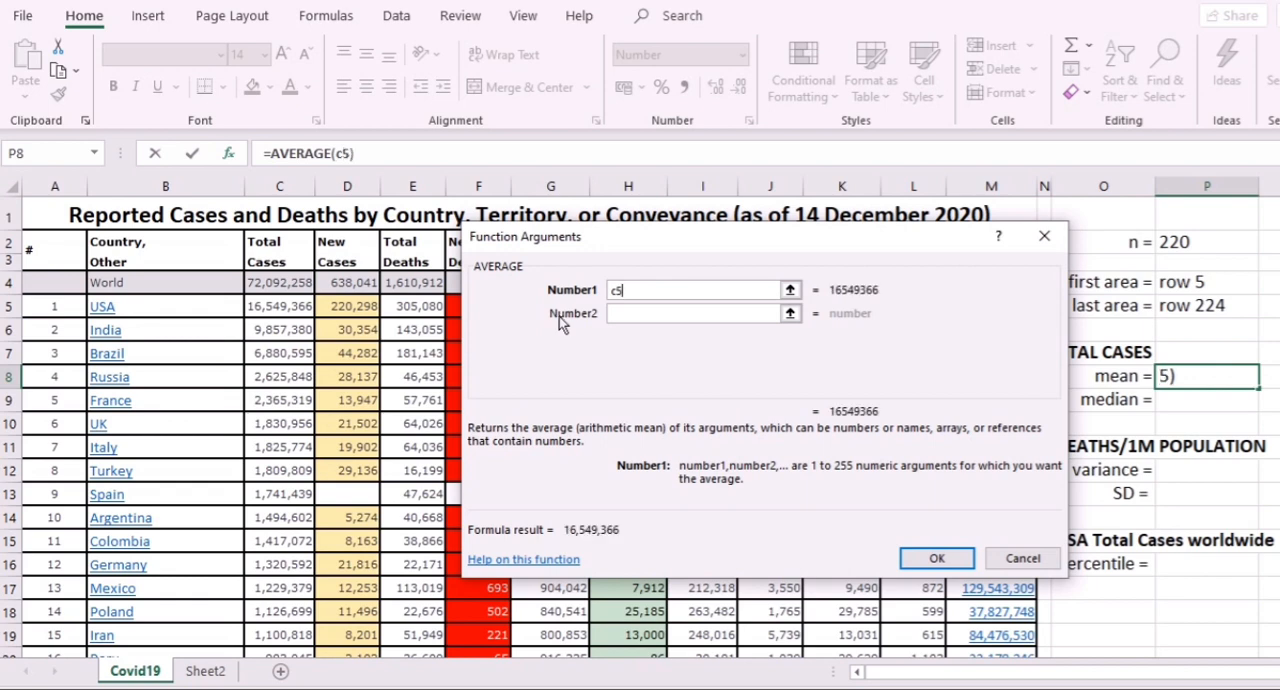
type(":c224")
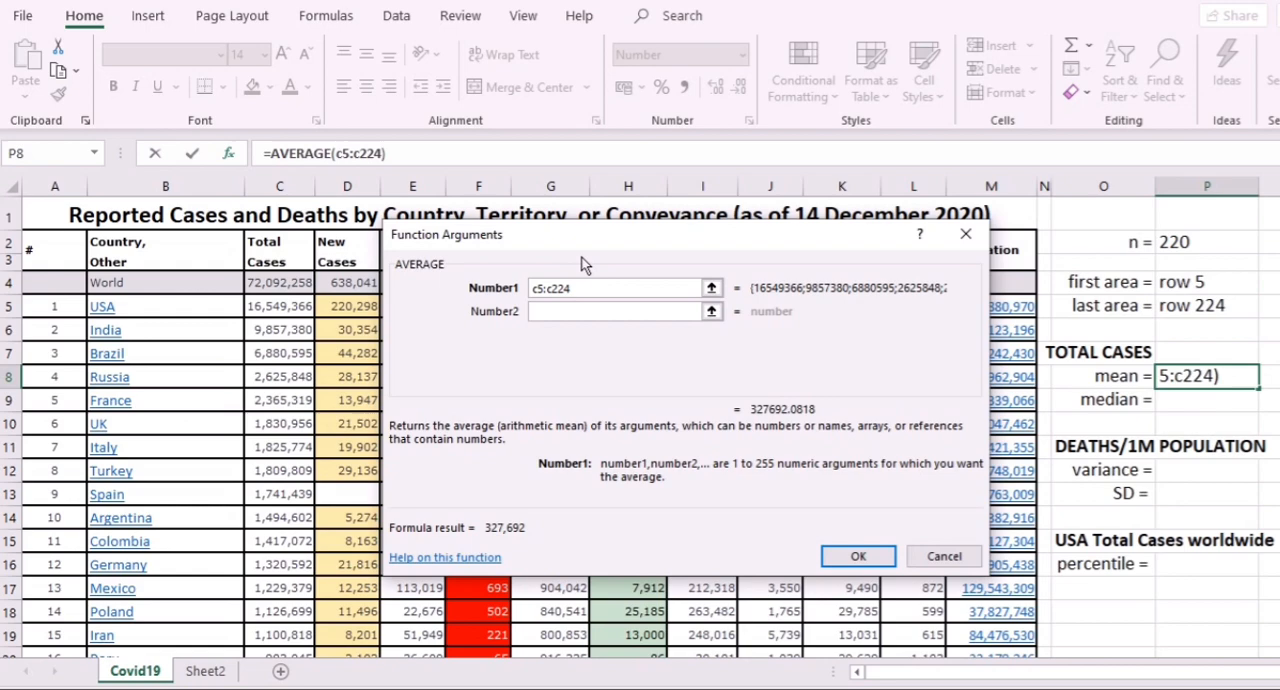
left_click(858, 556)
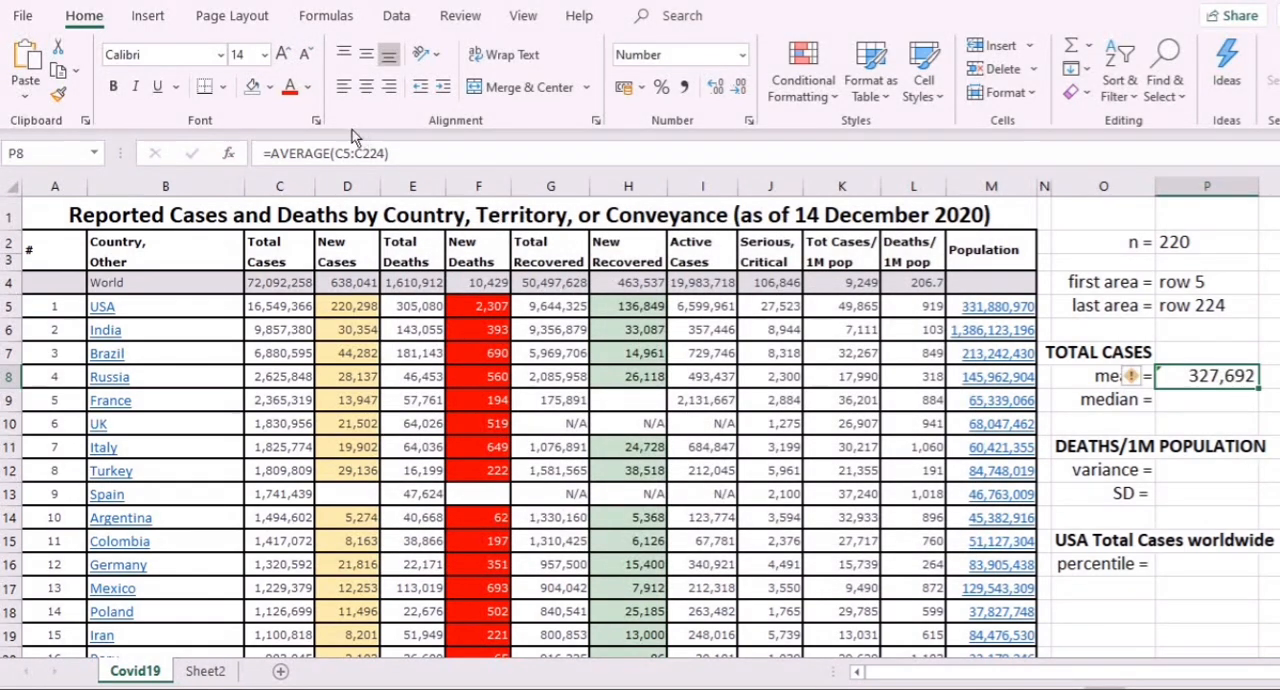
- Shade the mean value in P8 yellow and move to the median cell P9
left_click(272, 88)
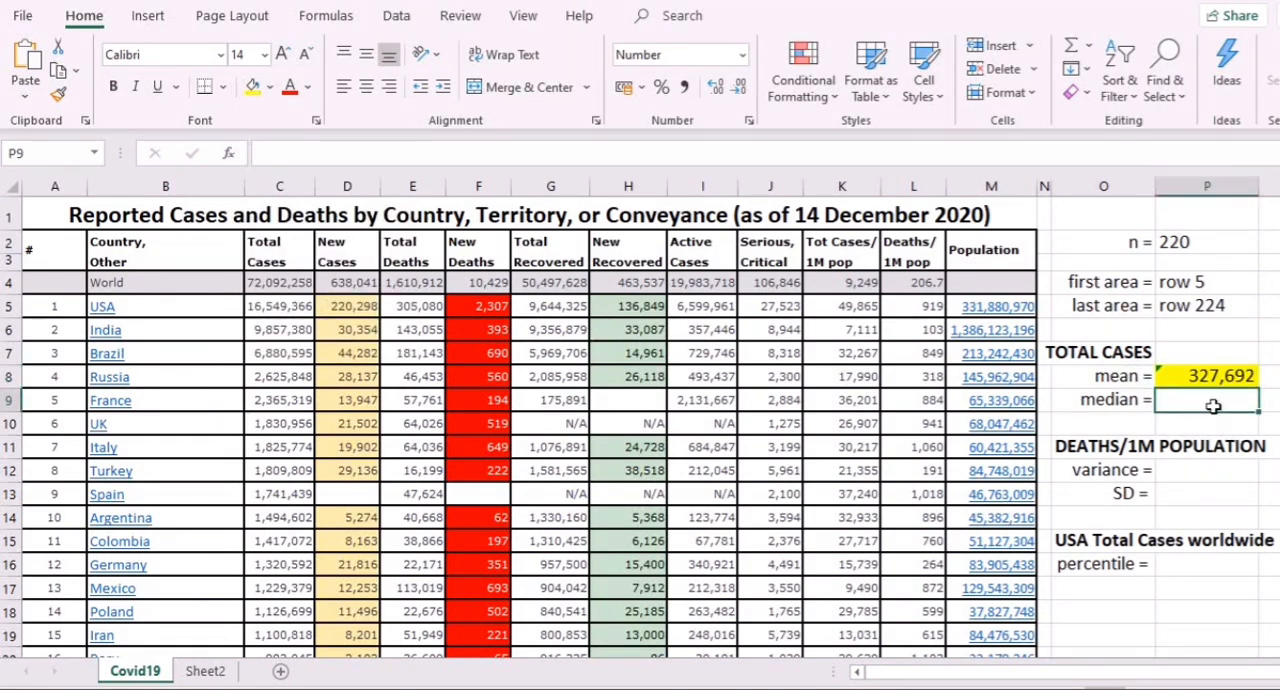
left_click(1224, 374)
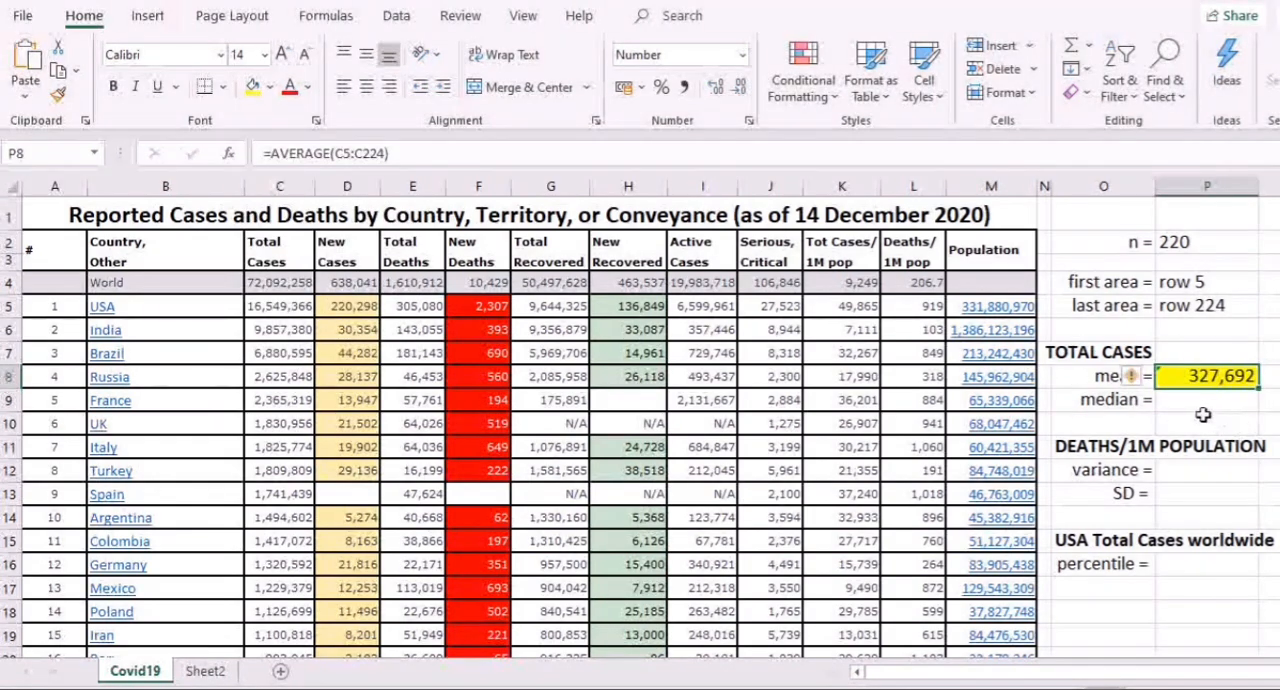
mouse_move(1172, 436)
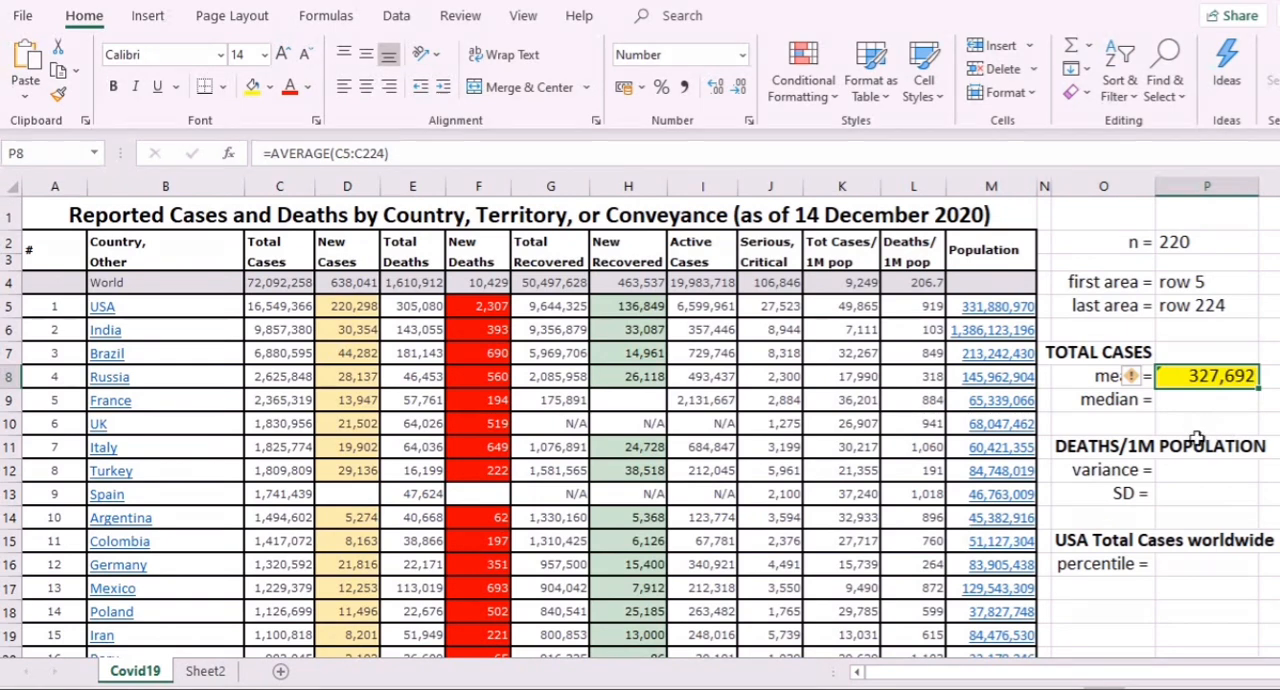
left_click(1206, 402)
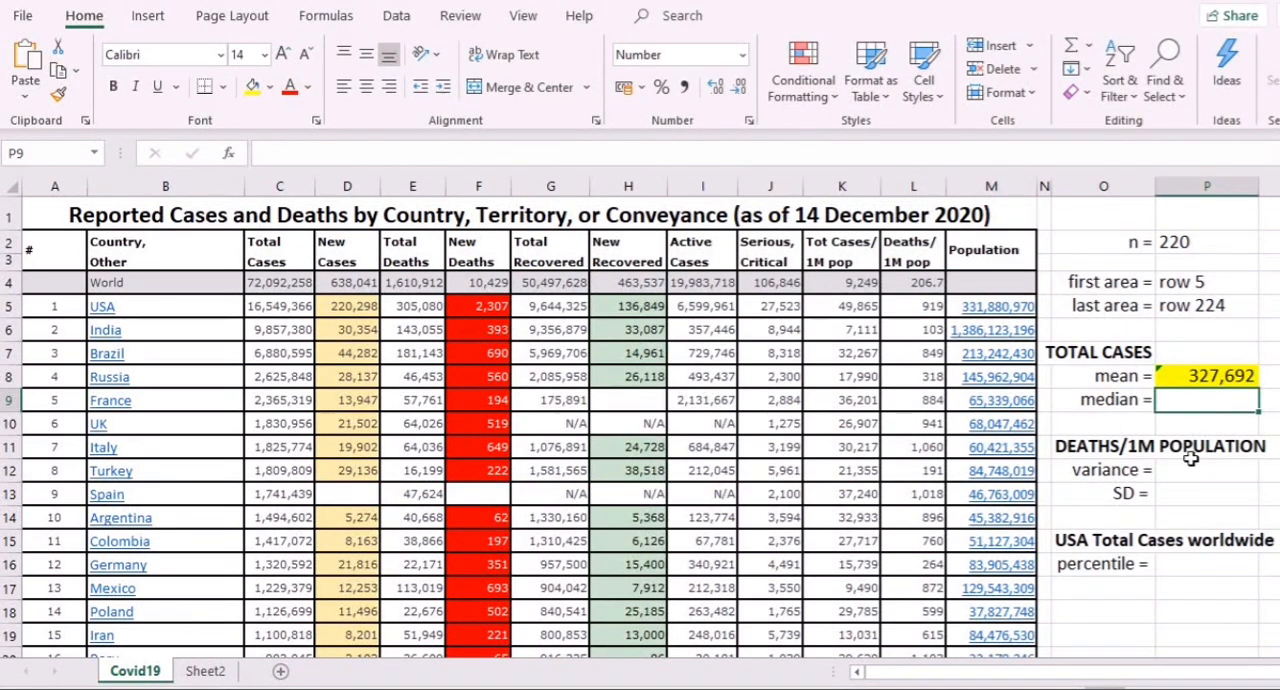
- Compute the median of C5:C224 in P9 with MEDIAN, giving 15,047
left_click(228, 152)
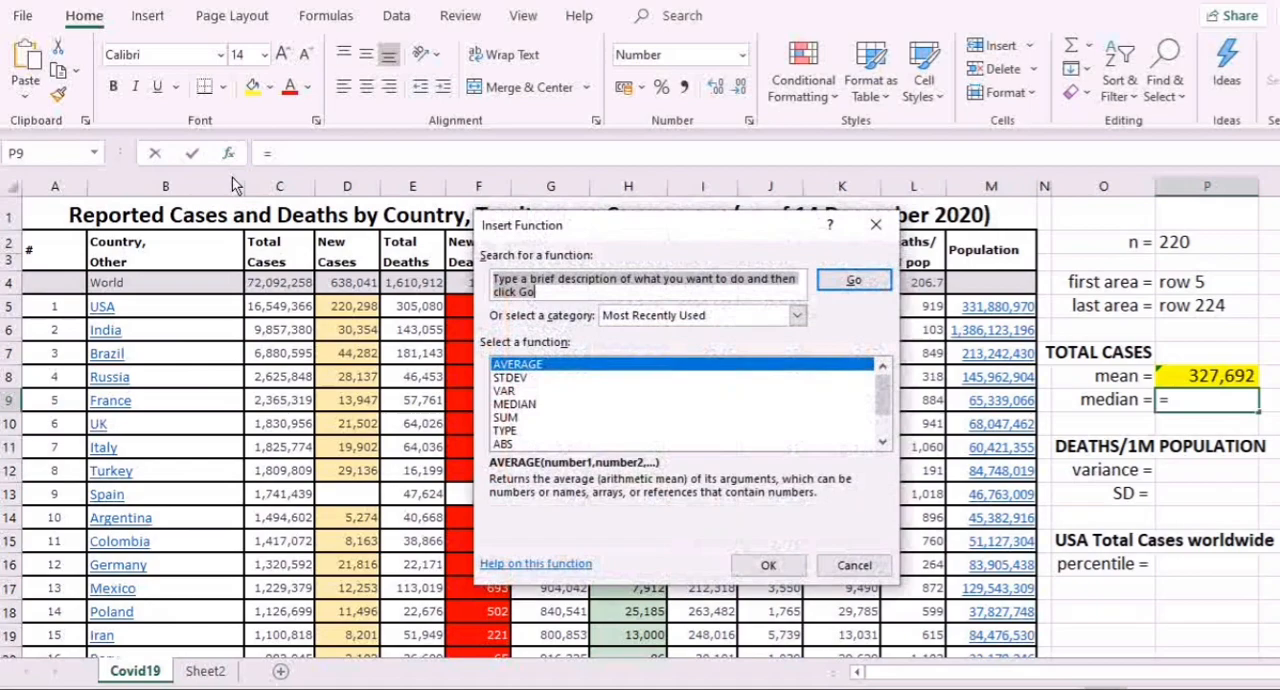
left_click(516, 404)
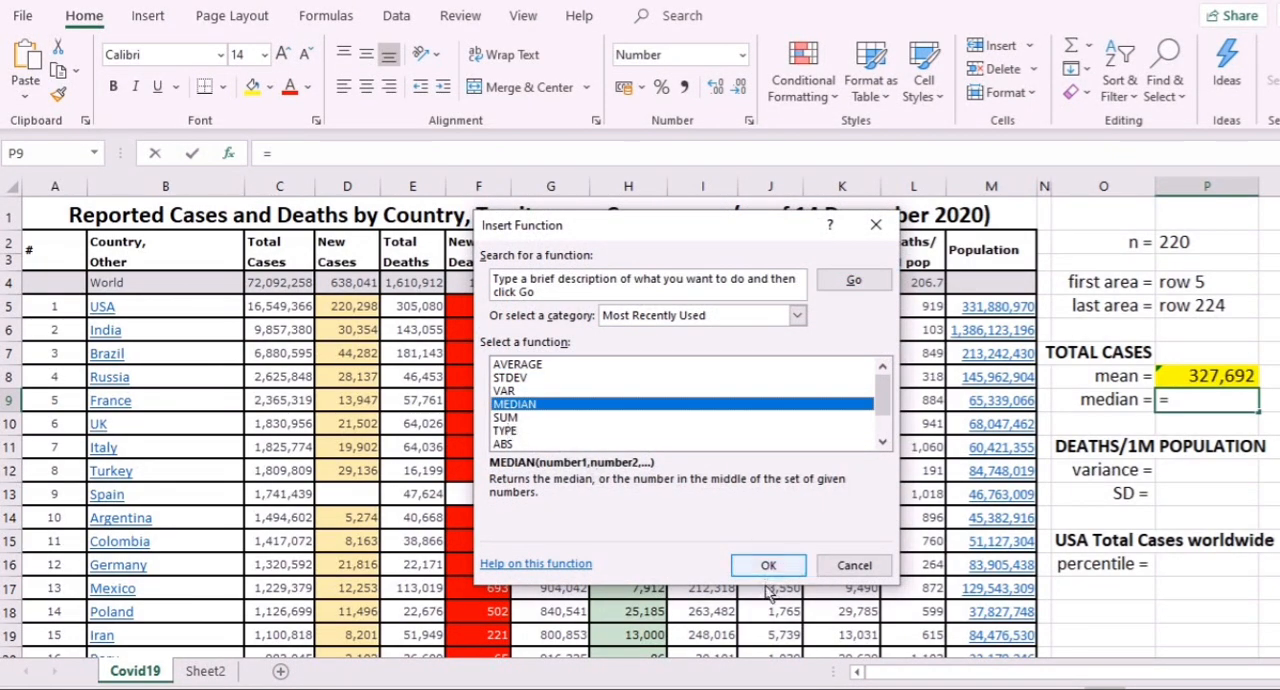
left_click(768, 564)
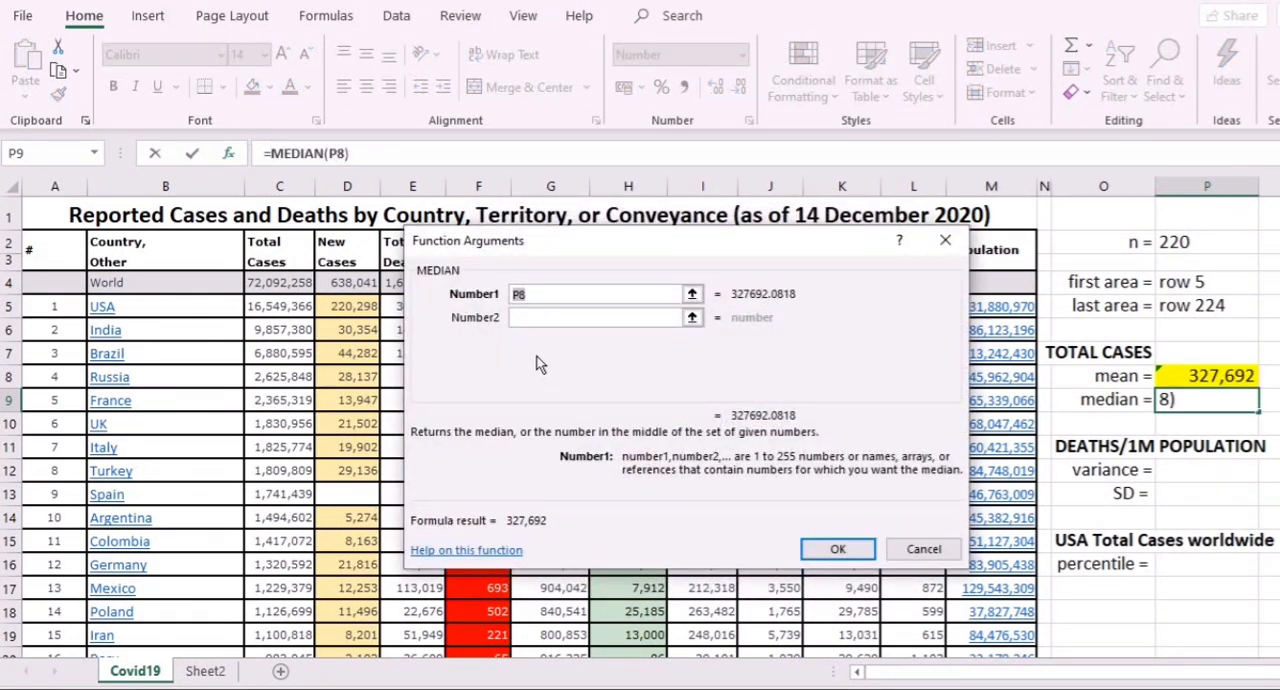
type("c5:c224")
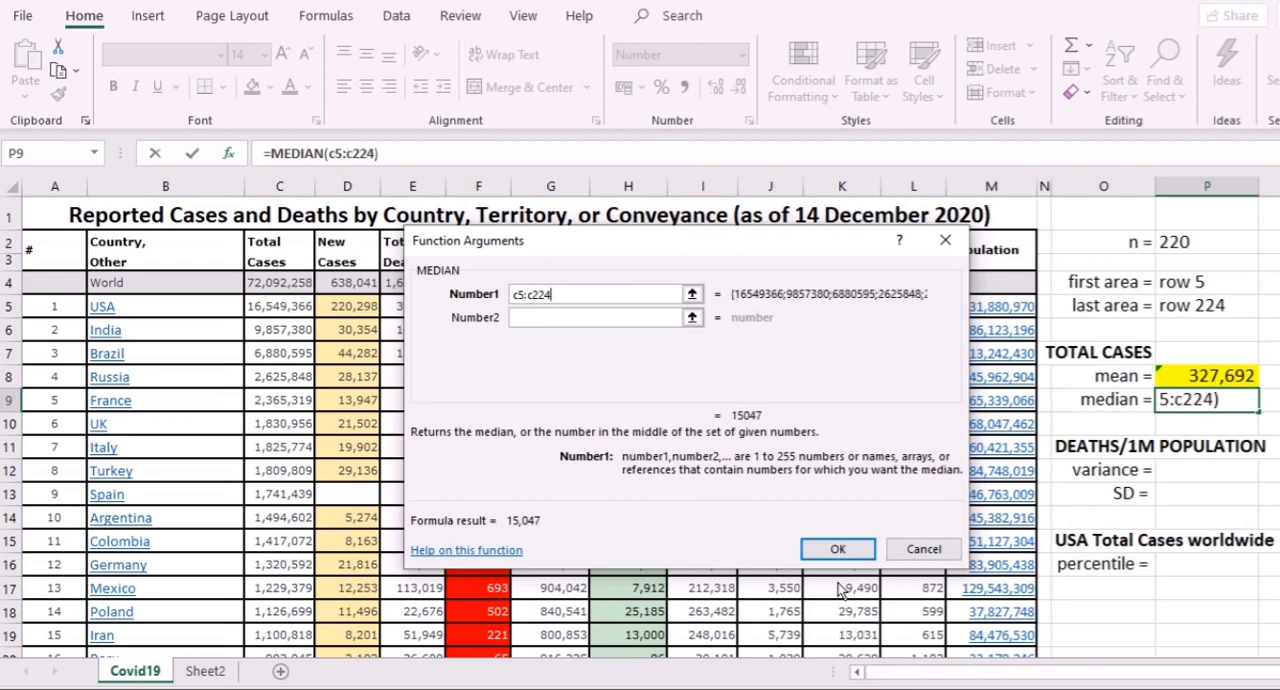
left_click(836, 548)
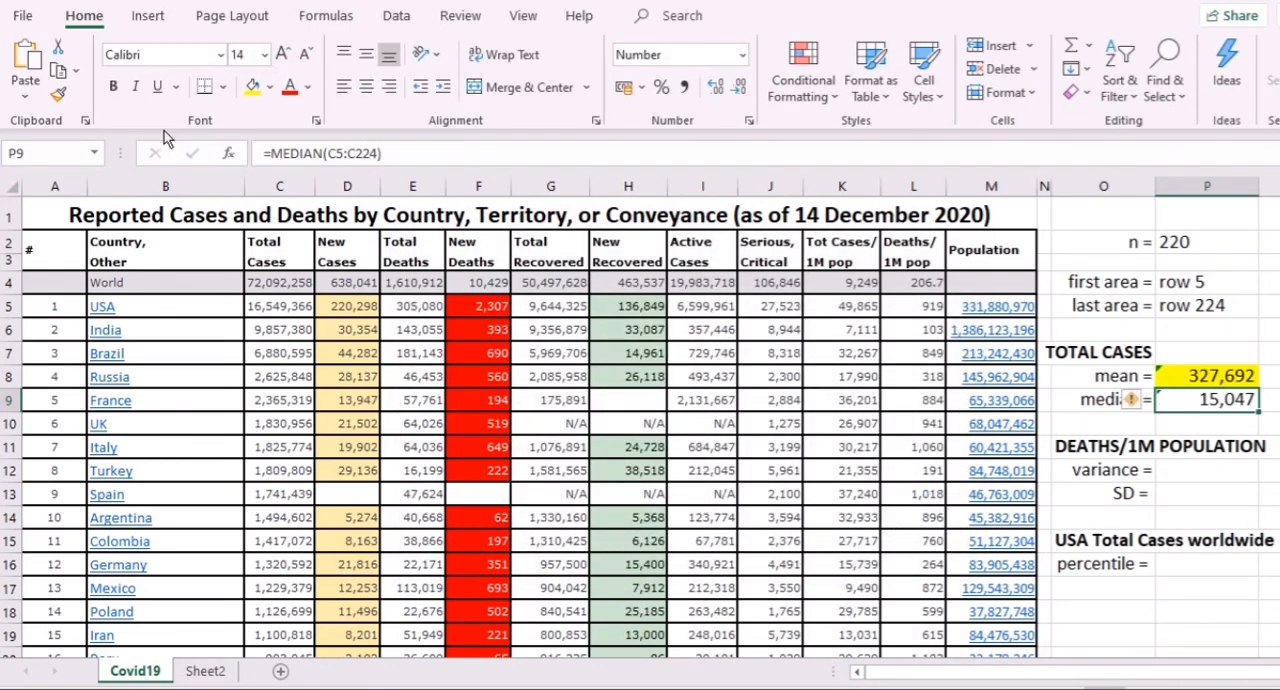
- Shade the median result in P9 blue
left_click(250, 88)
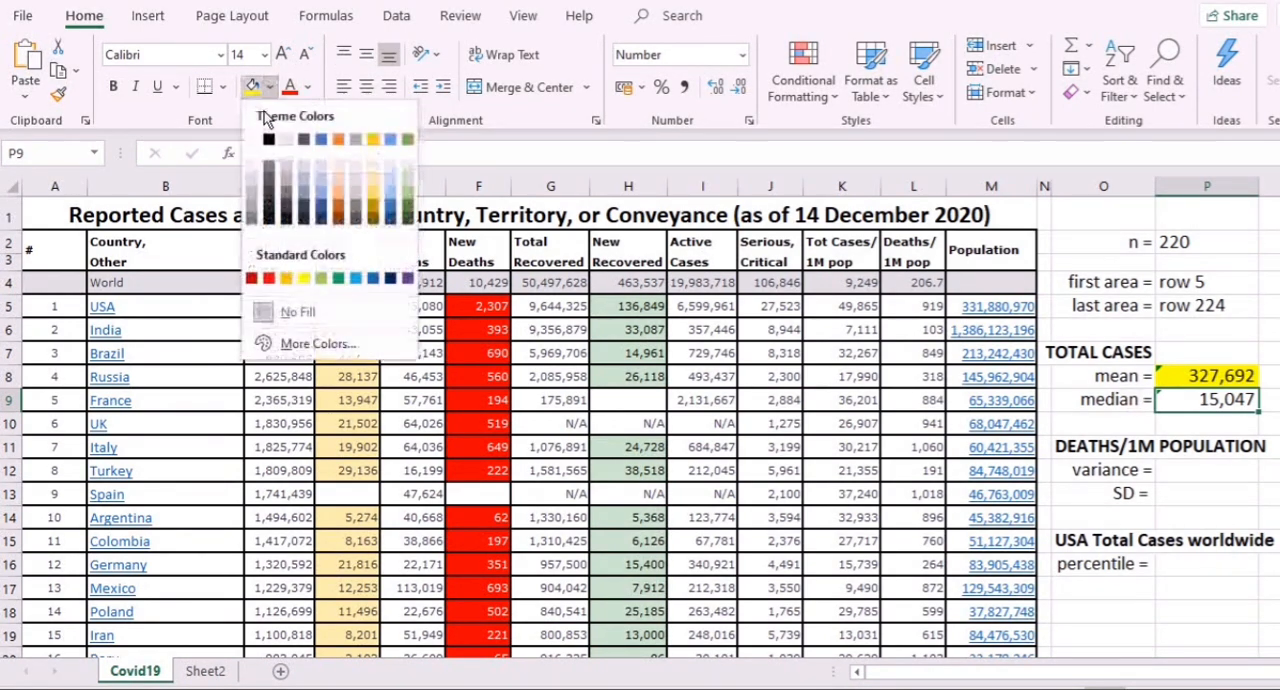
left_click(338, 278)
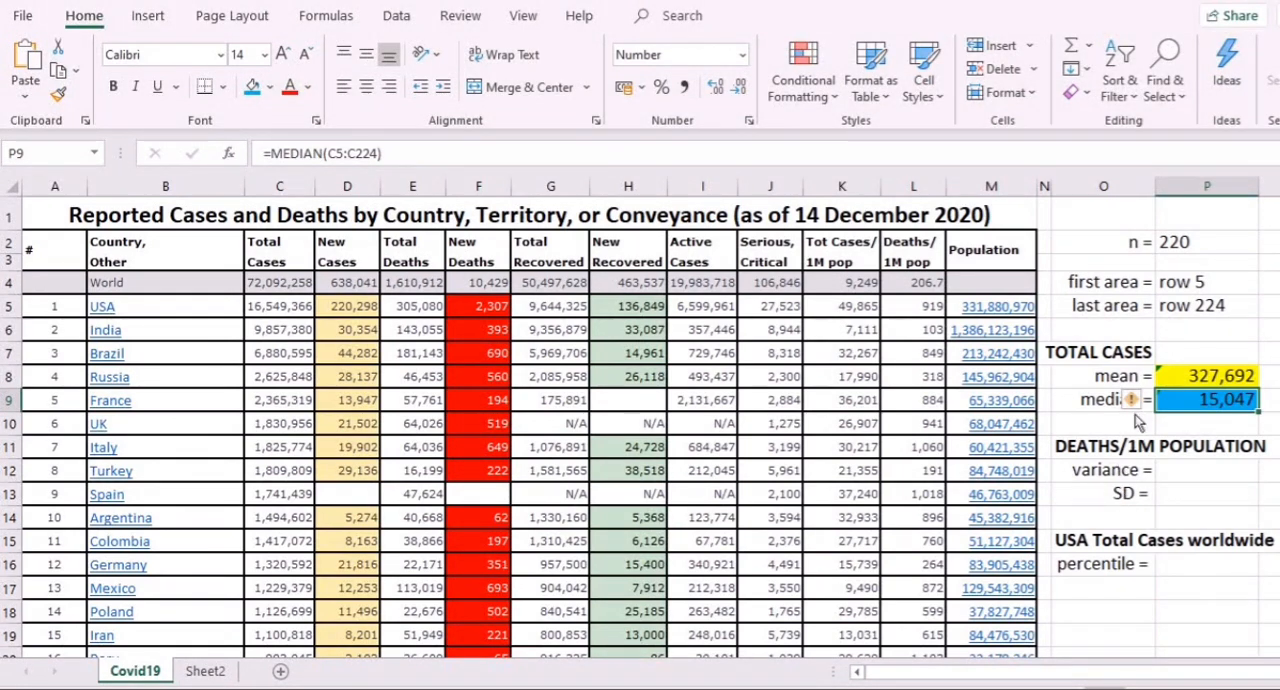
mouse_move(1188, 504)
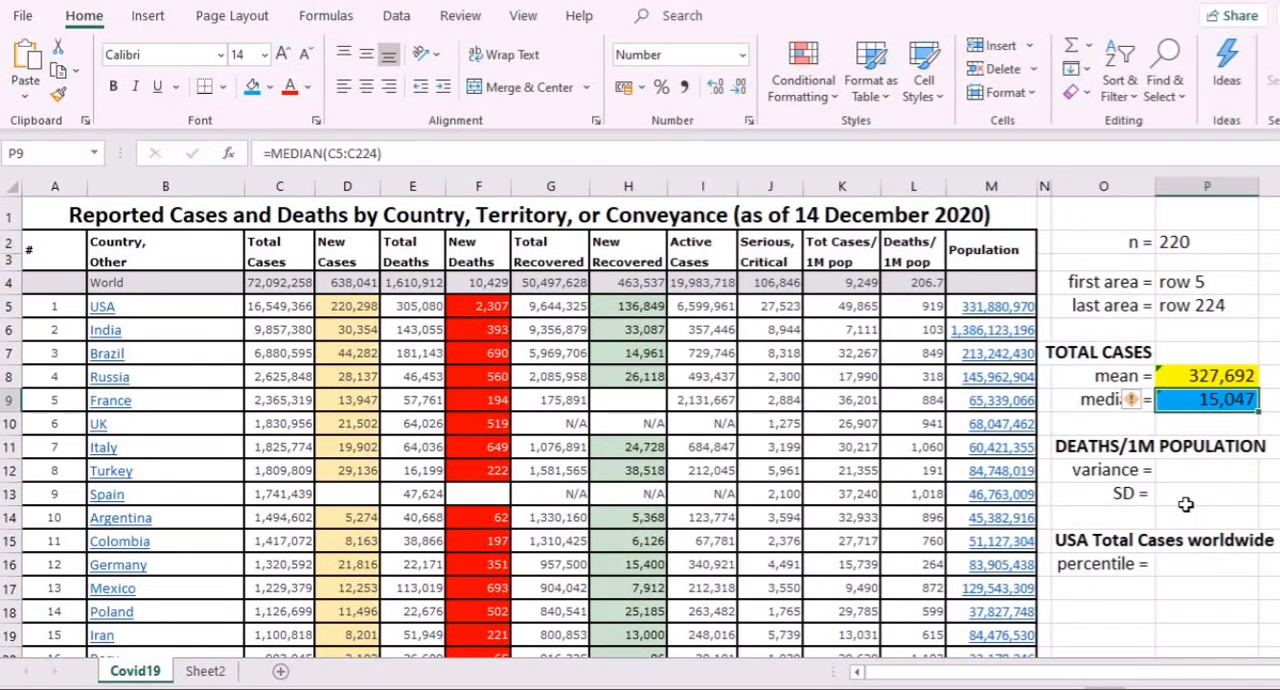
- Compute the deaths-per-1M variance in P12 with VAR(L5:L224), giving 104358.23
left_click(1208, 470)
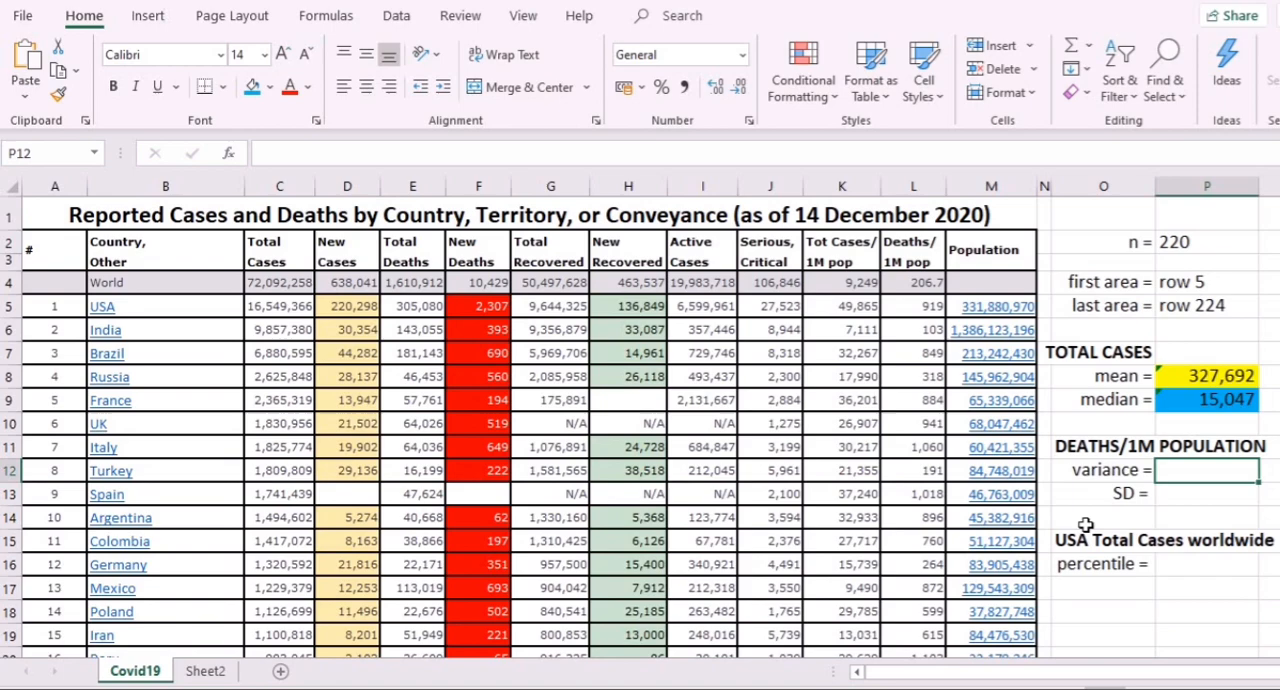
left_click(192, 152)
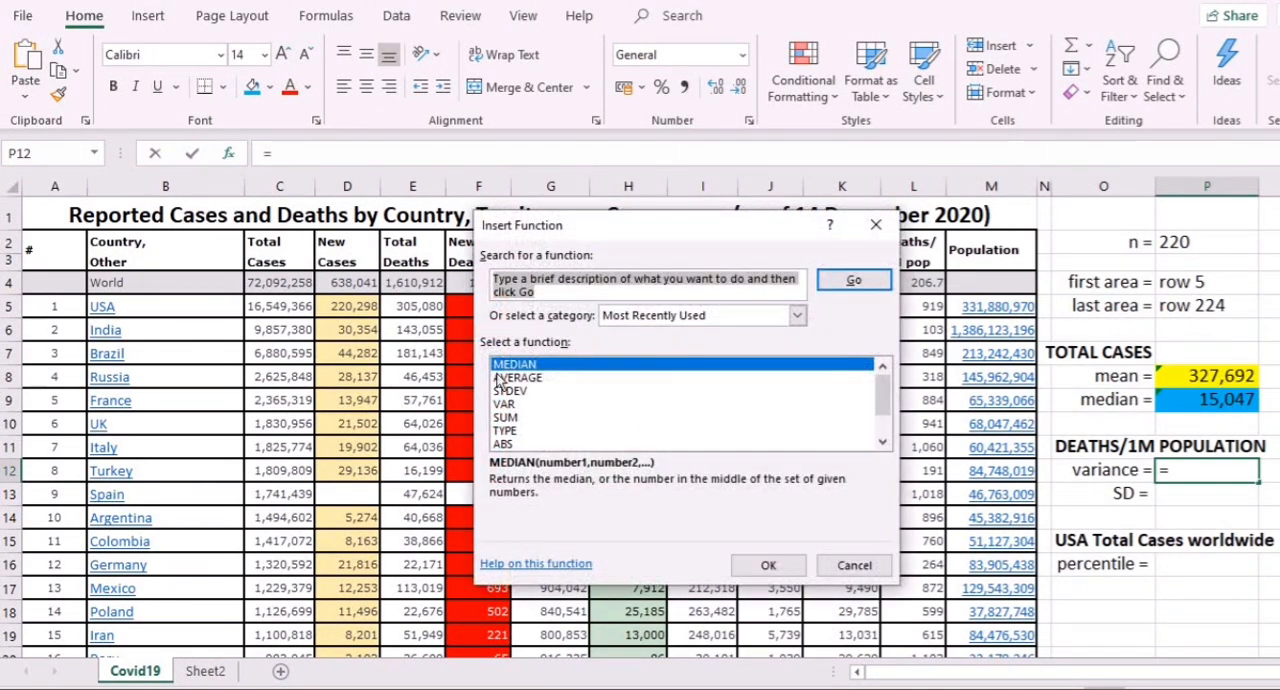
left_click(504, 404)
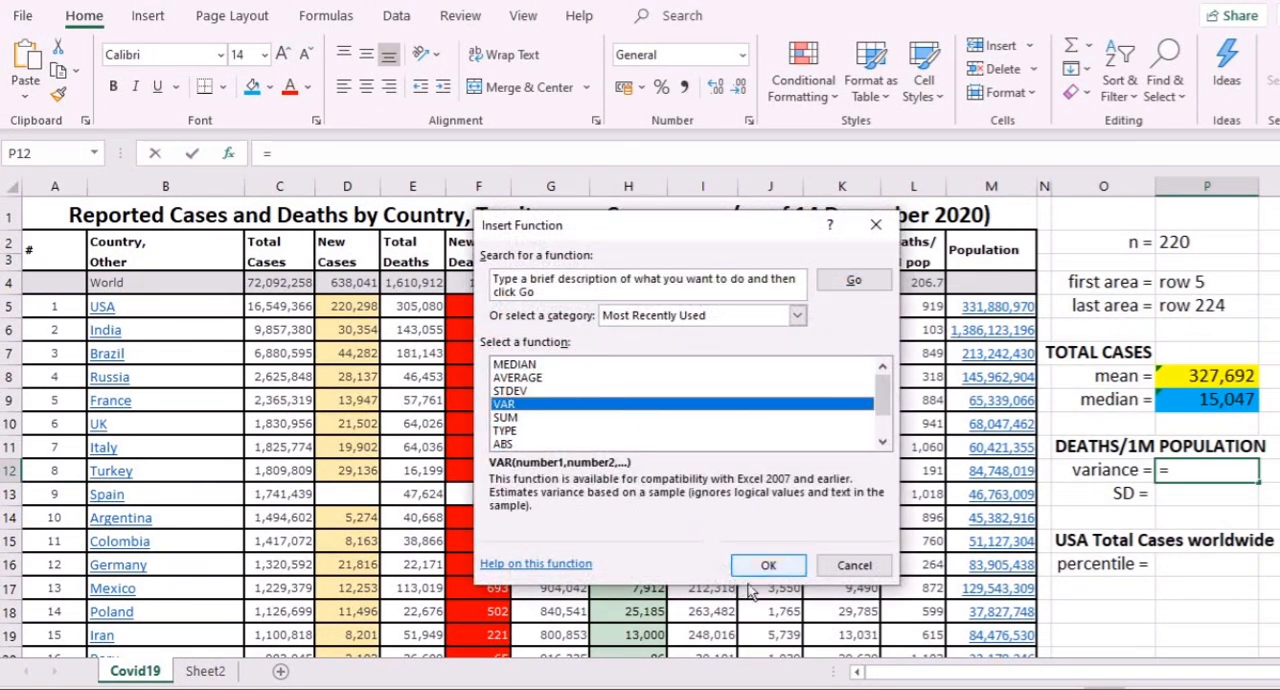
left_click(768, 564)
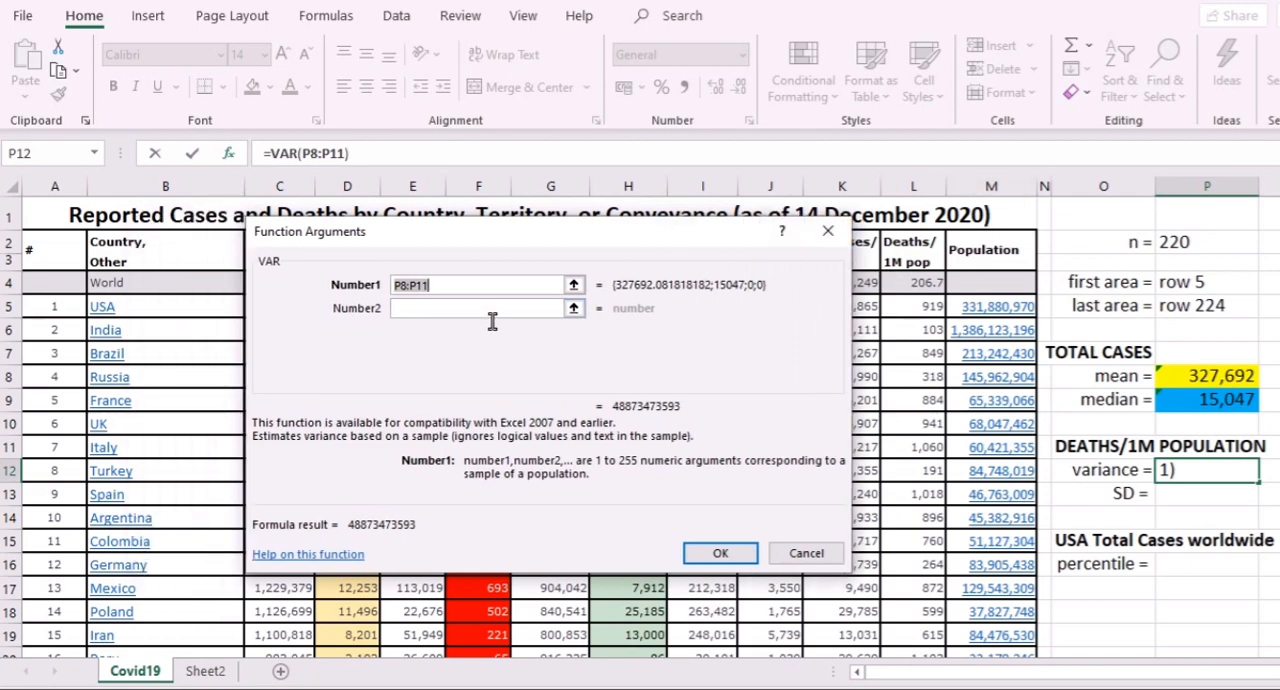
type("I5:I224")
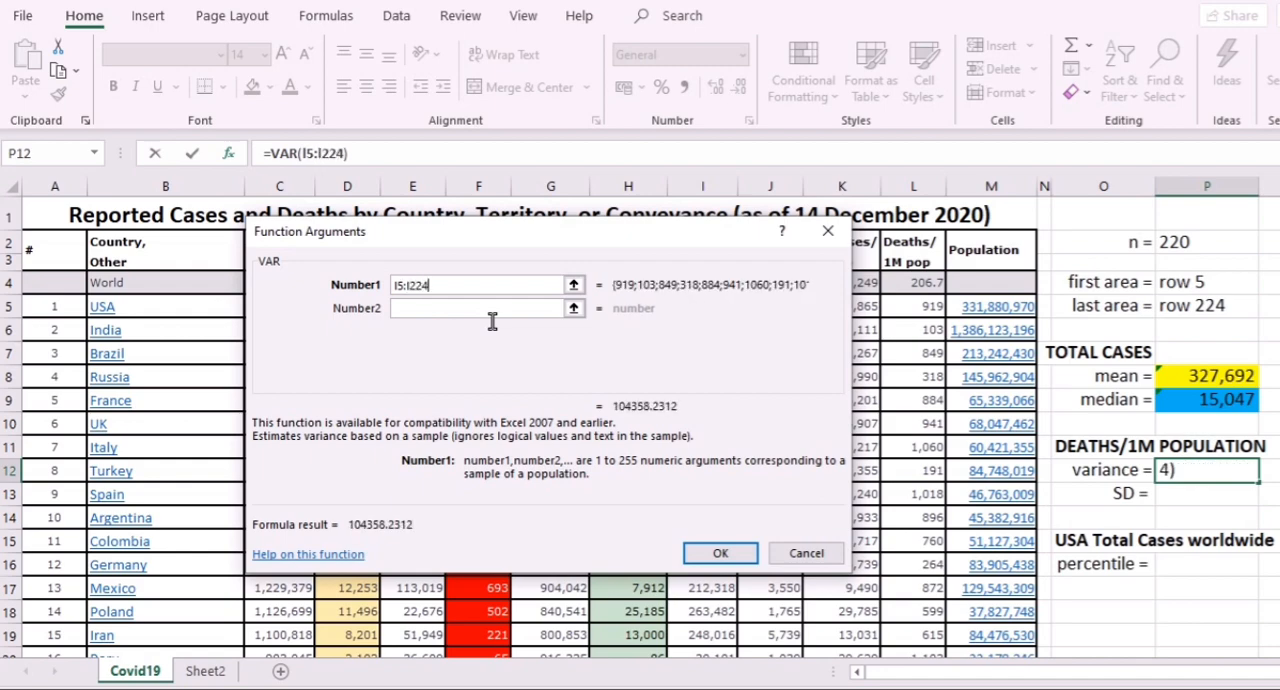
left_click(720, 552)
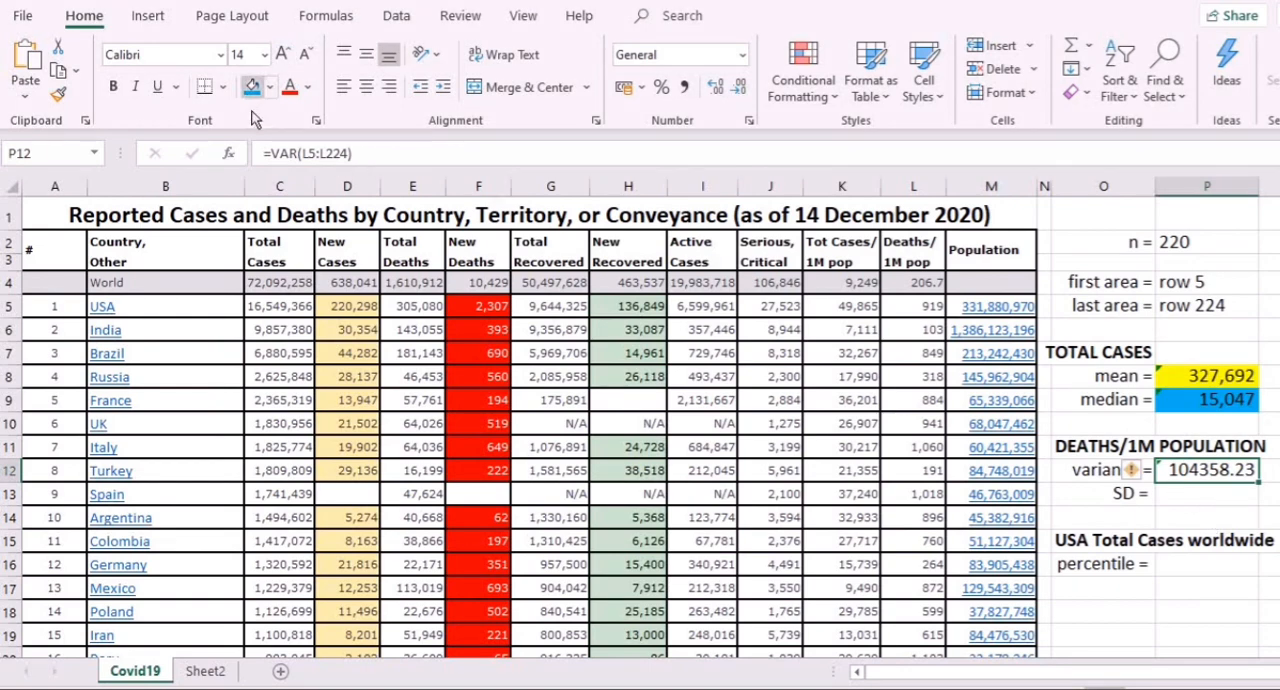
- Shade the variance result in P12 light orange
left_click(248, 88)
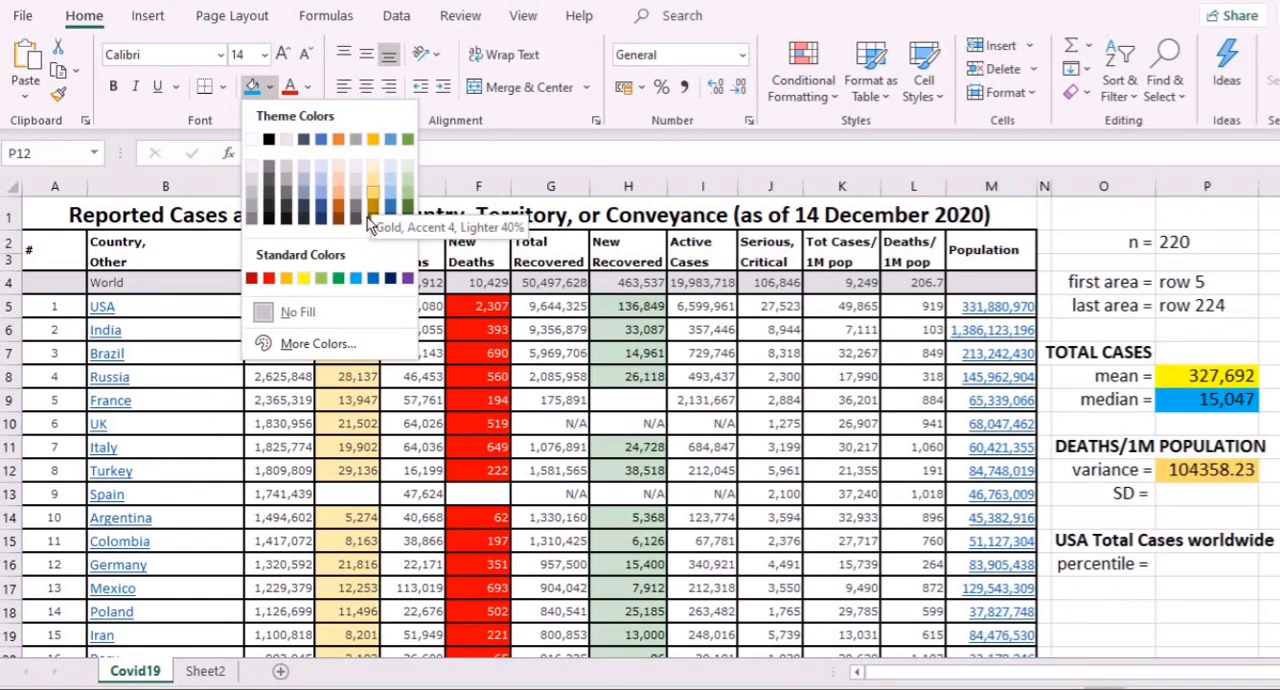
mouse_move(336, 200)
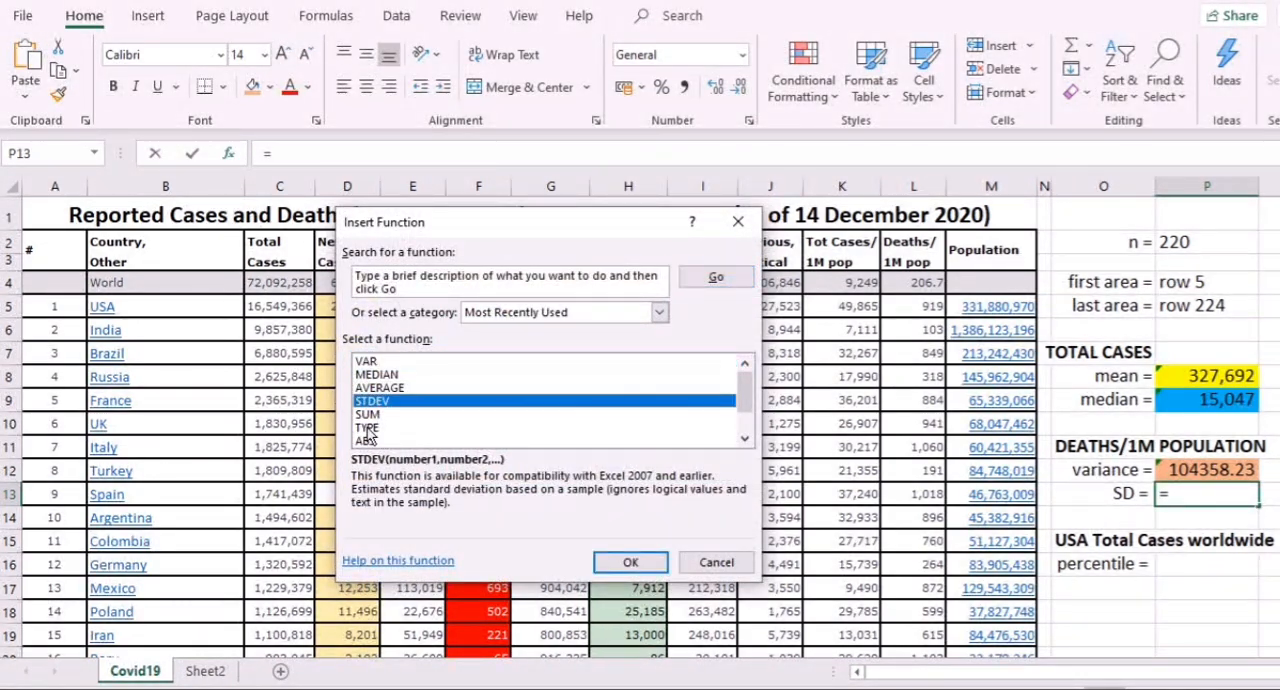
- Compute STDEV(L5:L224) in P13, giving 323.04525, and shade it green
left_click(630, 562)
type("l5:l224")
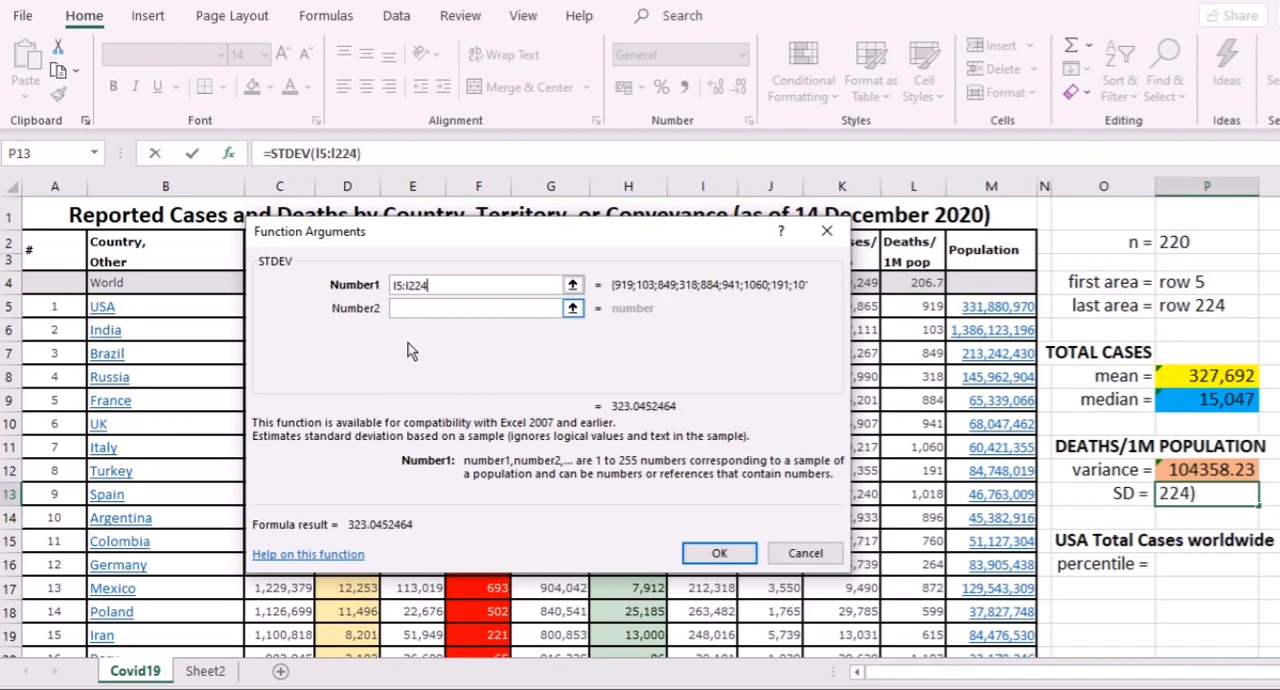
left_click(720, 552)
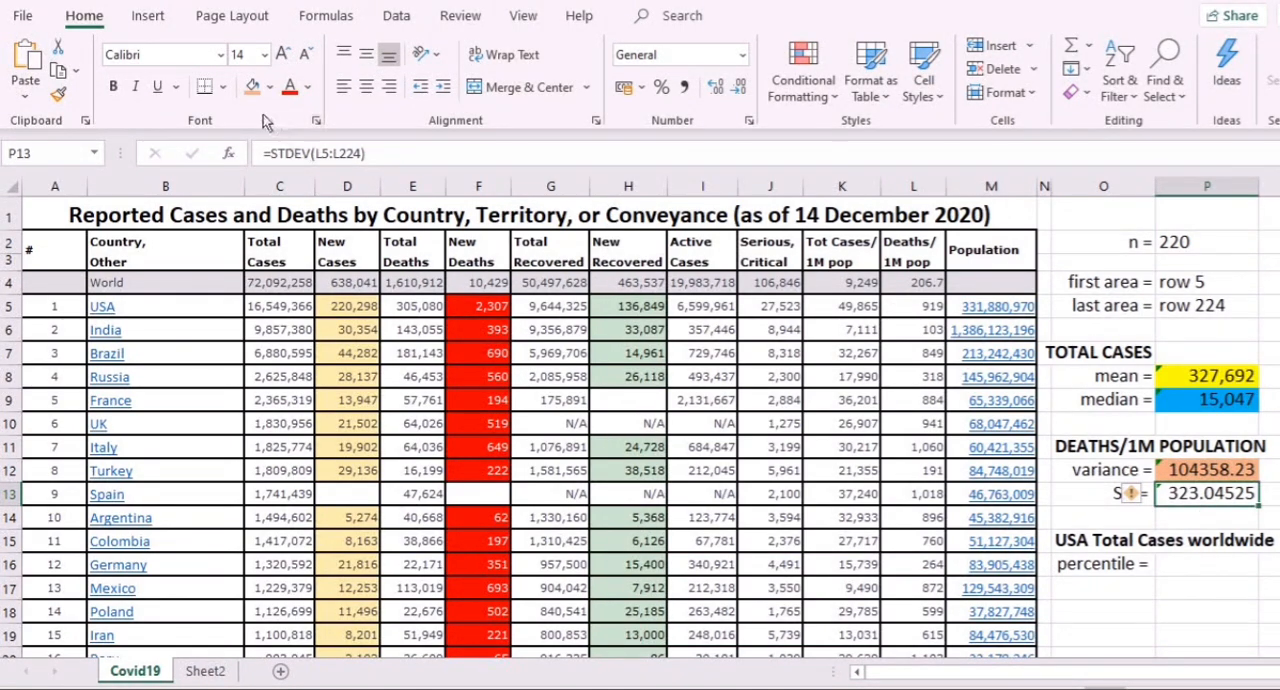
left_click(268, 88)
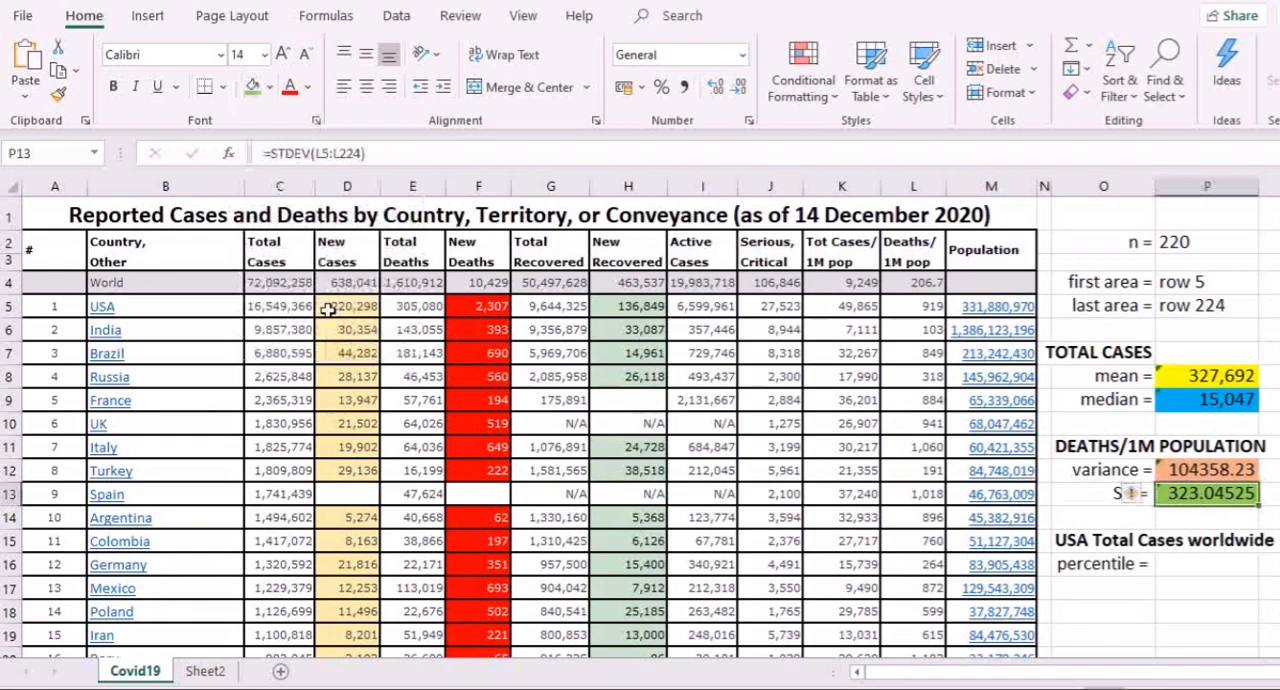
left_click(1206, 564)
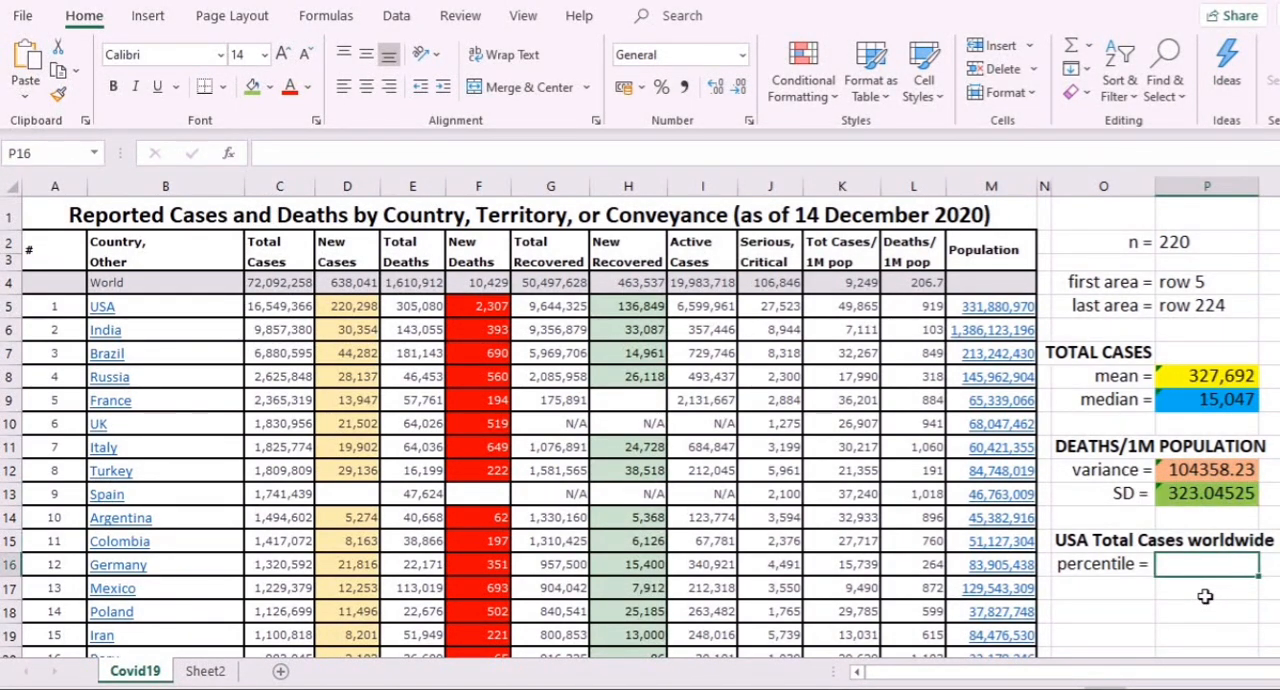
mouse_move(1196, 620)
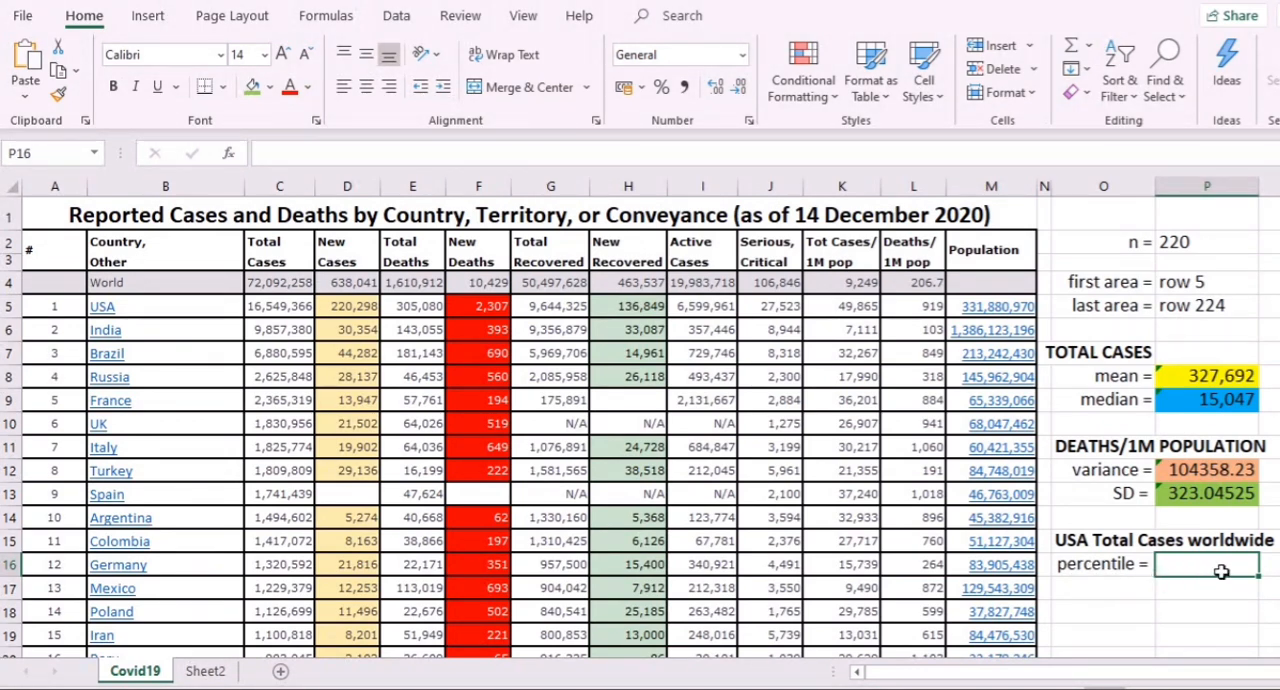
mouse_move(1228, 572)
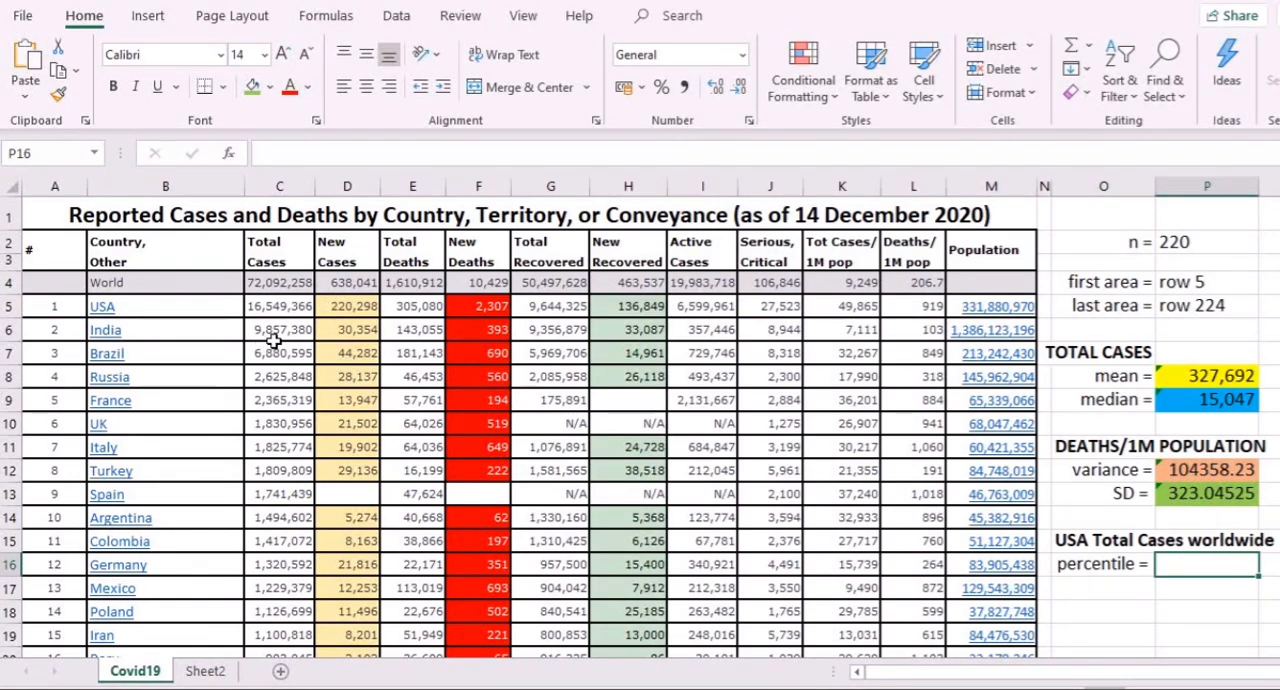
left_click(280, 306)
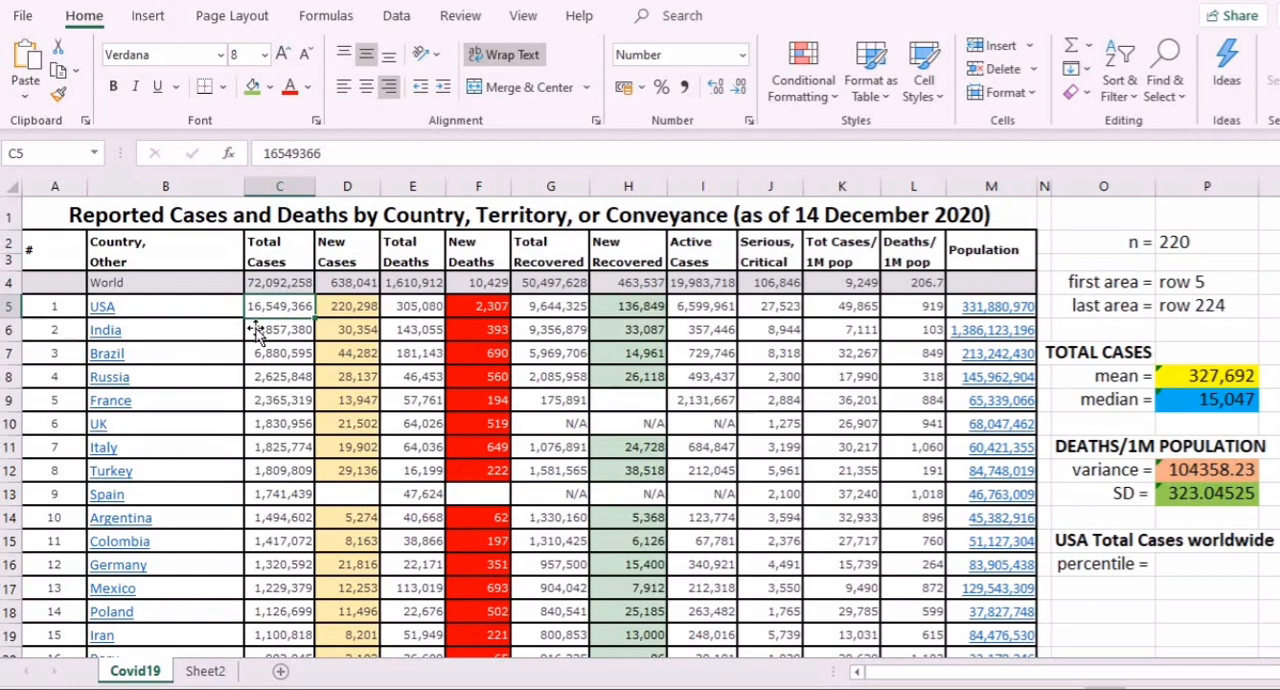
mouse_move(320, 336)
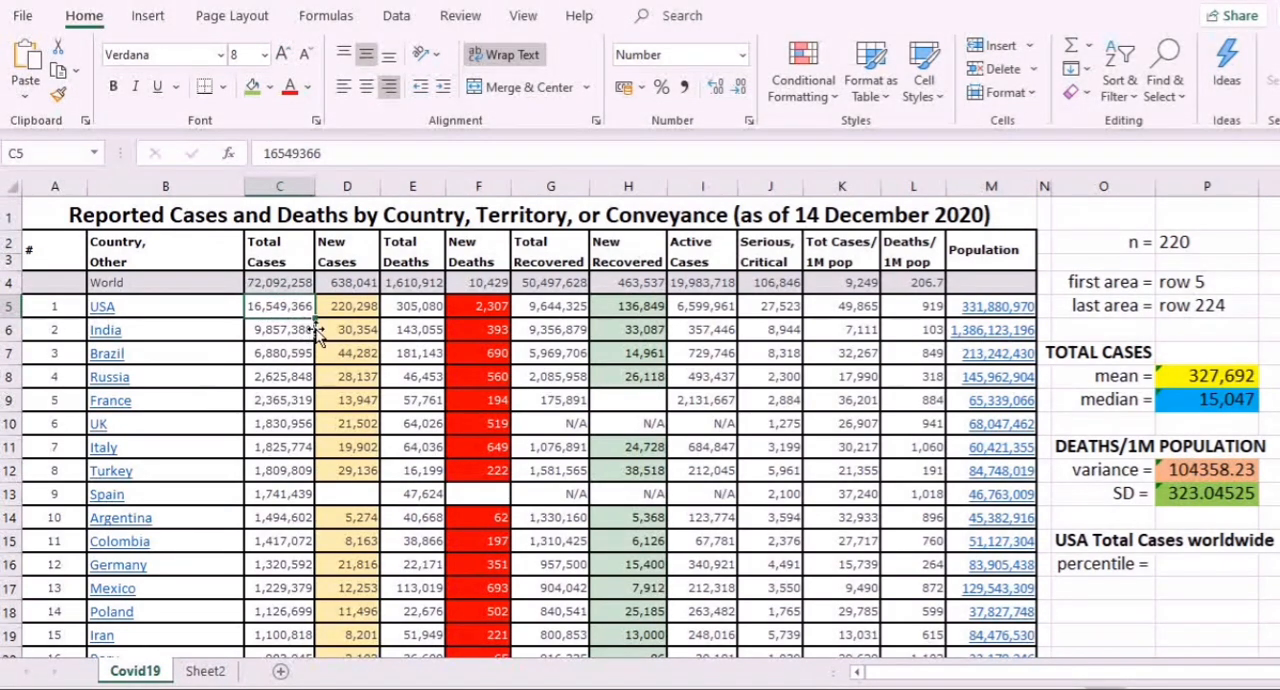
mouse_move(280, 316)
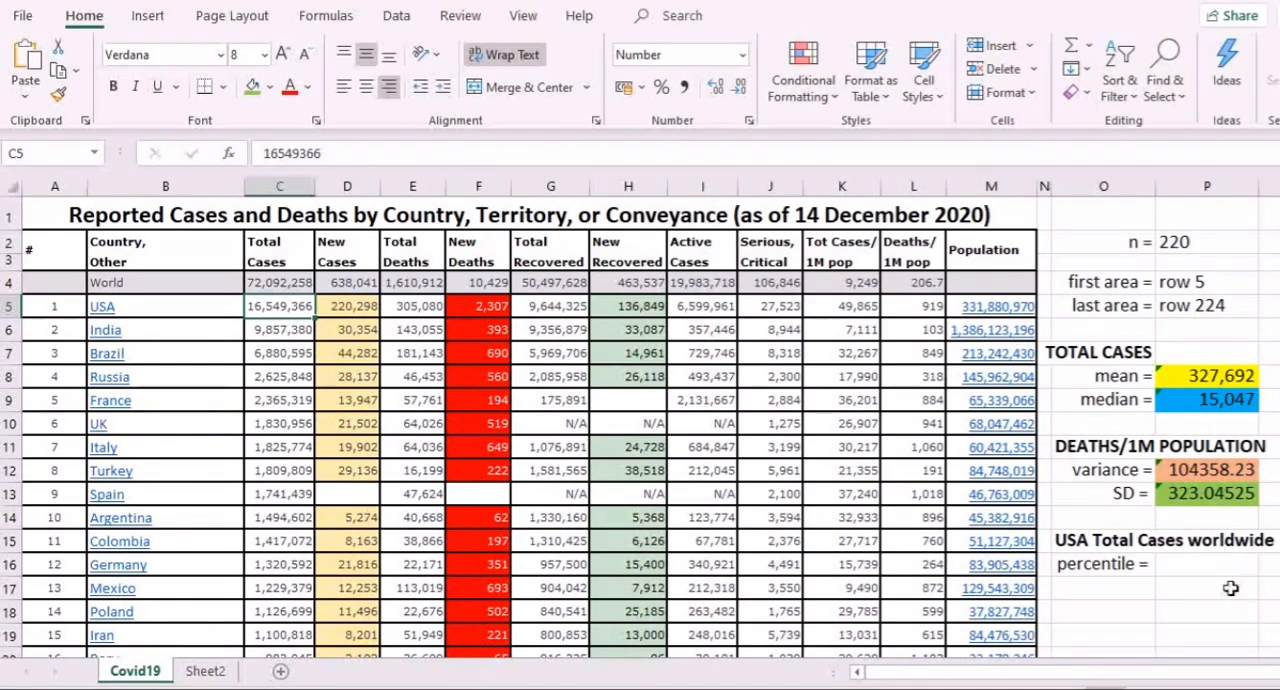
left_click(1188, 566)
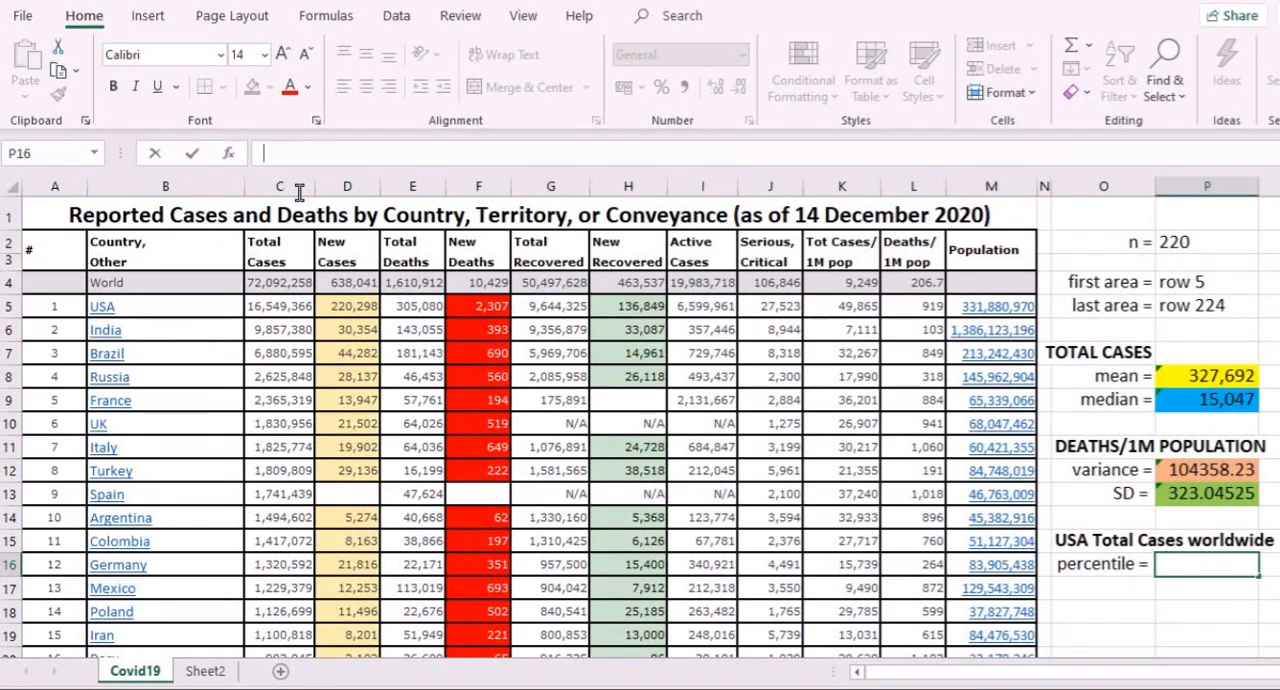
- Enter =sum(c5/c4)*100 in P16 for the USA share of world total cases
type("=")
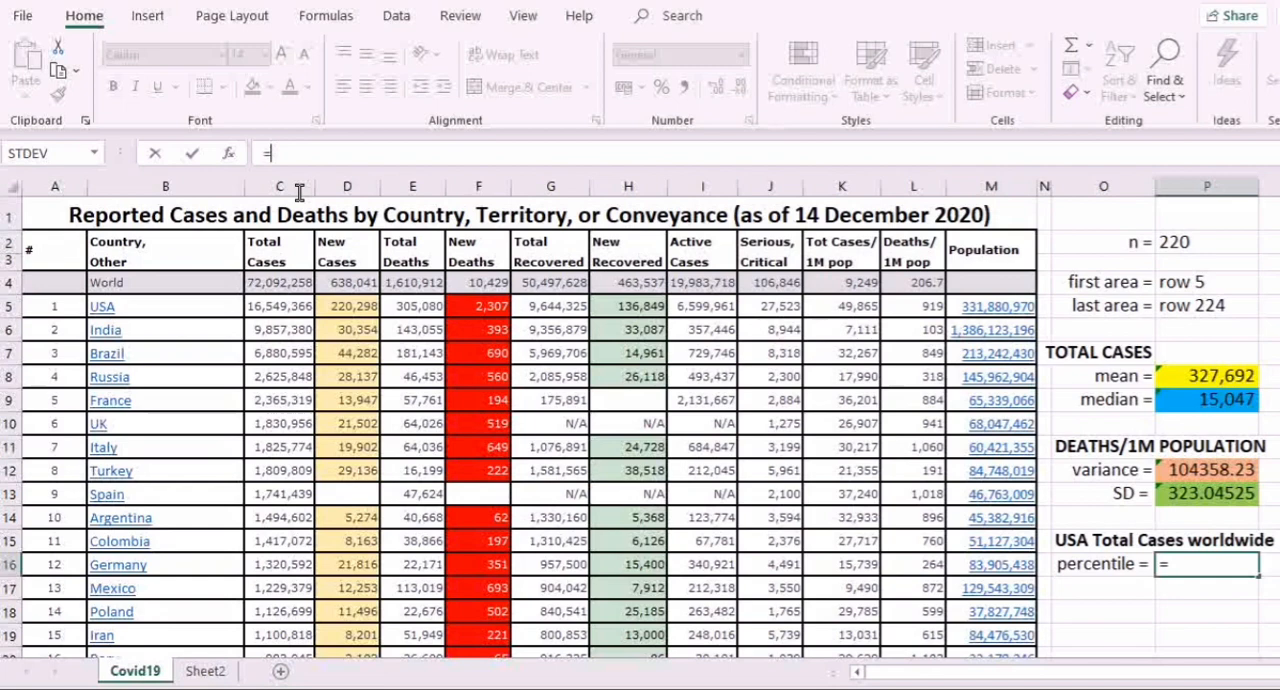
type("(su")
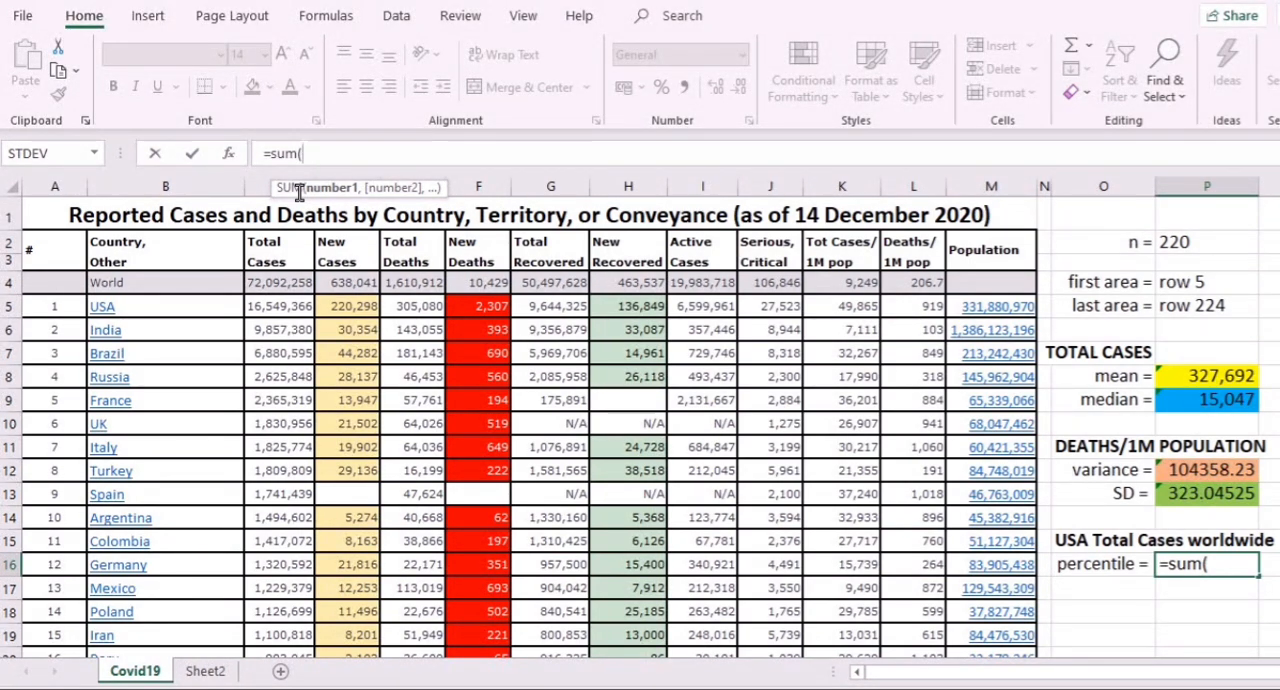
mouse_move(264, 344)
type("c5")
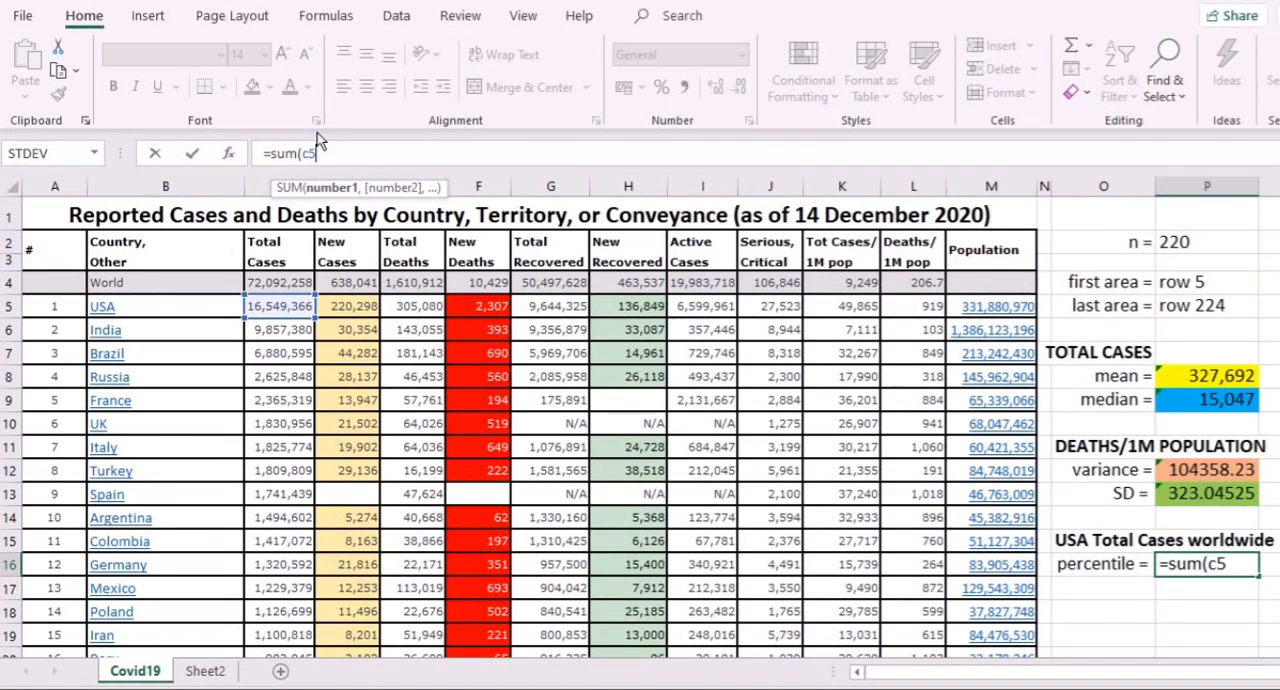
type("/")
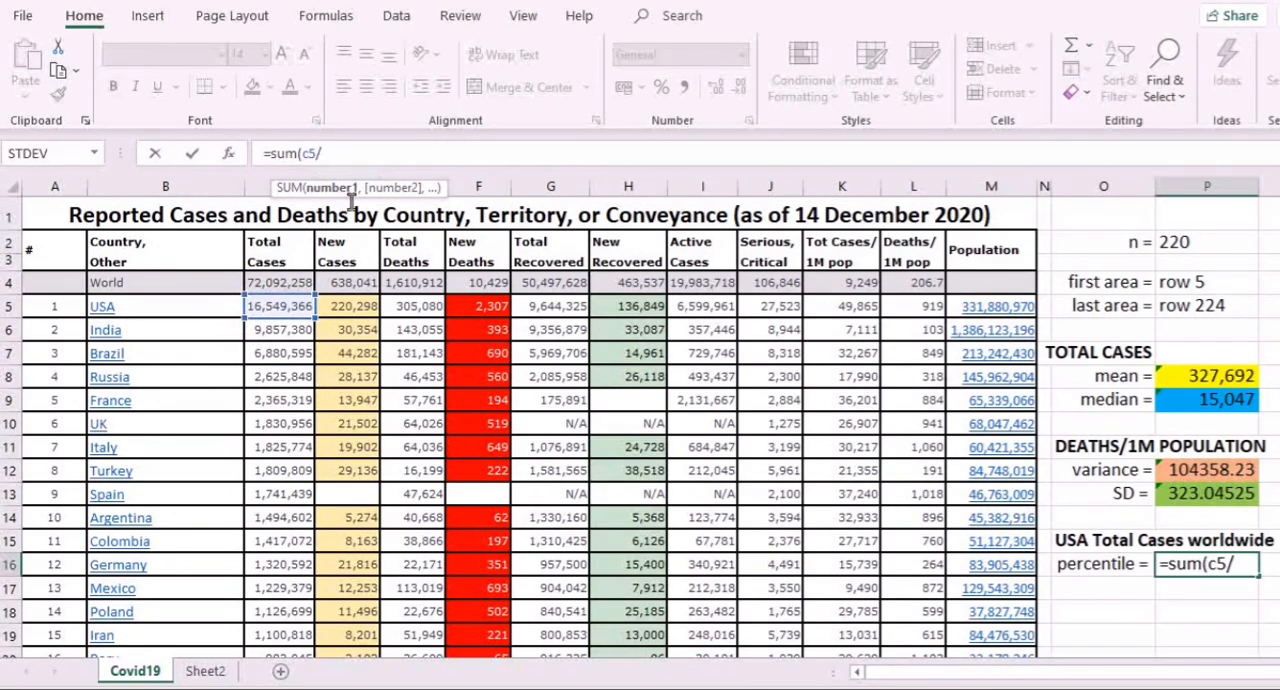
left_click(278, 282)
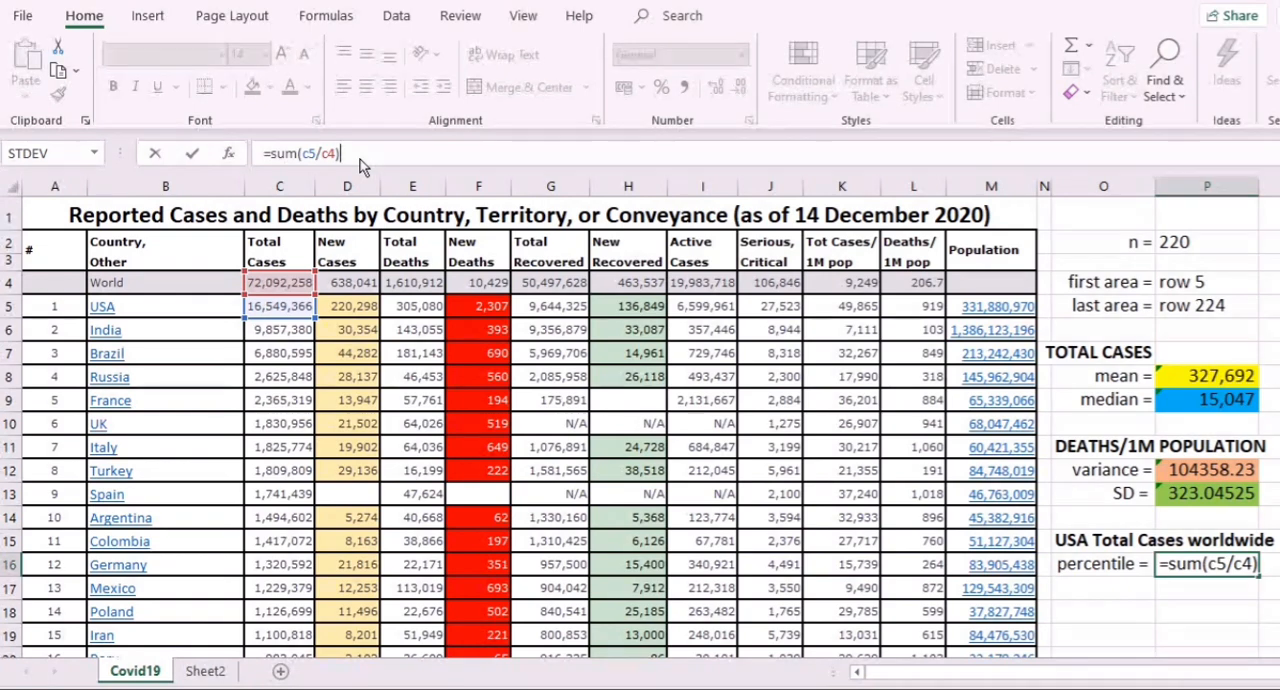
type("*")
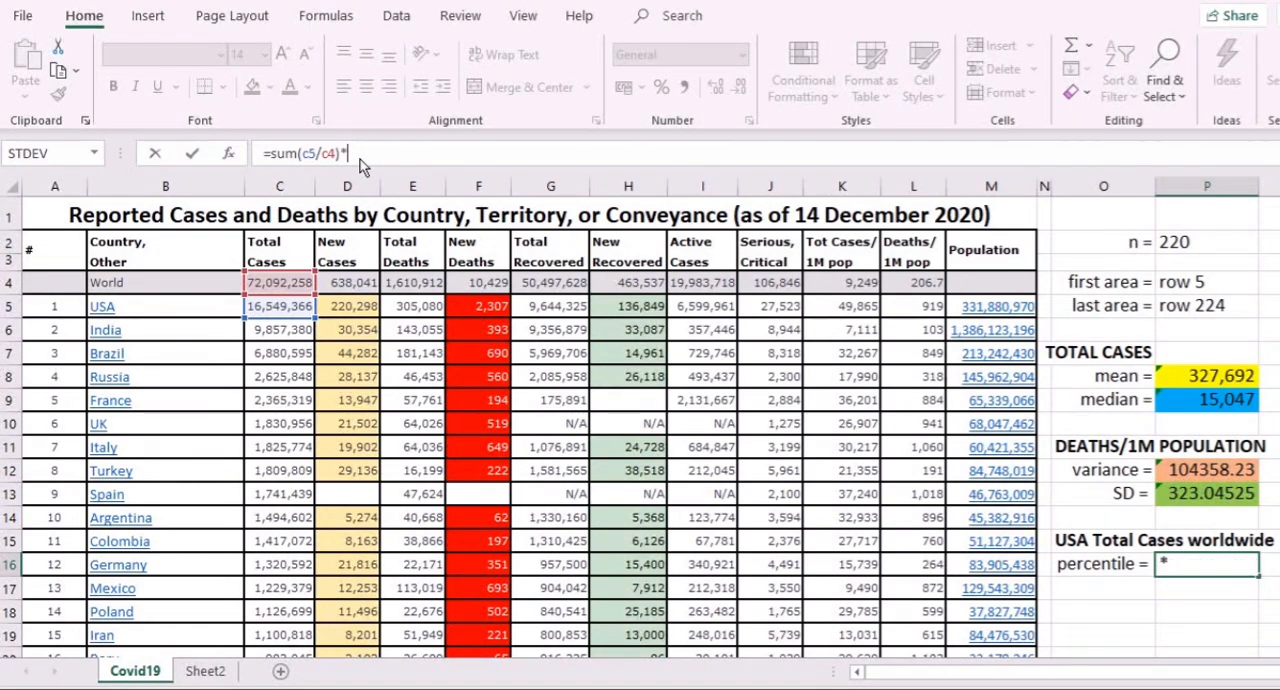
type("100")
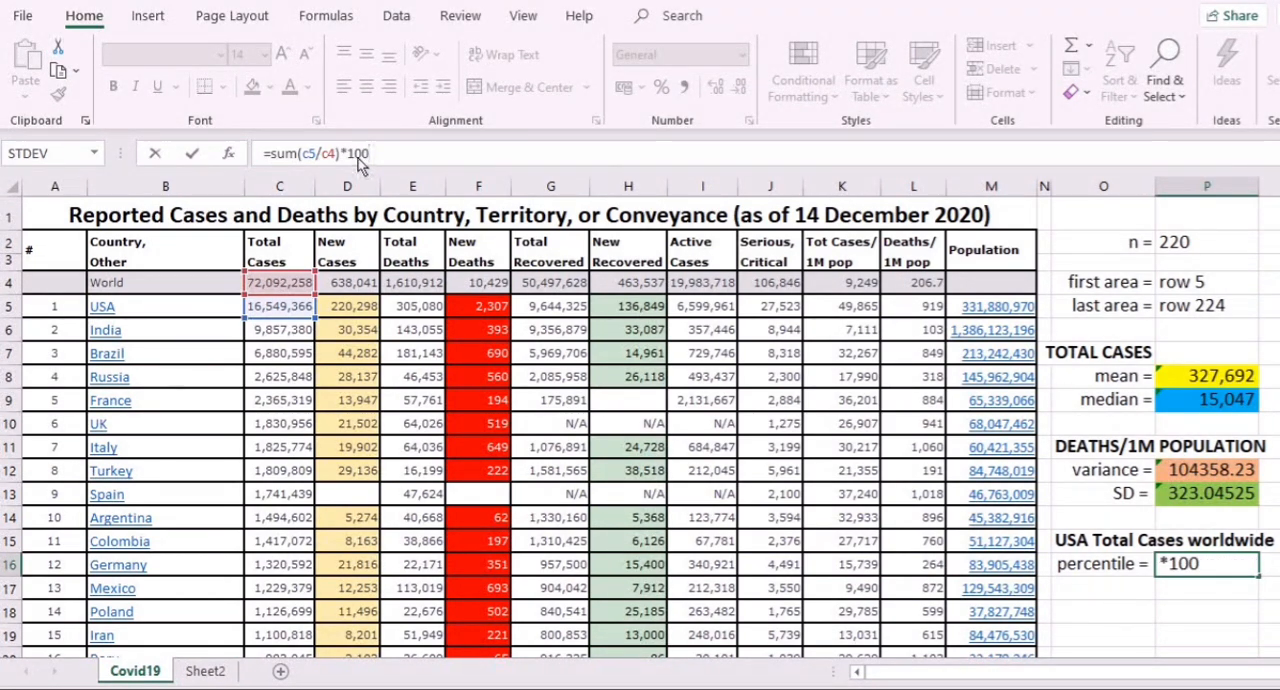
mouse_move(402, 196)
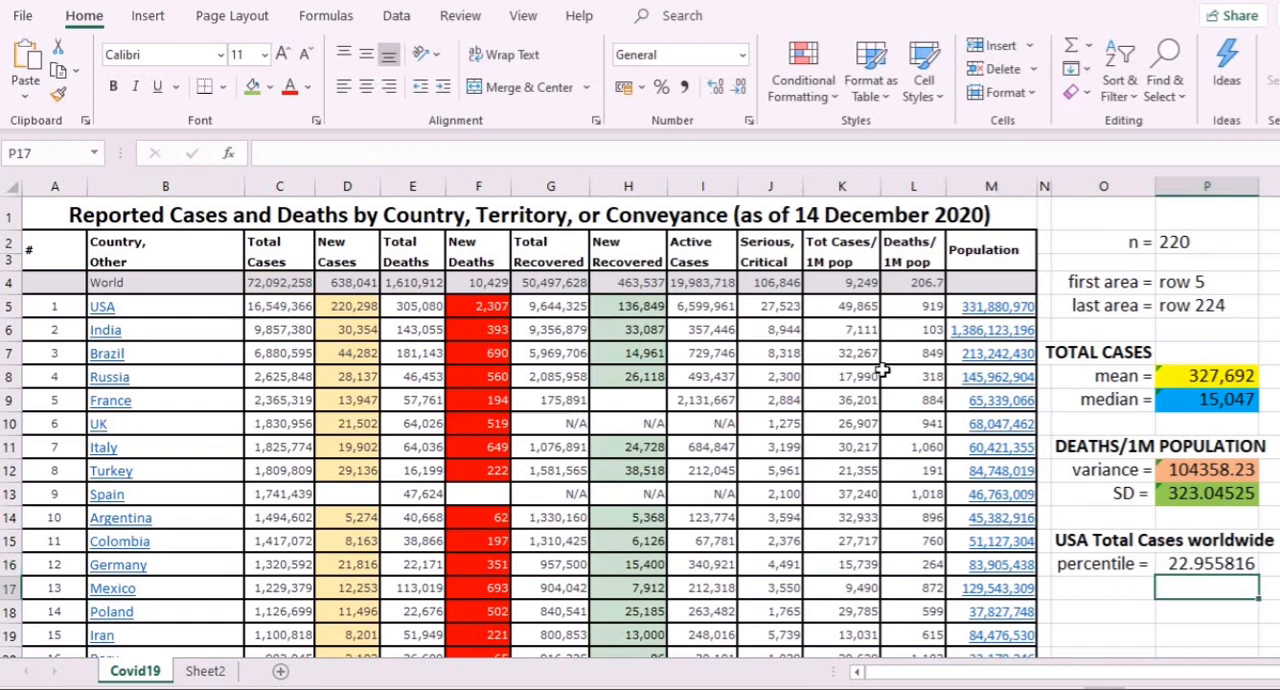
- Shade the percentile result 22.955816 in P16 green
left_click(1206, 564)
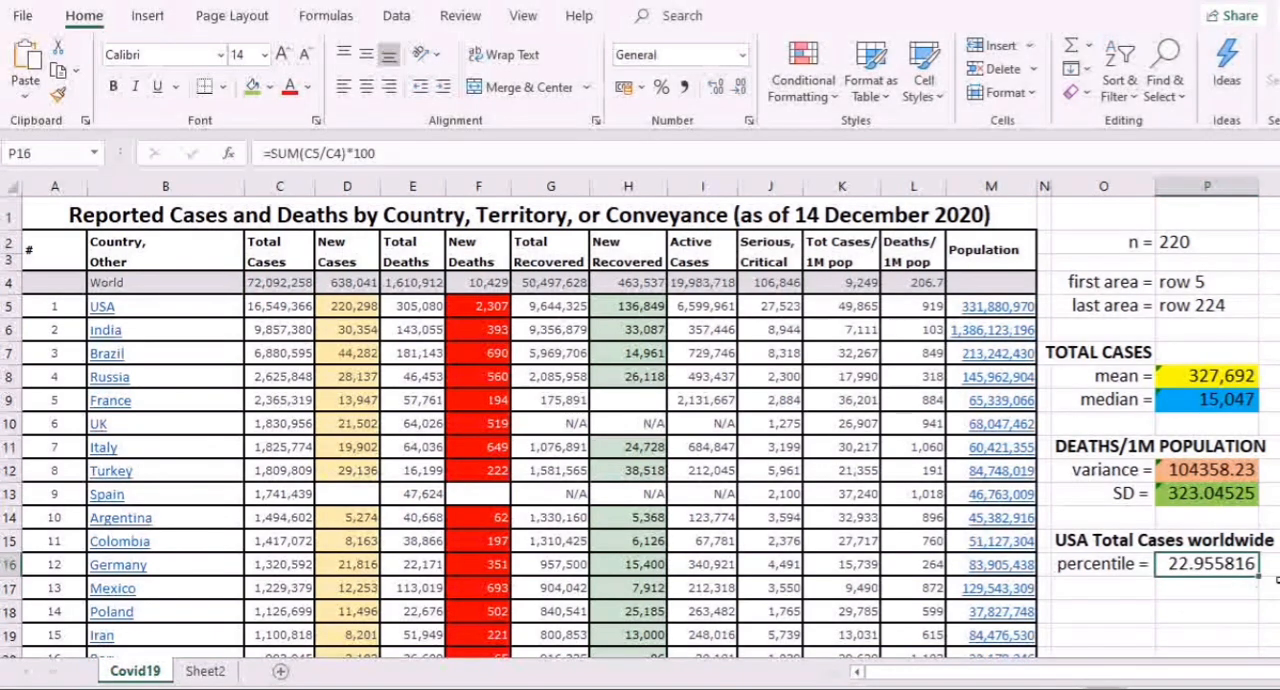
mouse_move(1196, 616)
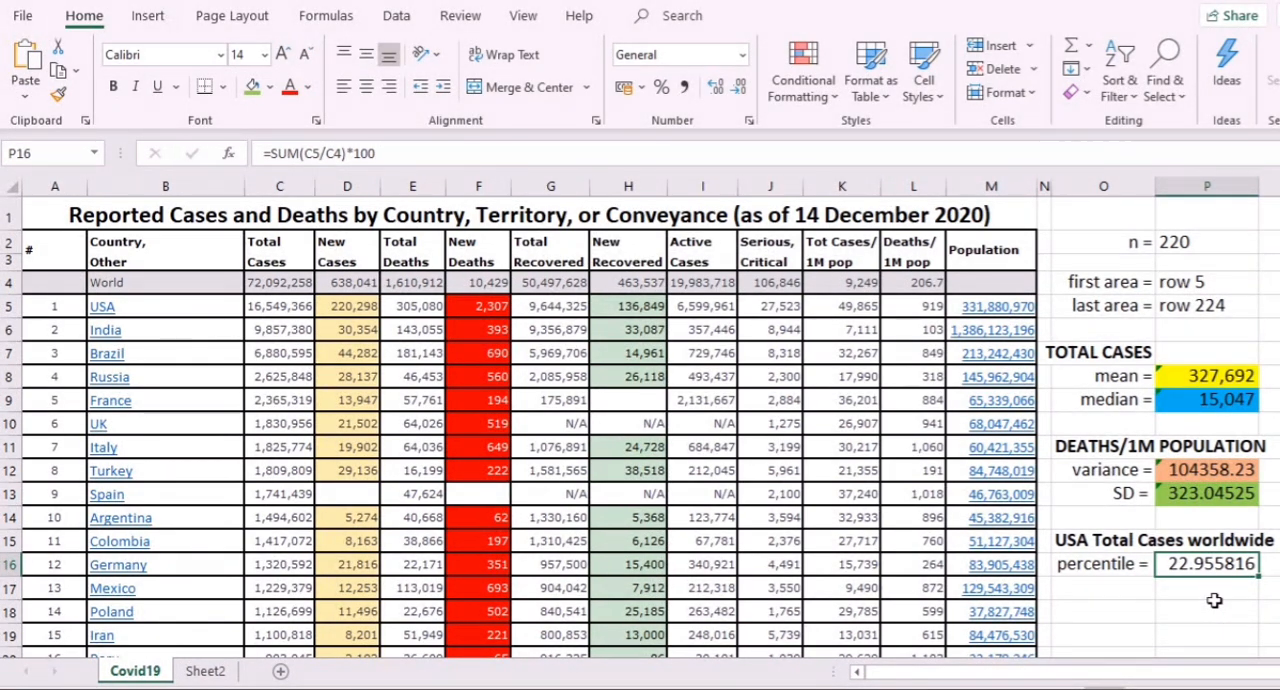
mouse_move(1224, 620)
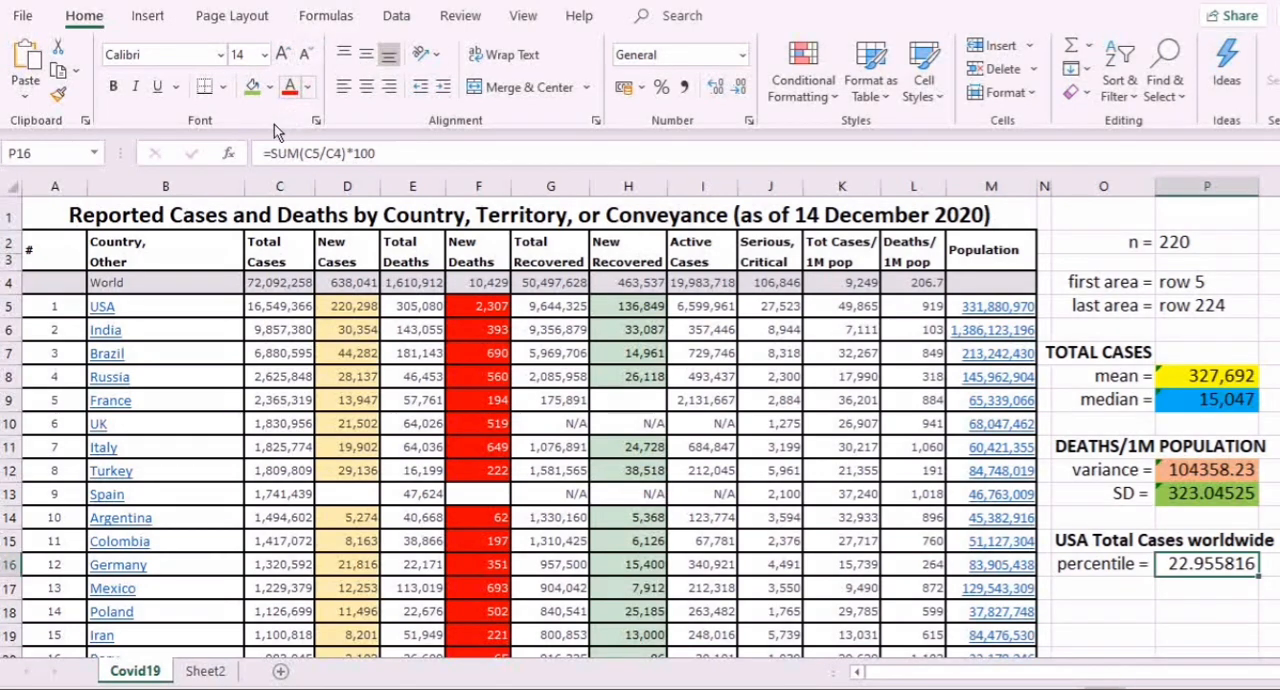
left_click(248, 88)
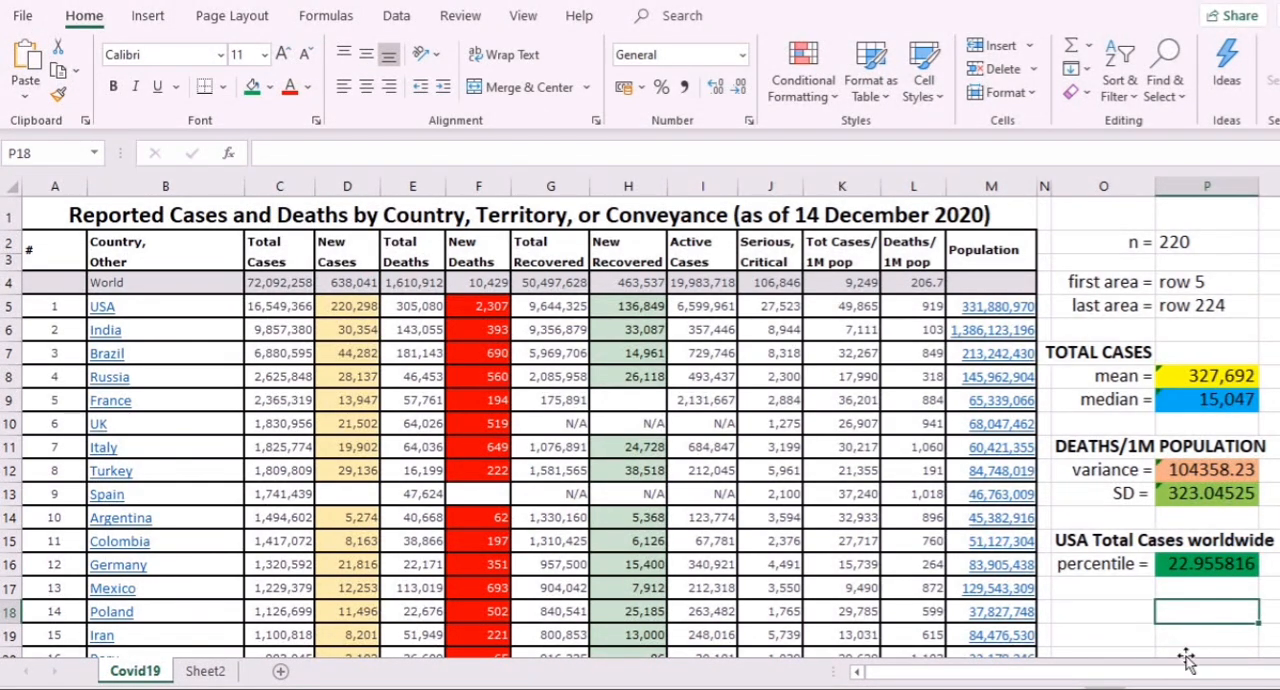
mouse_move(638, 292)
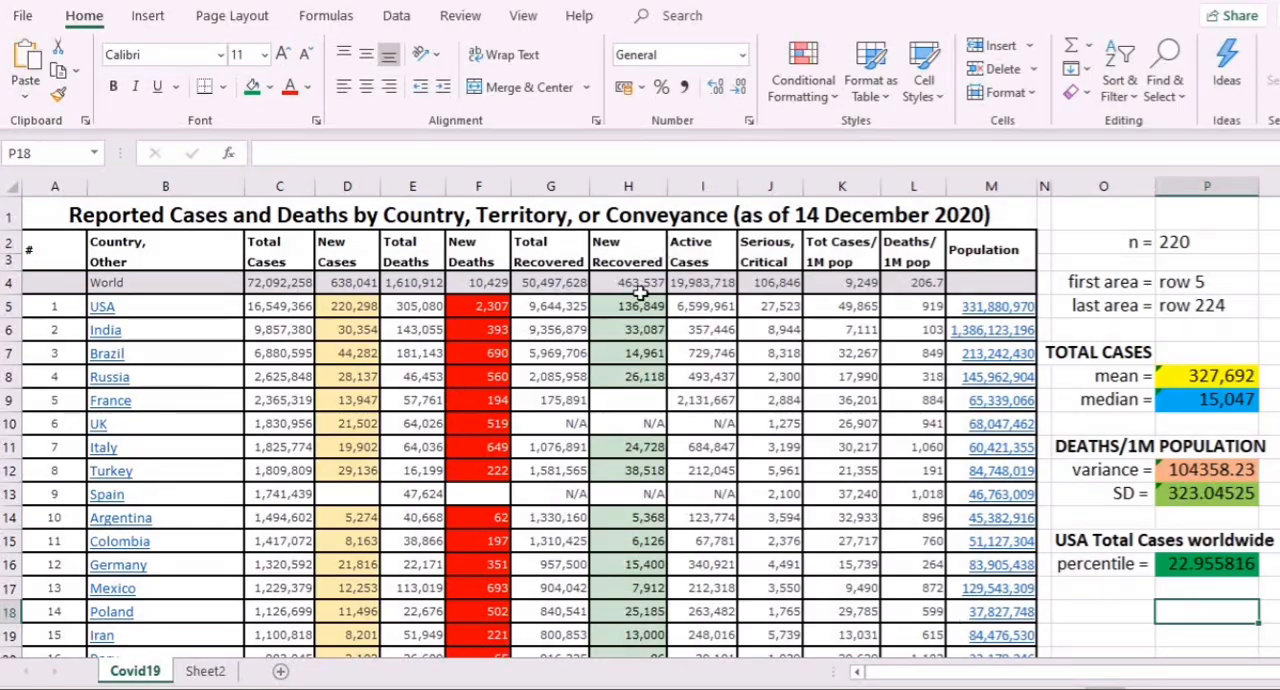